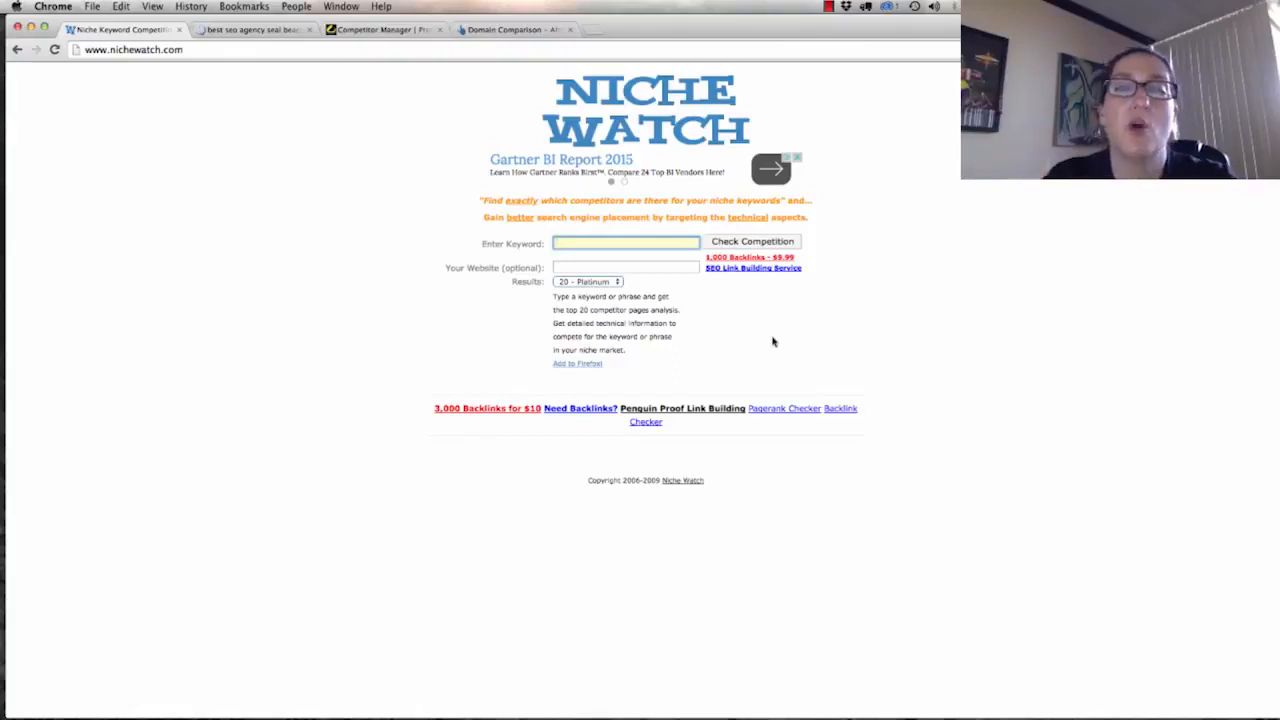
Run Niche Watch's competition check for 'best seo agency seal beach' and view competitor pages.
left_click(626, 242)
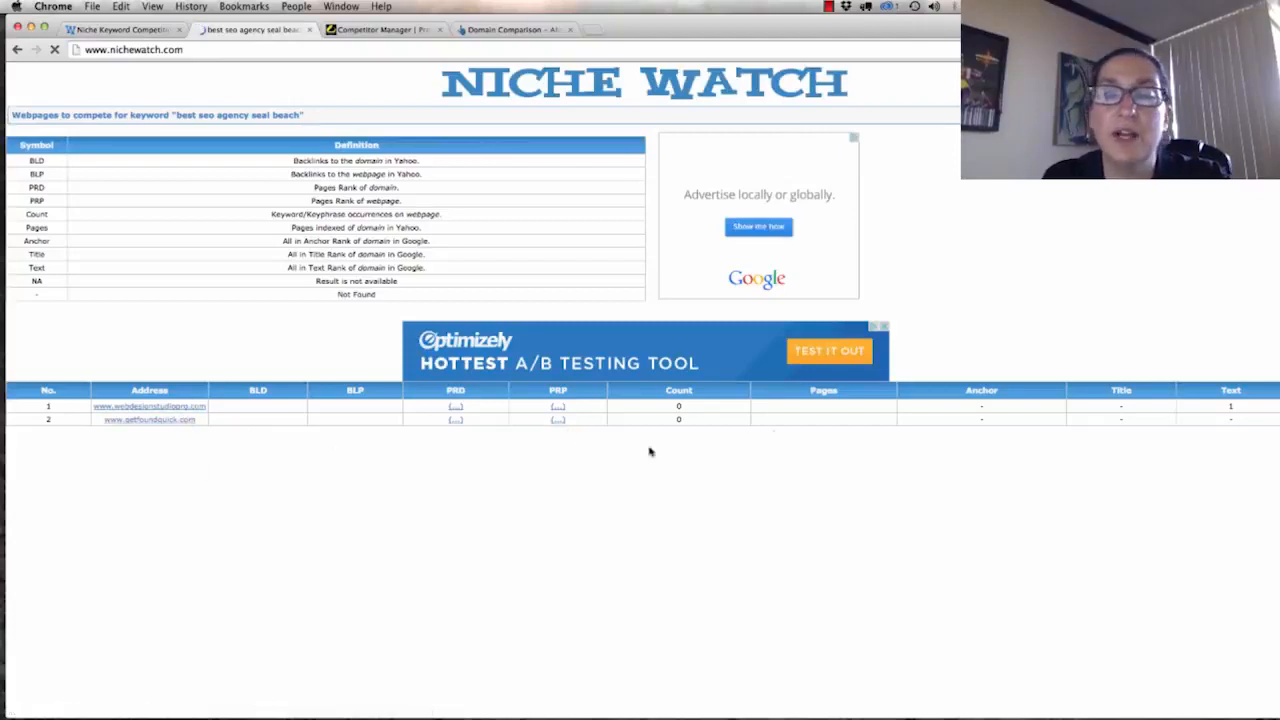
mouse_move(607, 145)
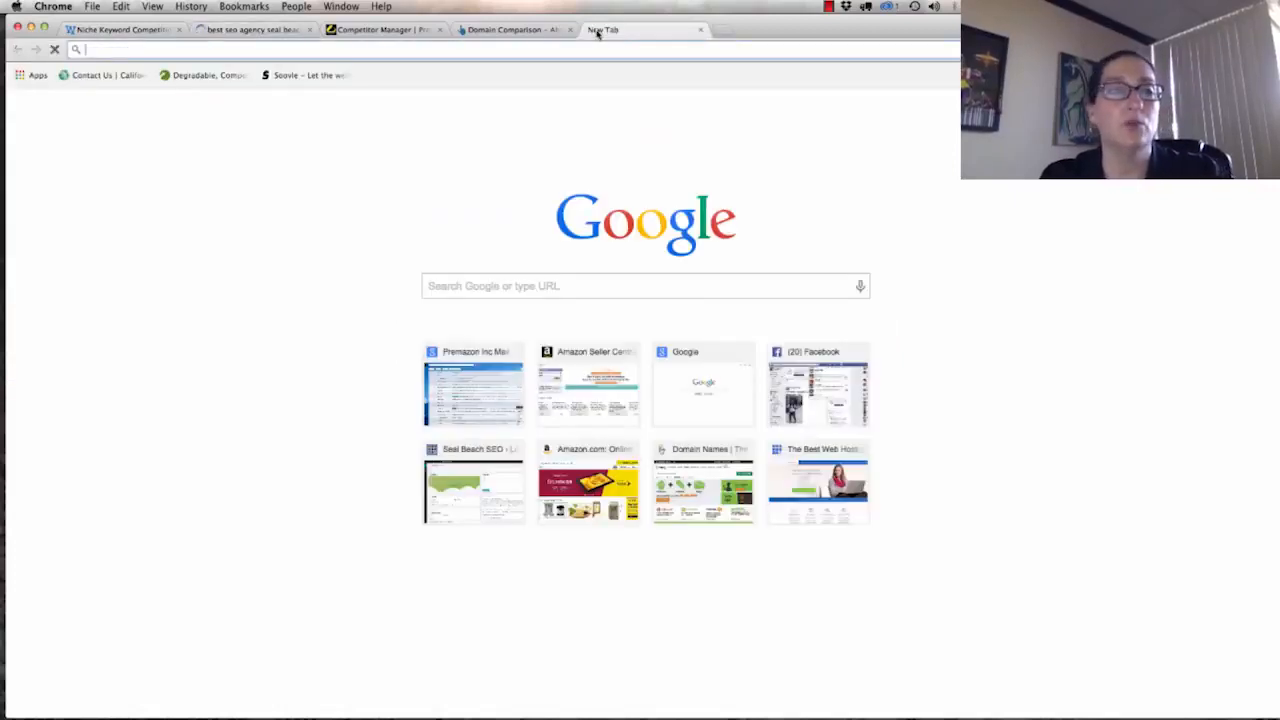
Go to google.com in a new tab and search 'best seo agency seal beach'.
left_click(645, 286)
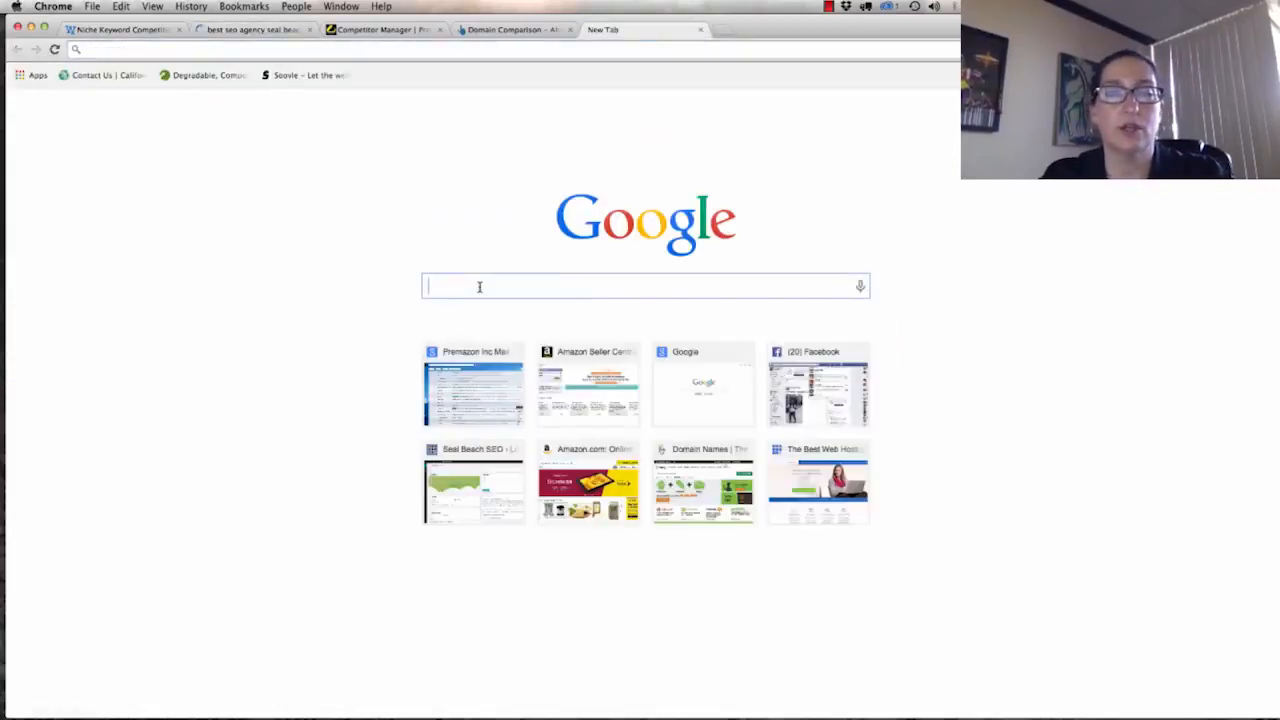
type("google")
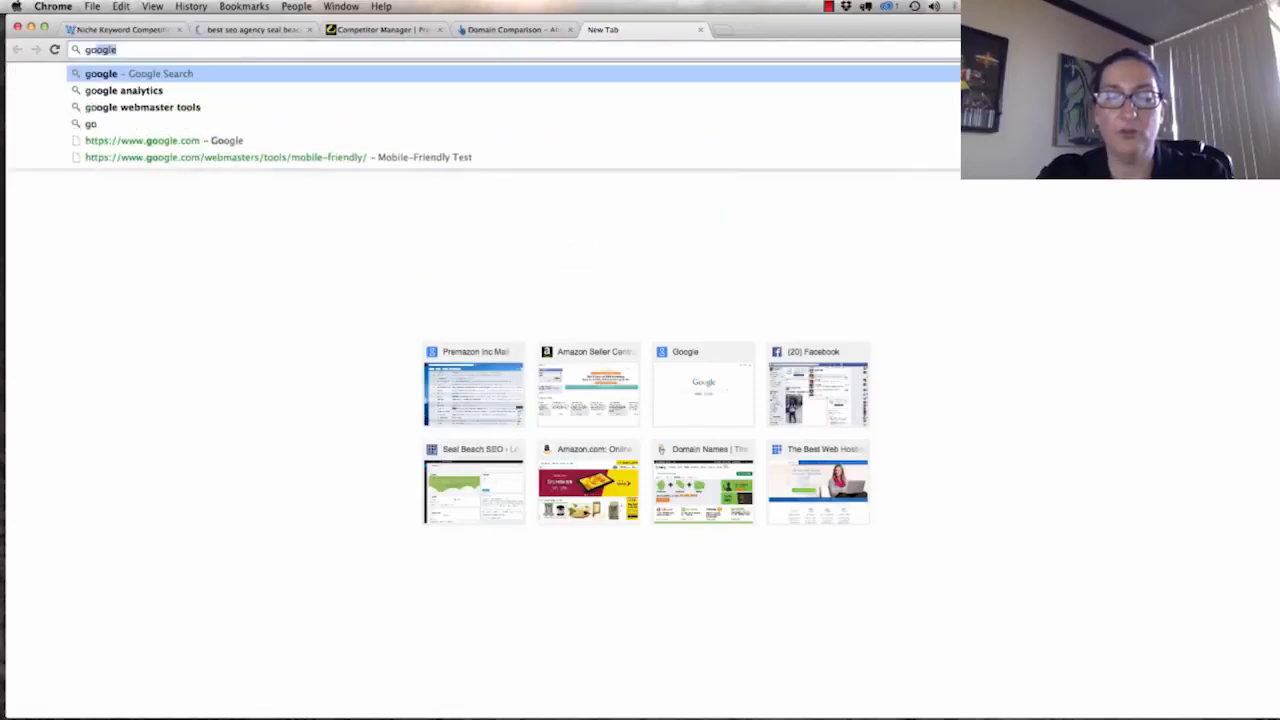
type("google")
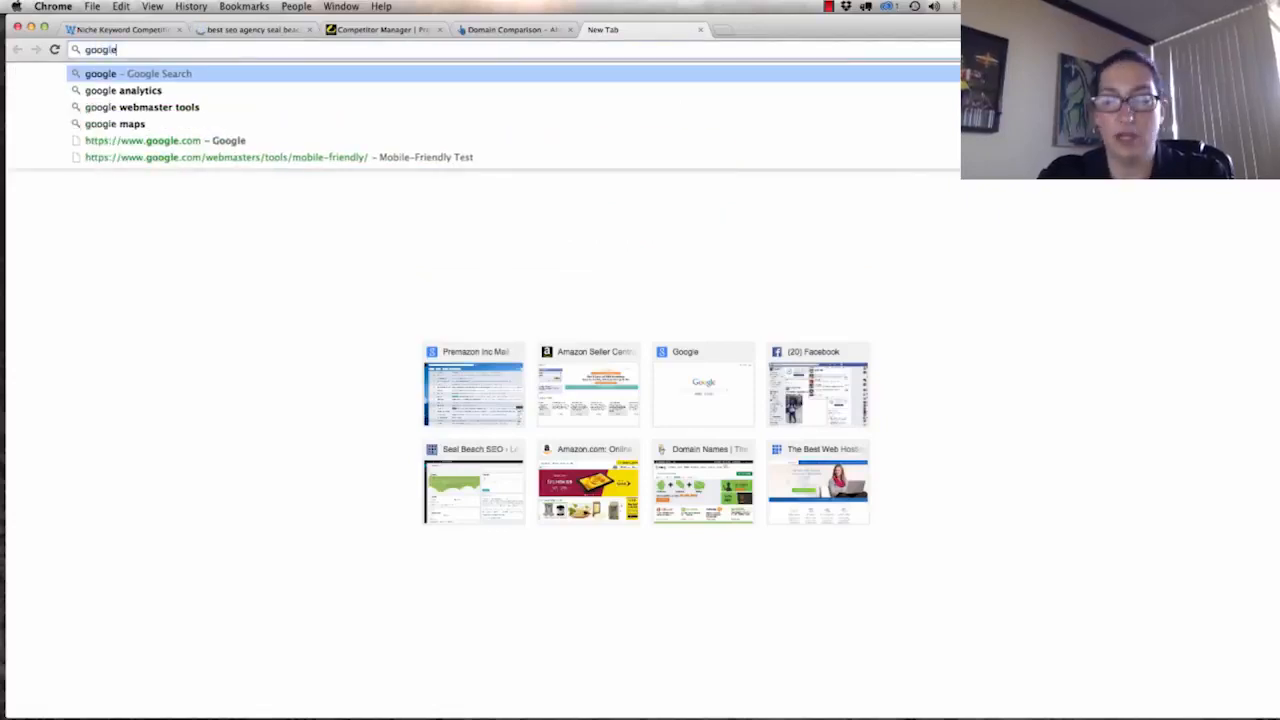
left_click(137, 73)
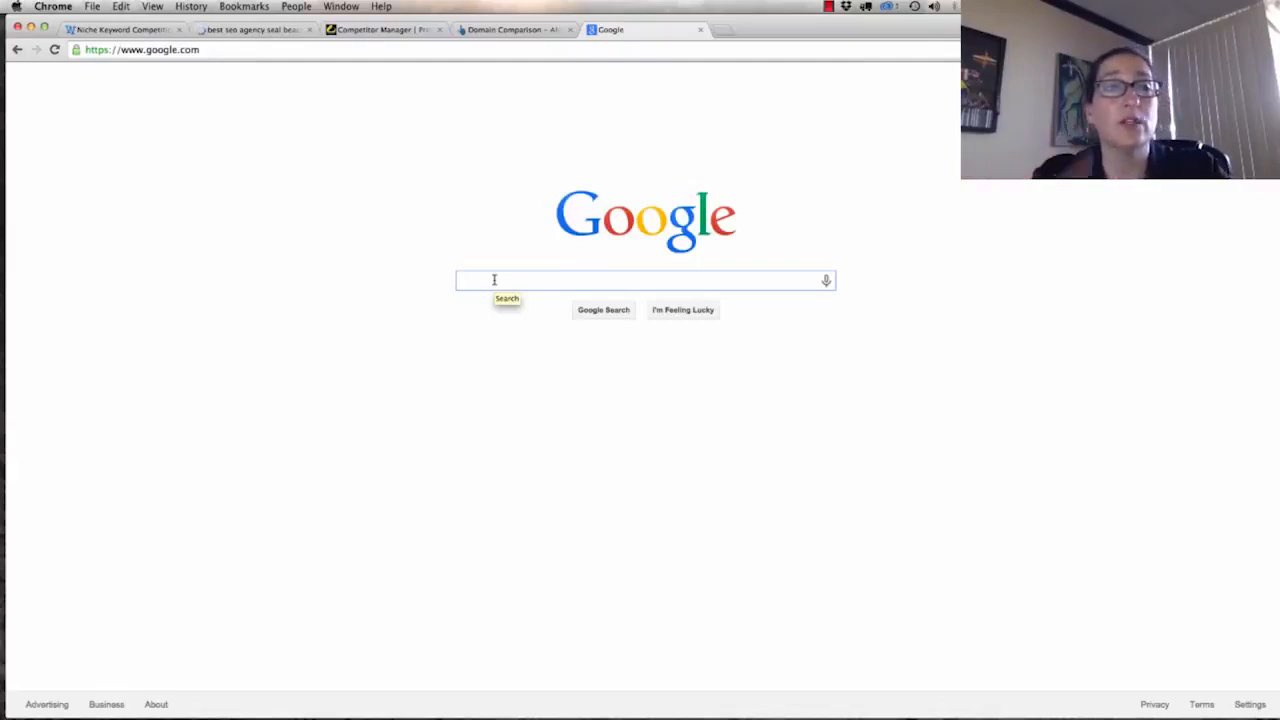
type("best seo agency seal beach")
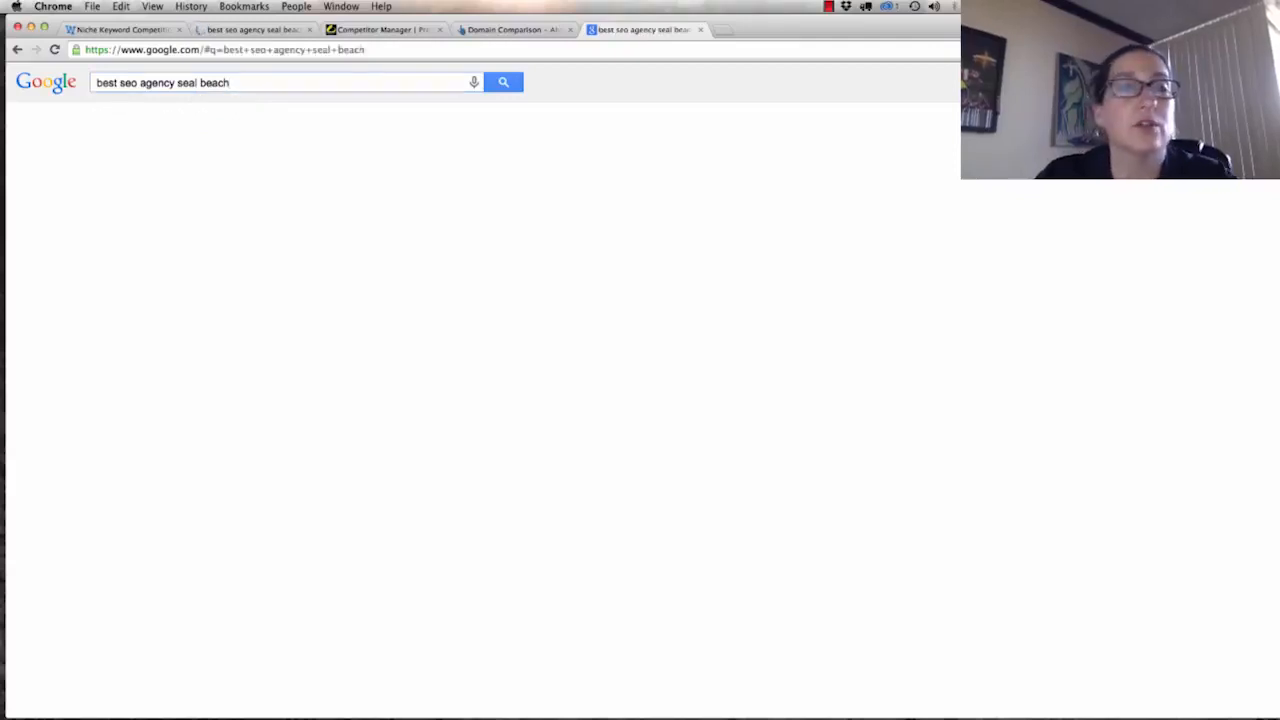
left_click(503, 82)
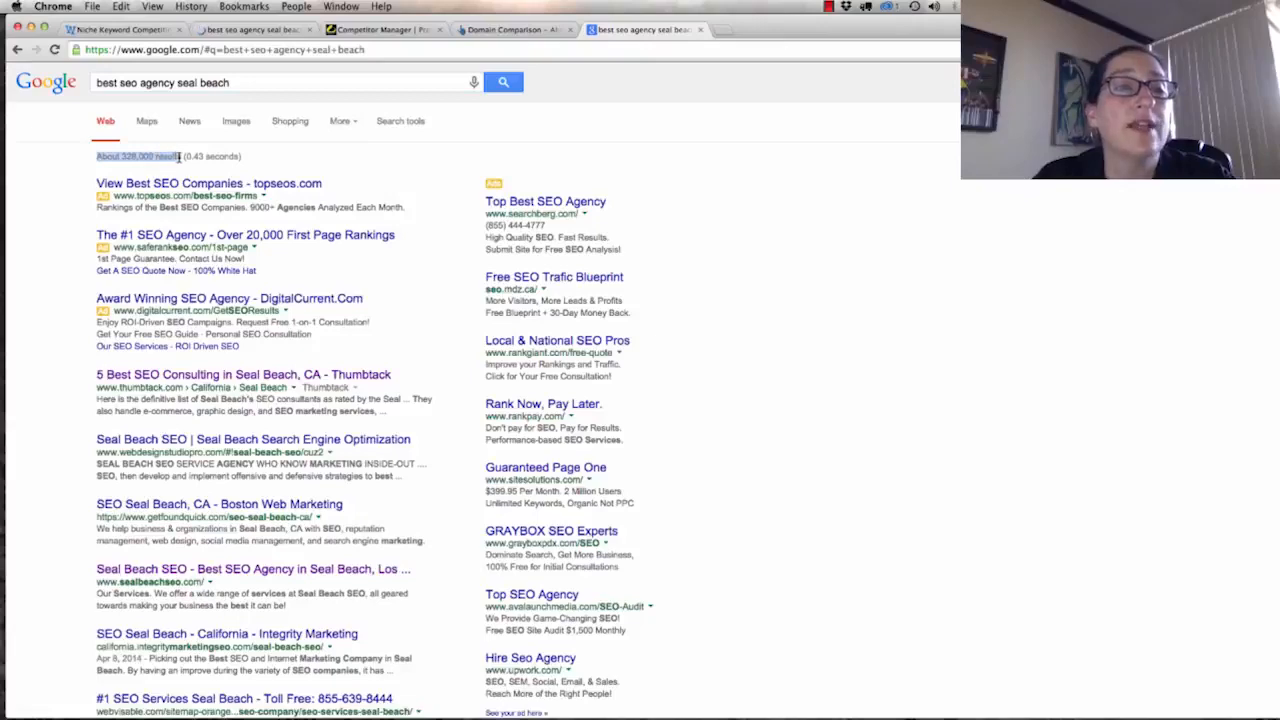
mouse_move(408, 278)
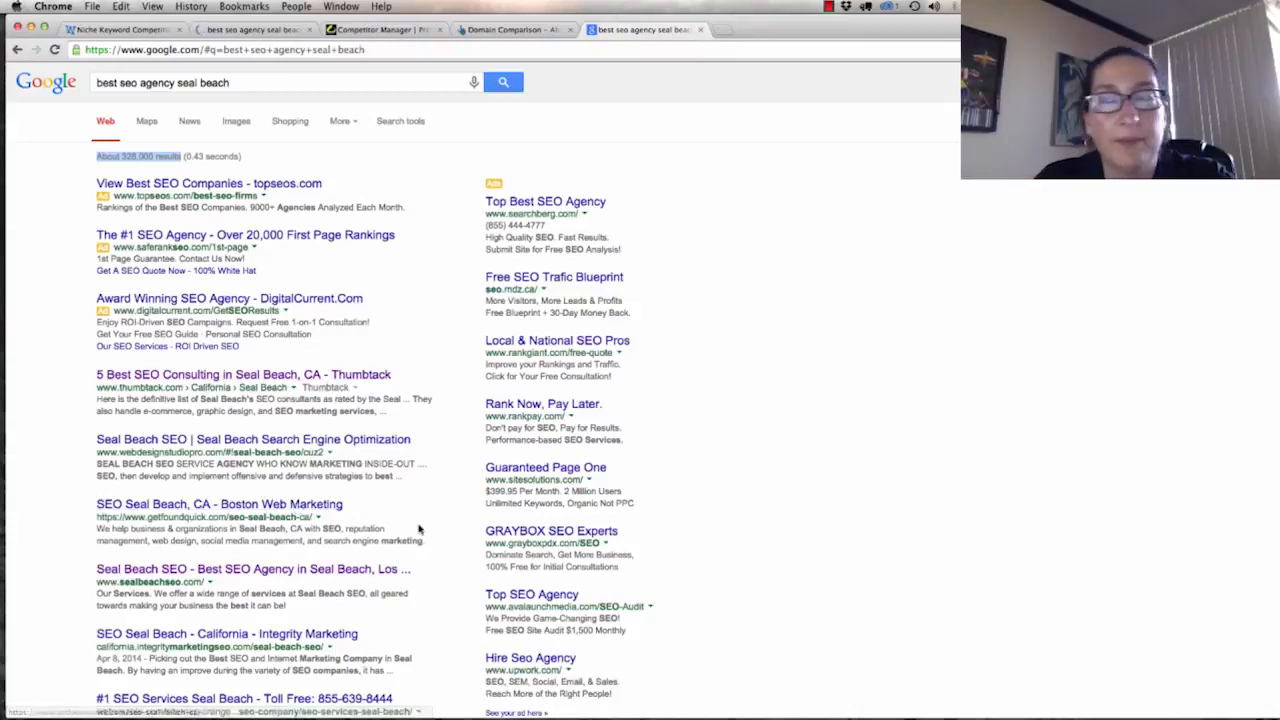
mouse_move(388, 528)
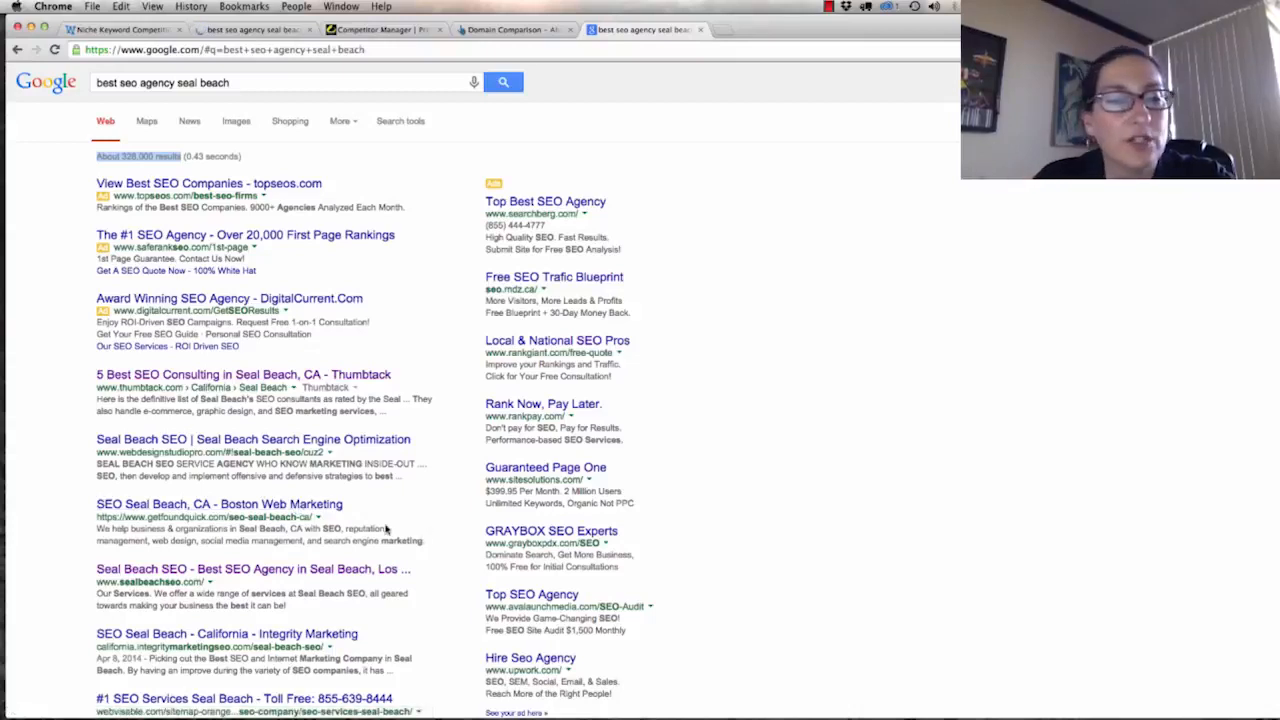
scroll("down", 3)
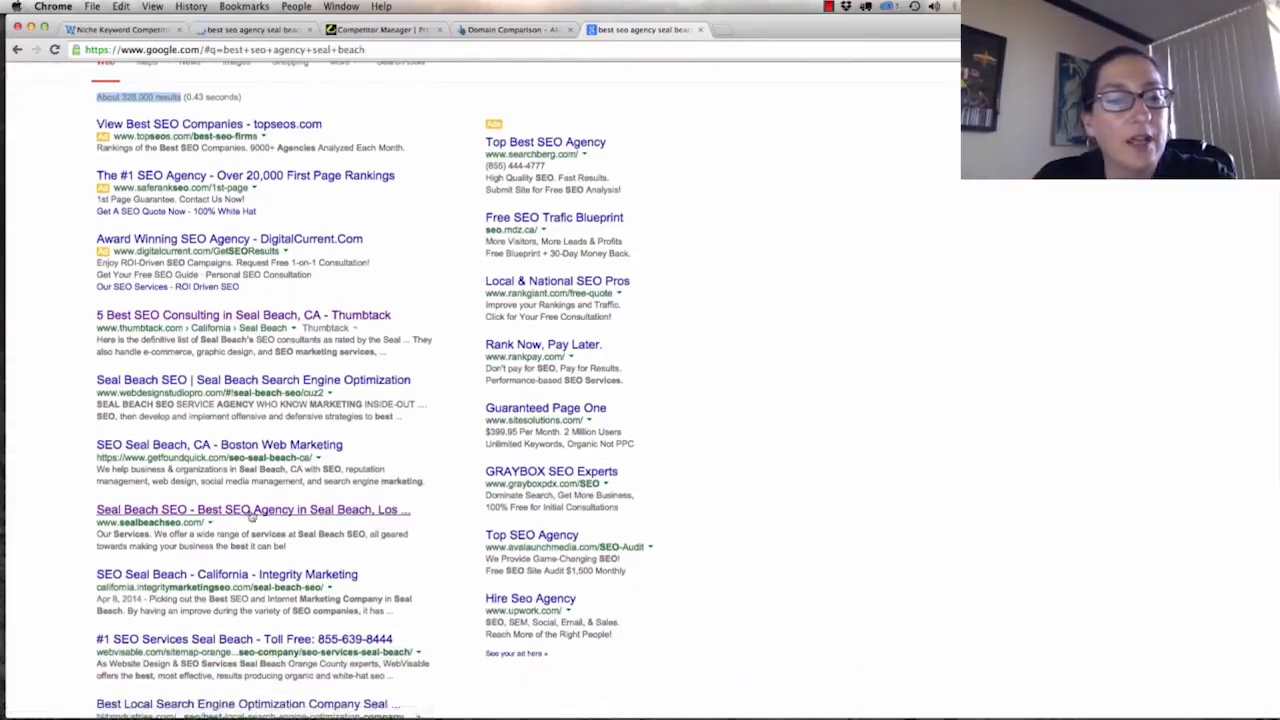
scroll("down", 3)
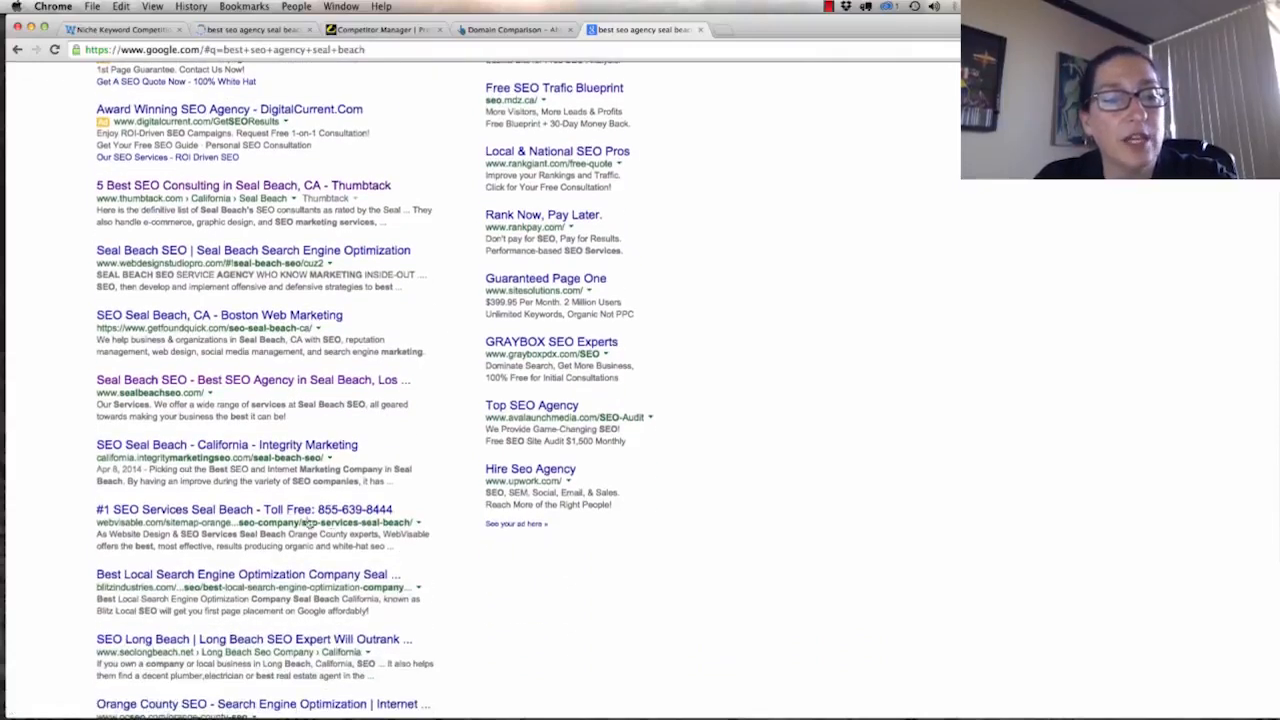
scroll("down", 3)
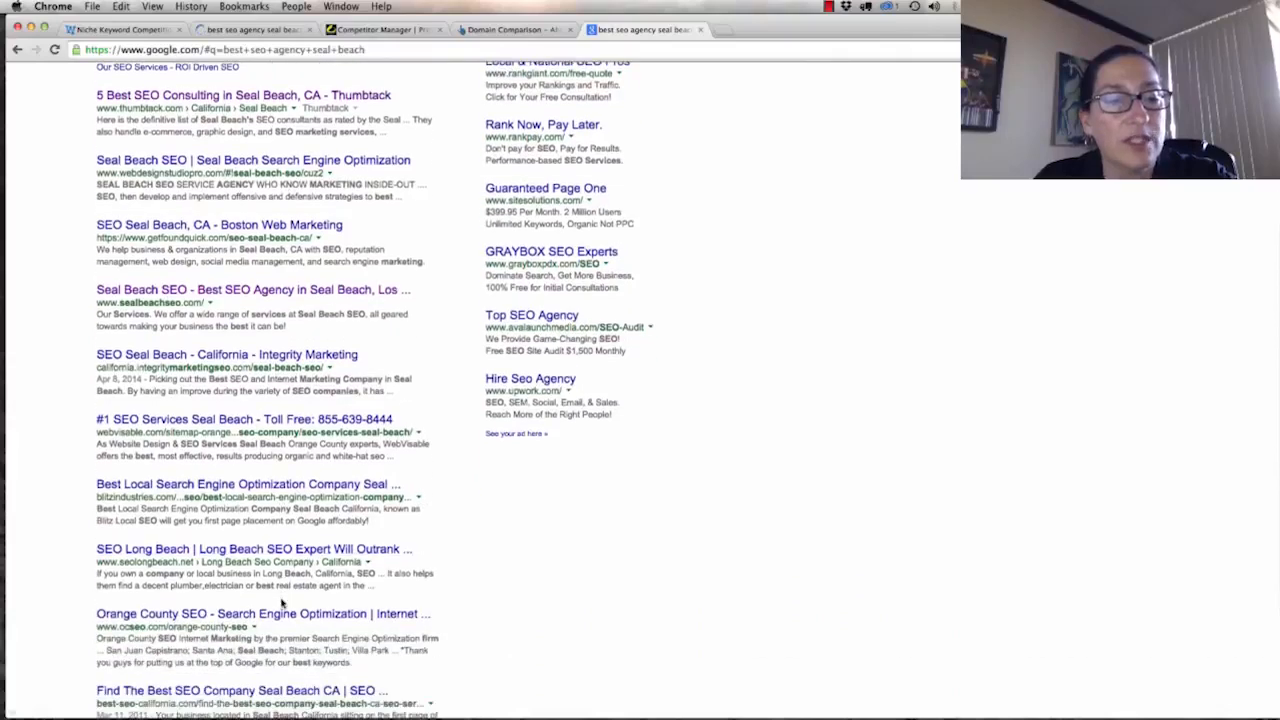
scroll("up", 3)
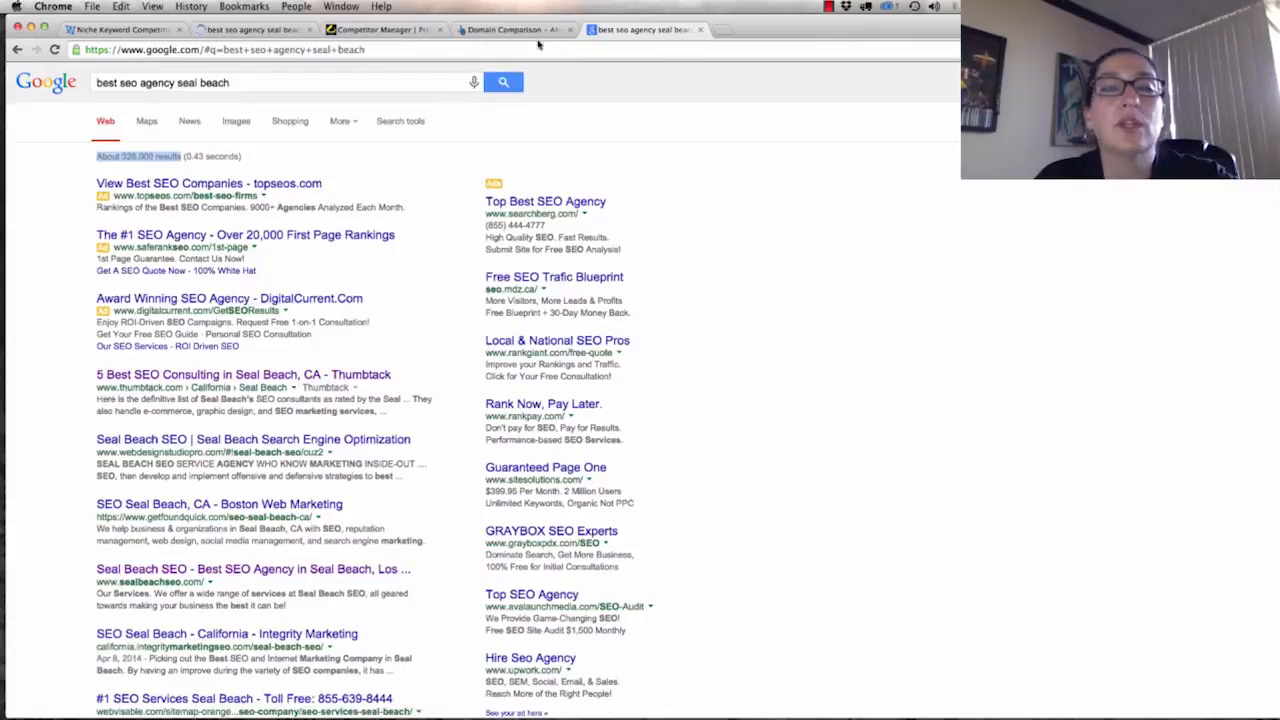
left_click(512, 29)
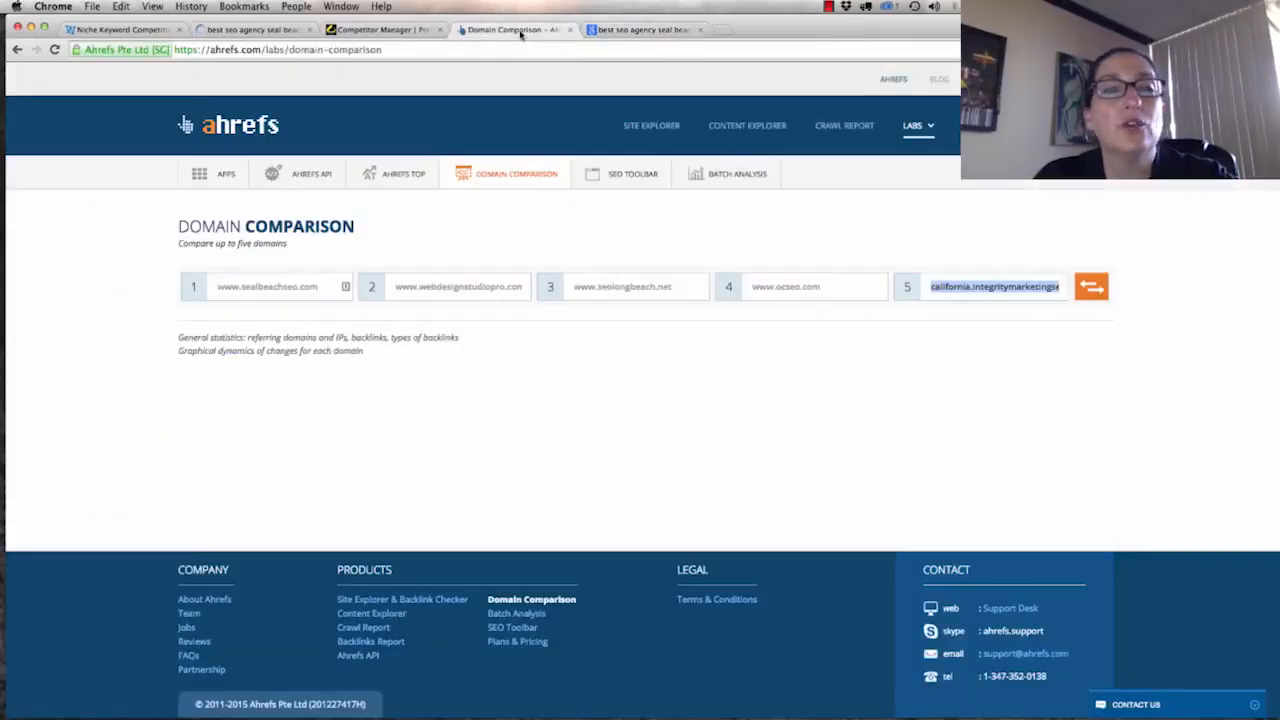
left_click(115, 29)
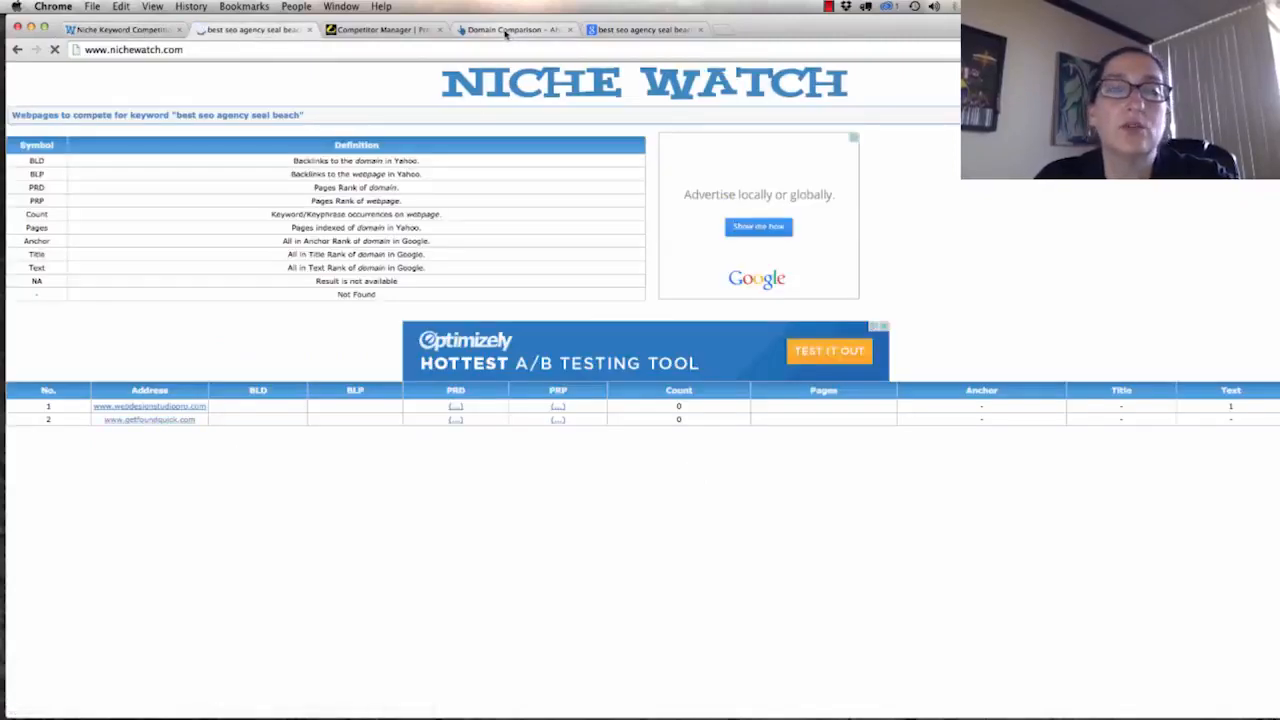
left_click(513, 29)
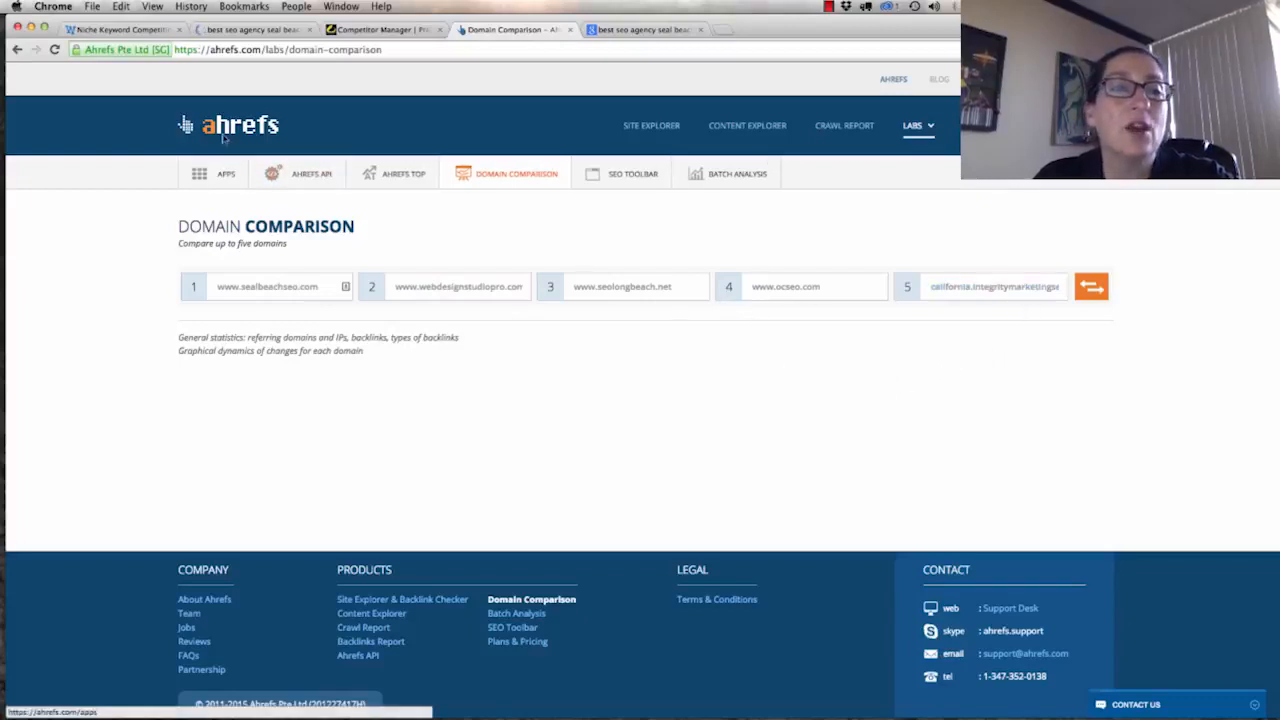
mouse_move(505, 135)
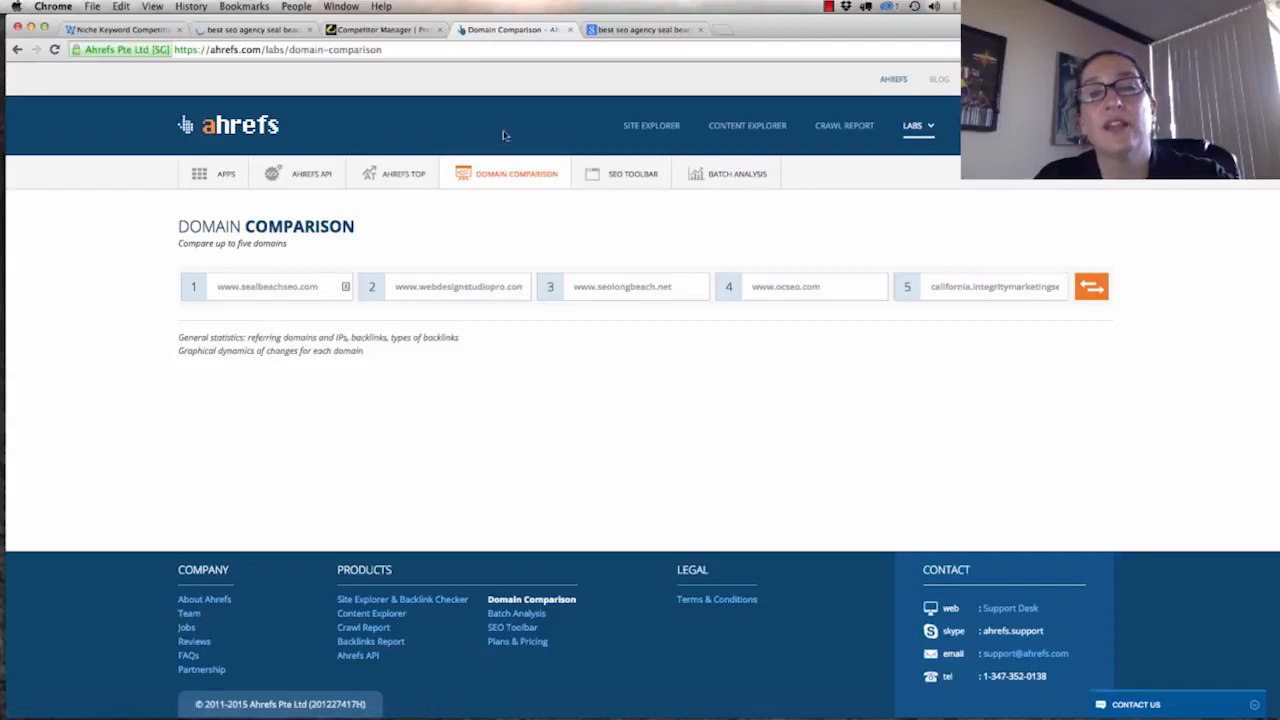
mouse_move(890, 451)
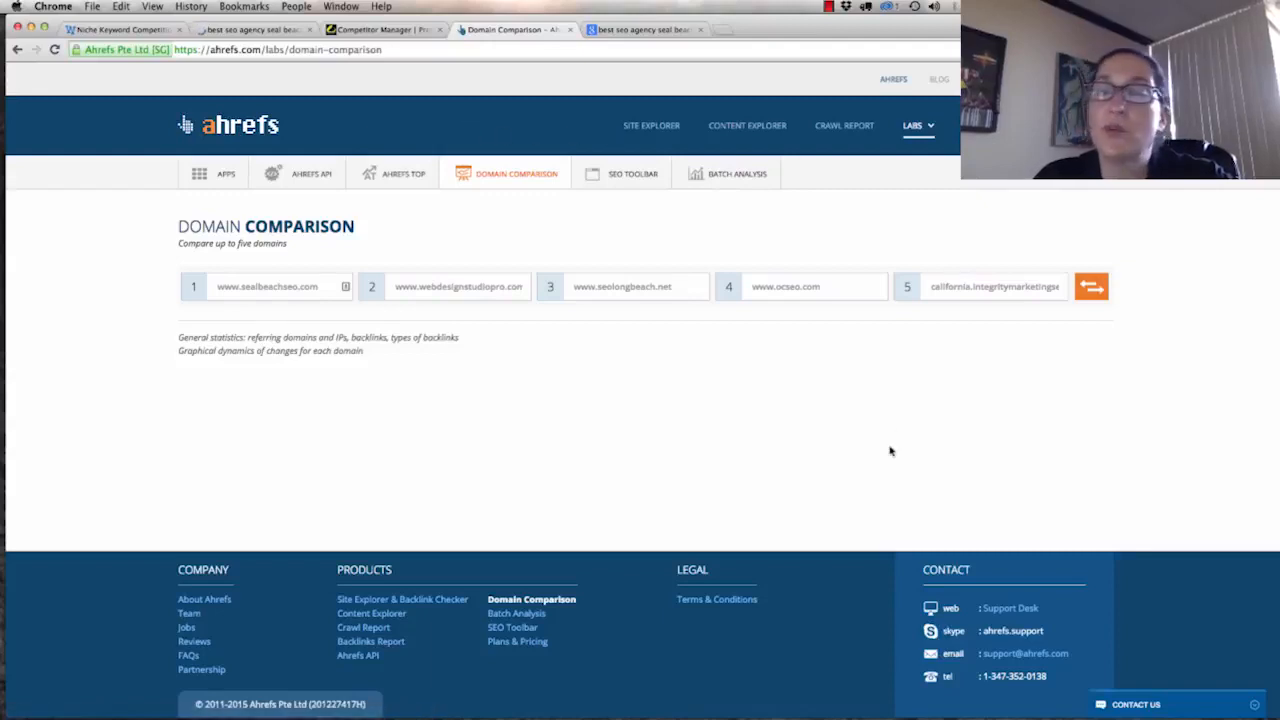
mouse_move(1108, 286)
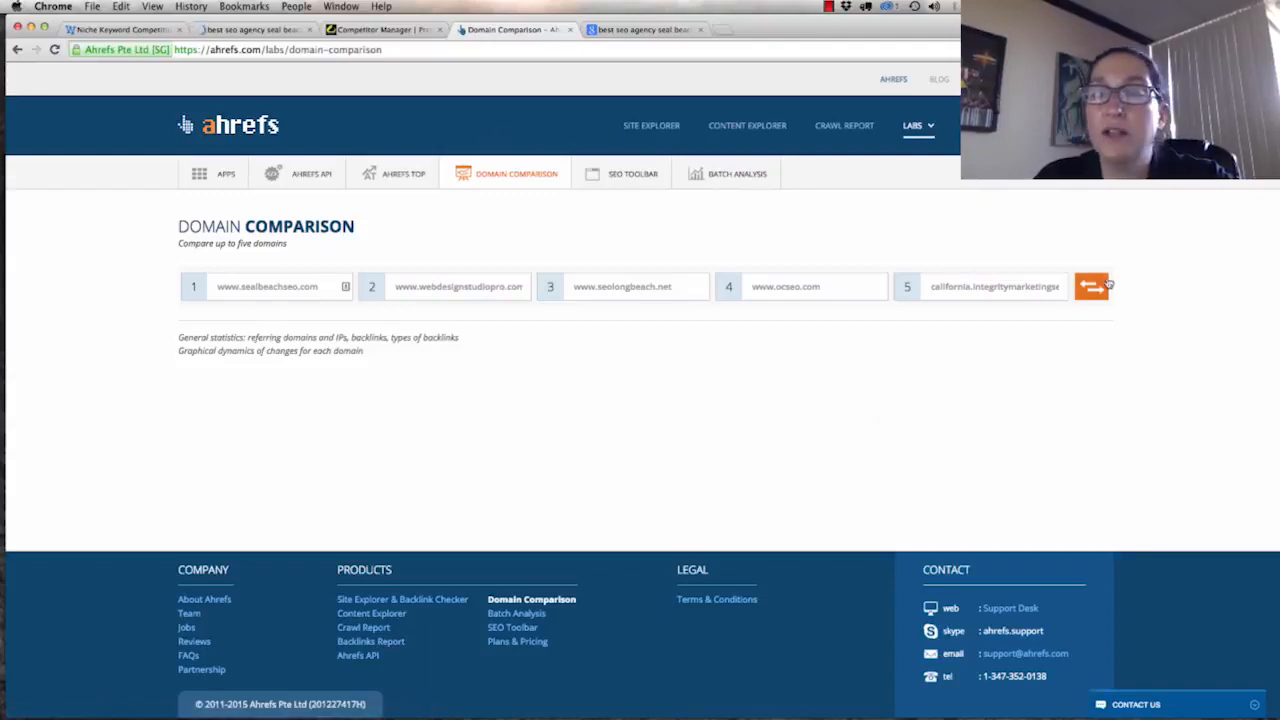
left_click(1092, 286)
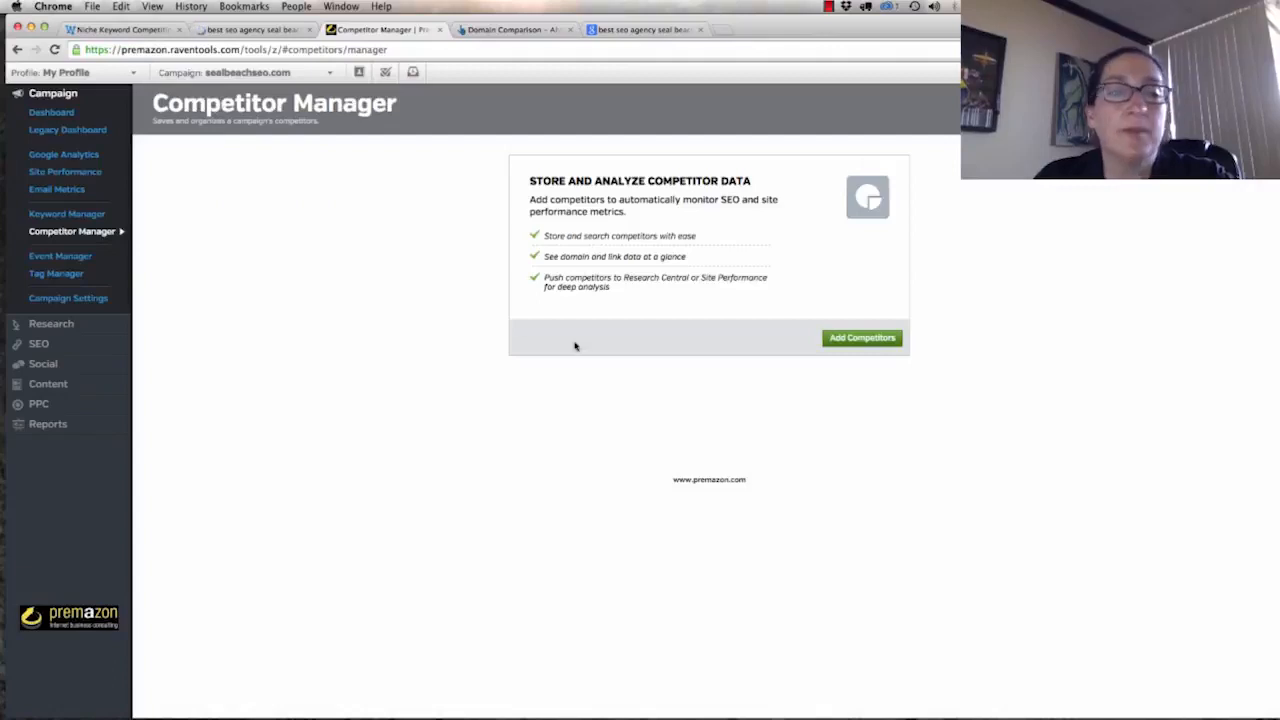
Add webdesignstudiopro.com, seolongbeach.net, ocseo.com and california.integritymarketingseo.com as competitors.
left_click(861, 337)
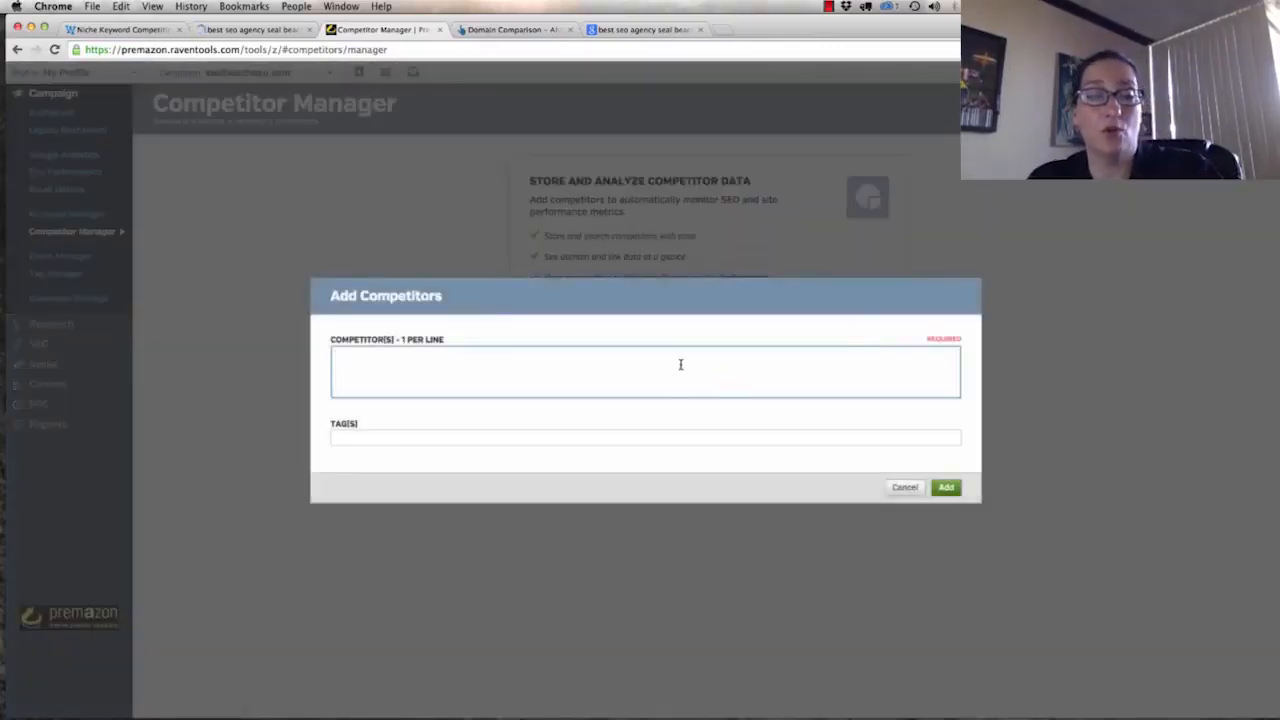
type("www.webdesignstudiopro.com")
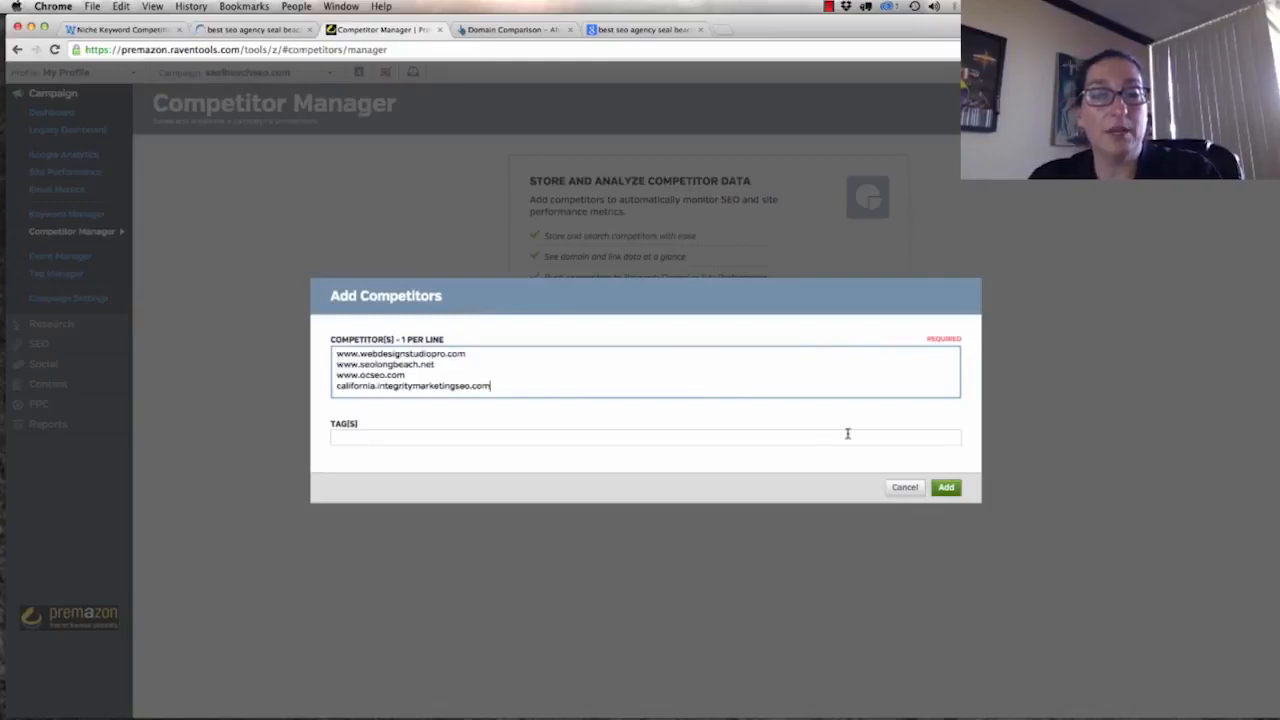
left_click(945, 487)
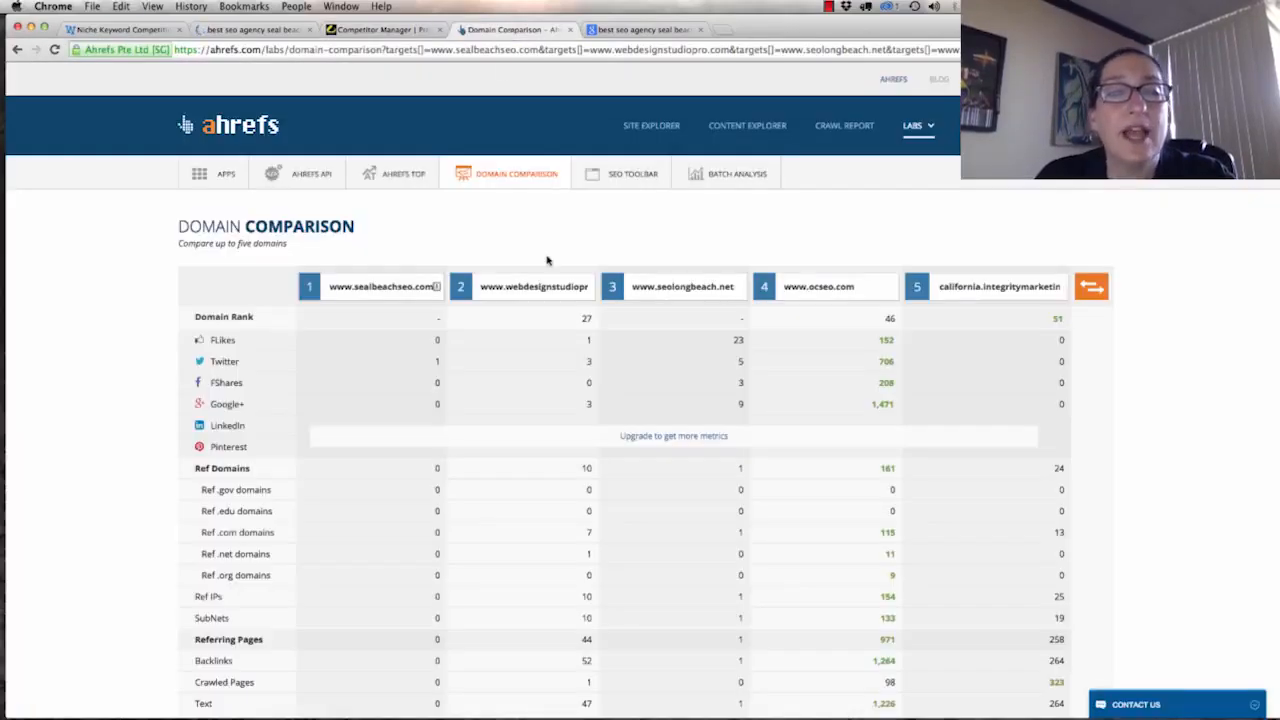
mouse_move(503, 243)
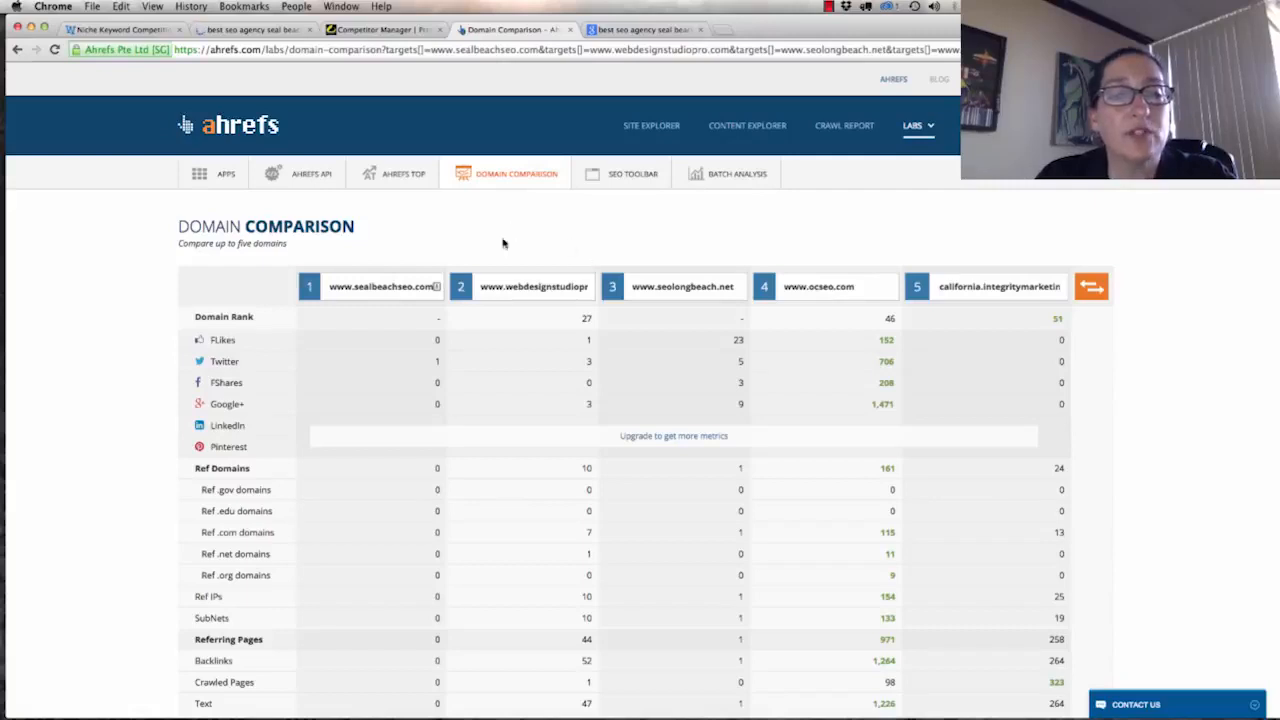
mouse_move(448, 367)
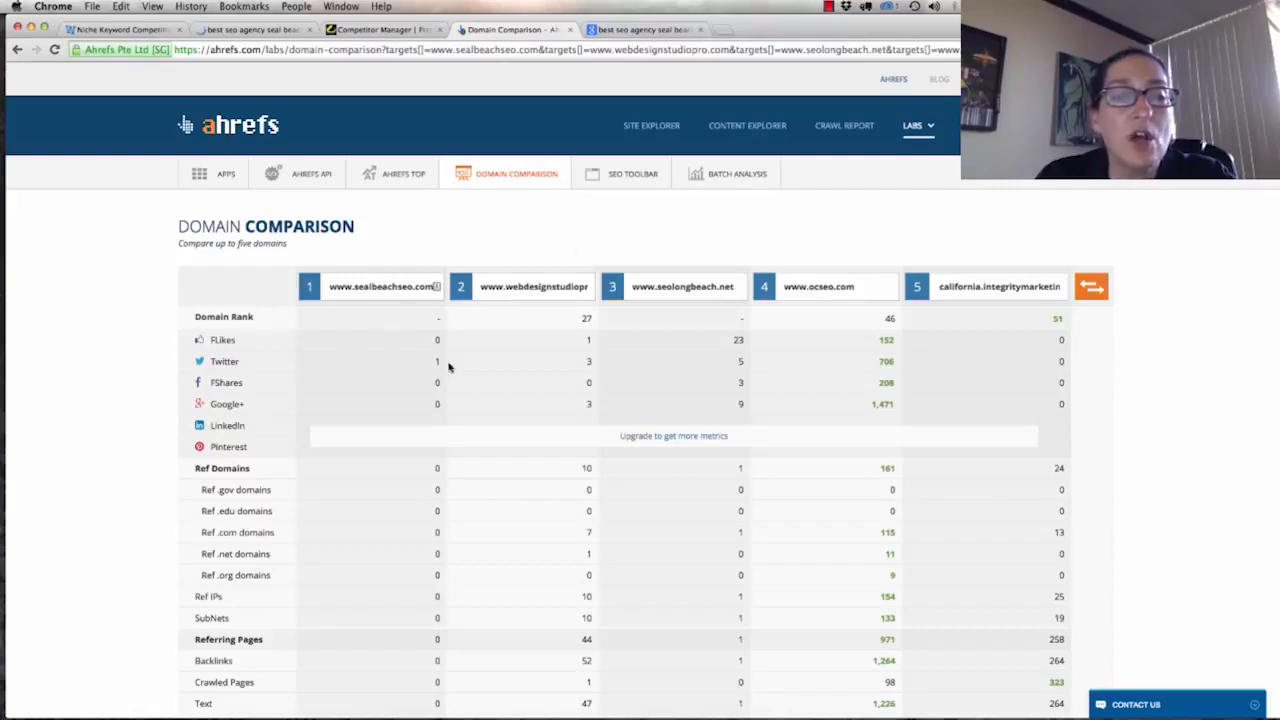
mouse_move(593, 370)
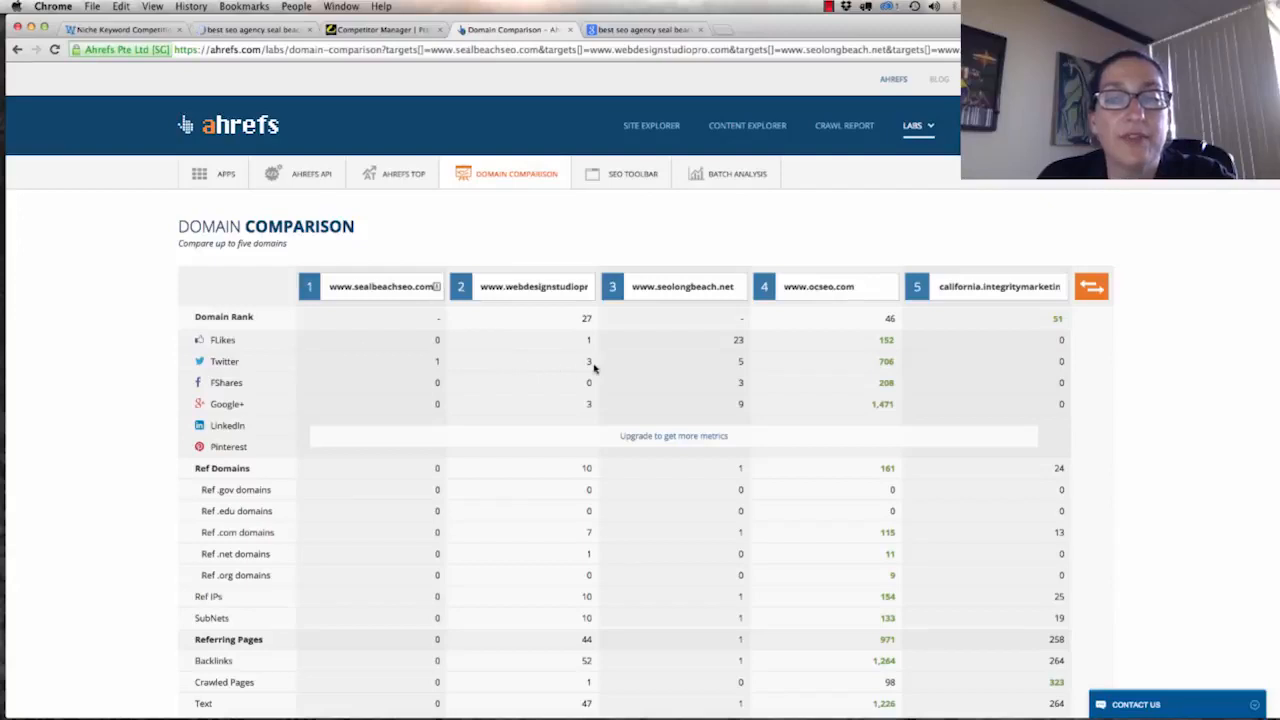
mouse_move(445, 410)
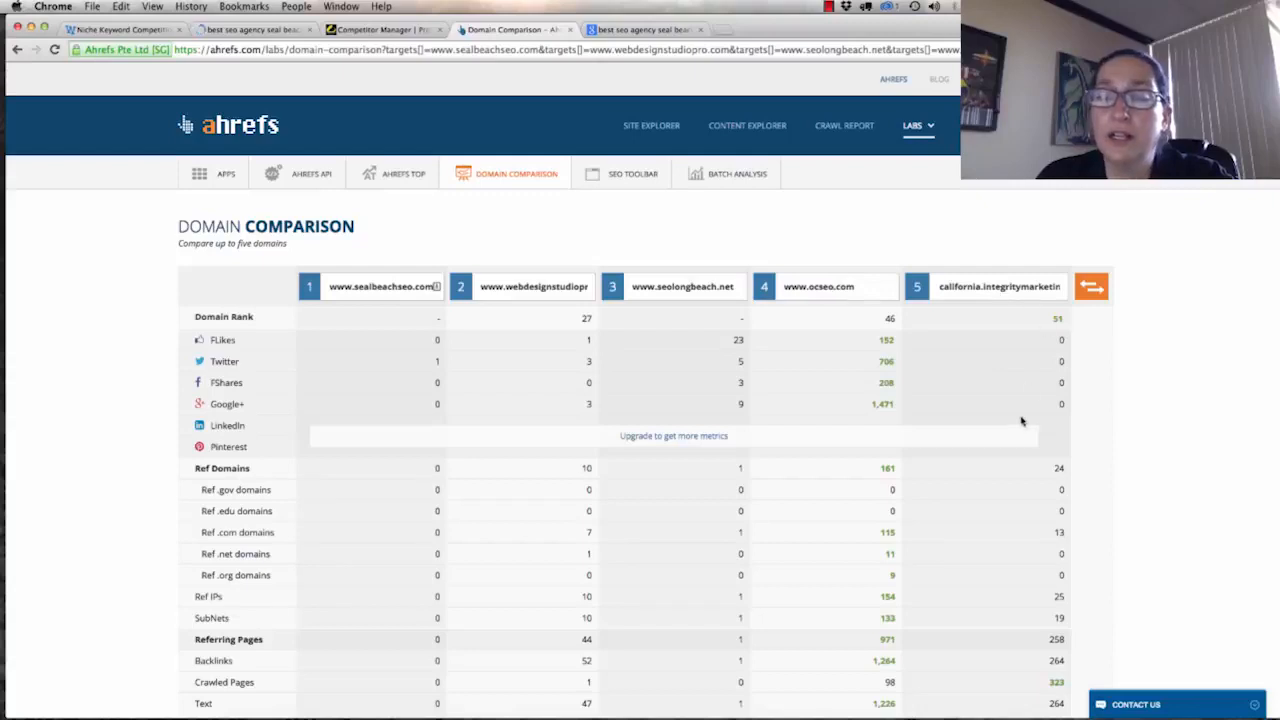
scroll("down", 3)
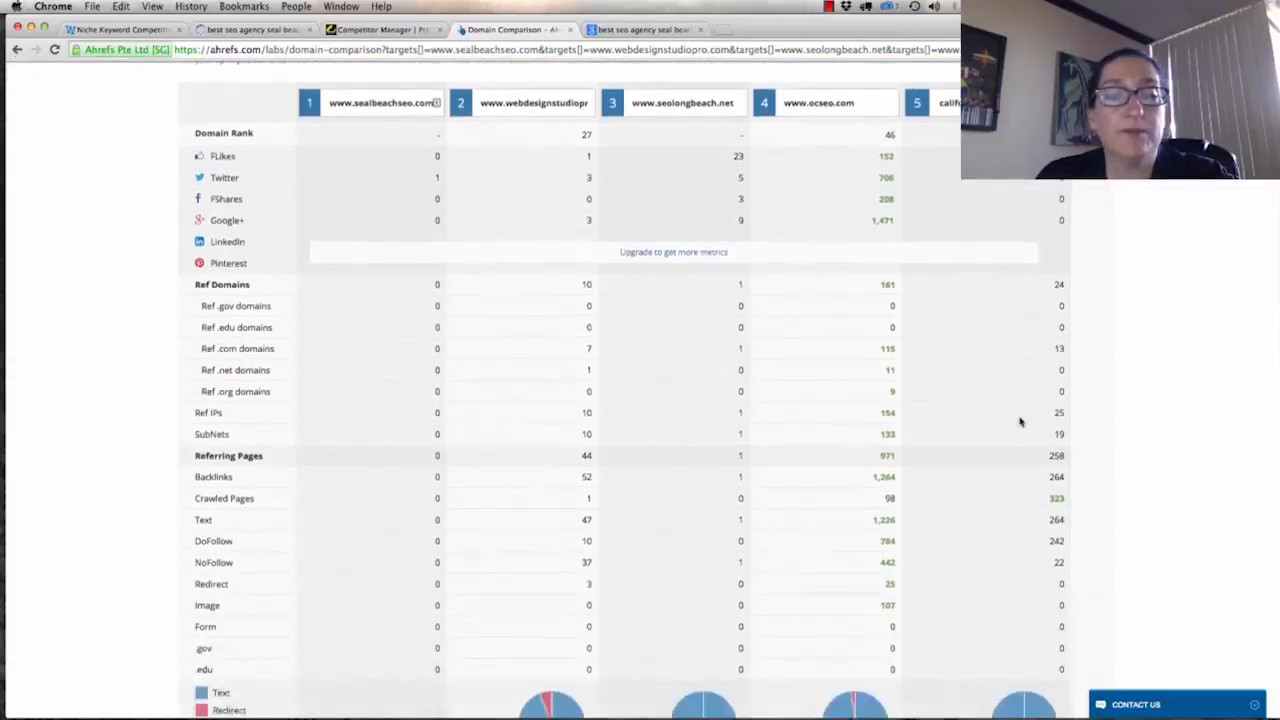
scroll("down", 3)
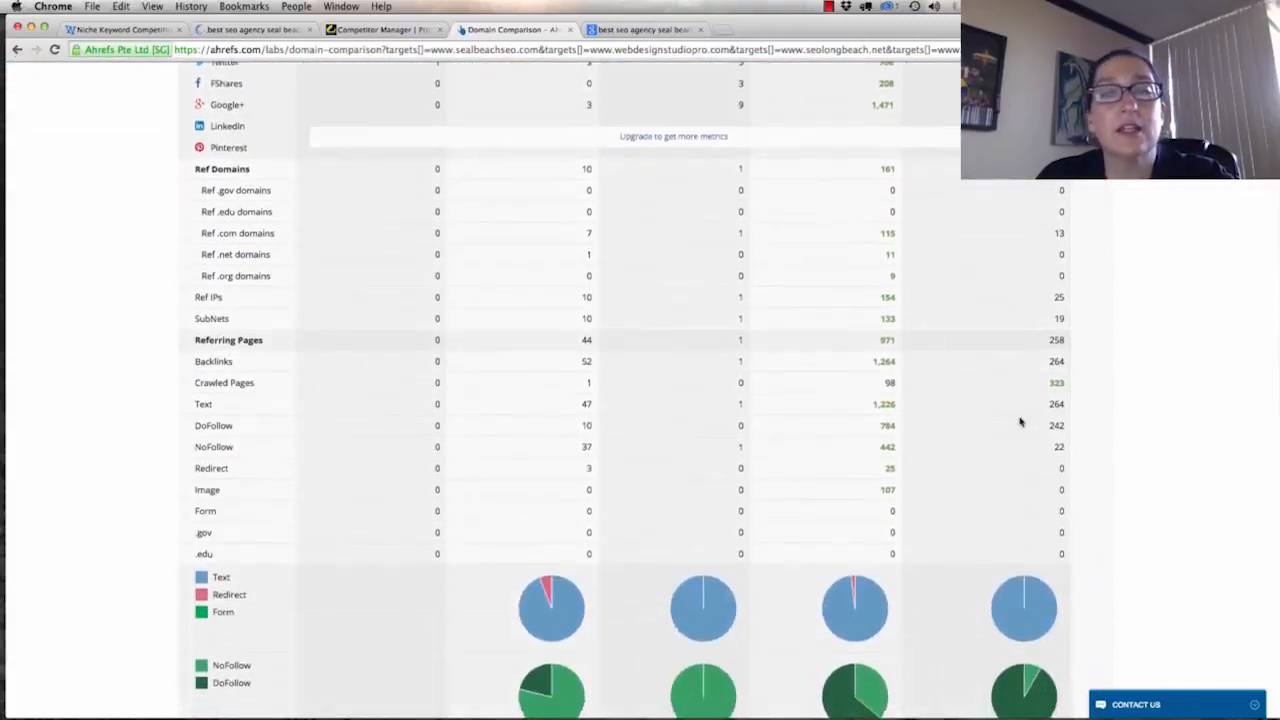
scroll("down", 3)
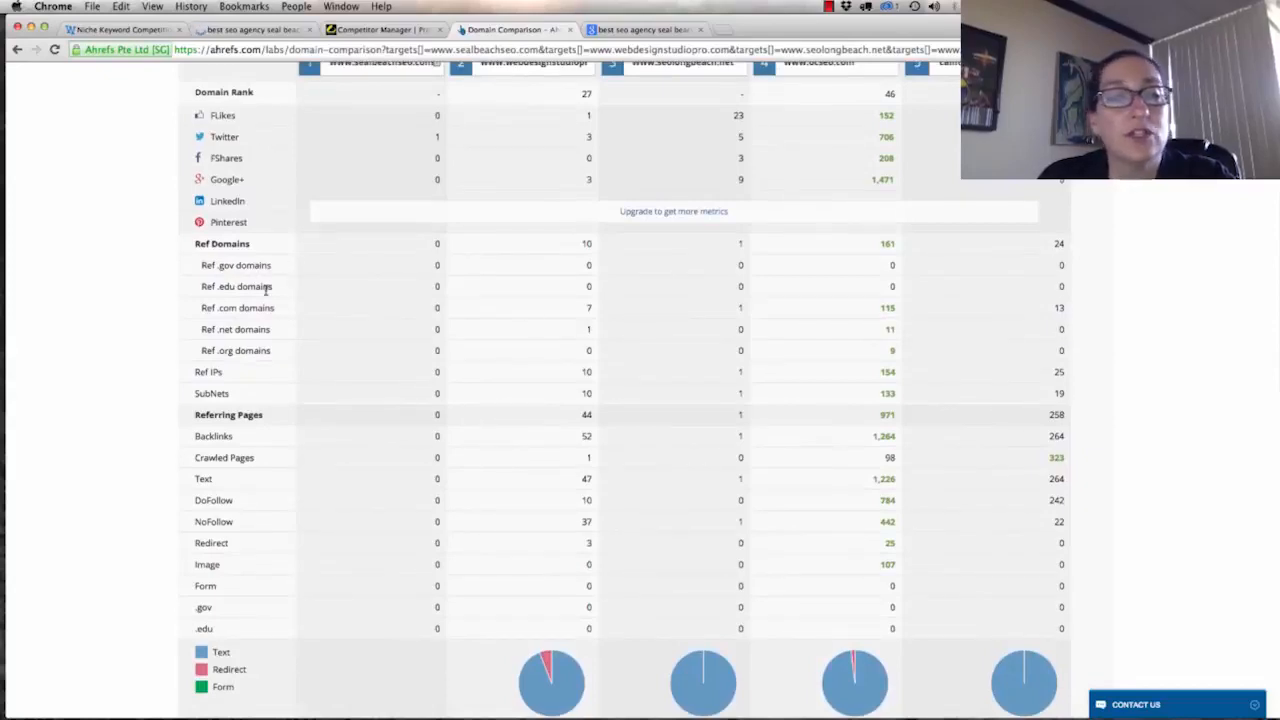
mouse_move(304, 317)
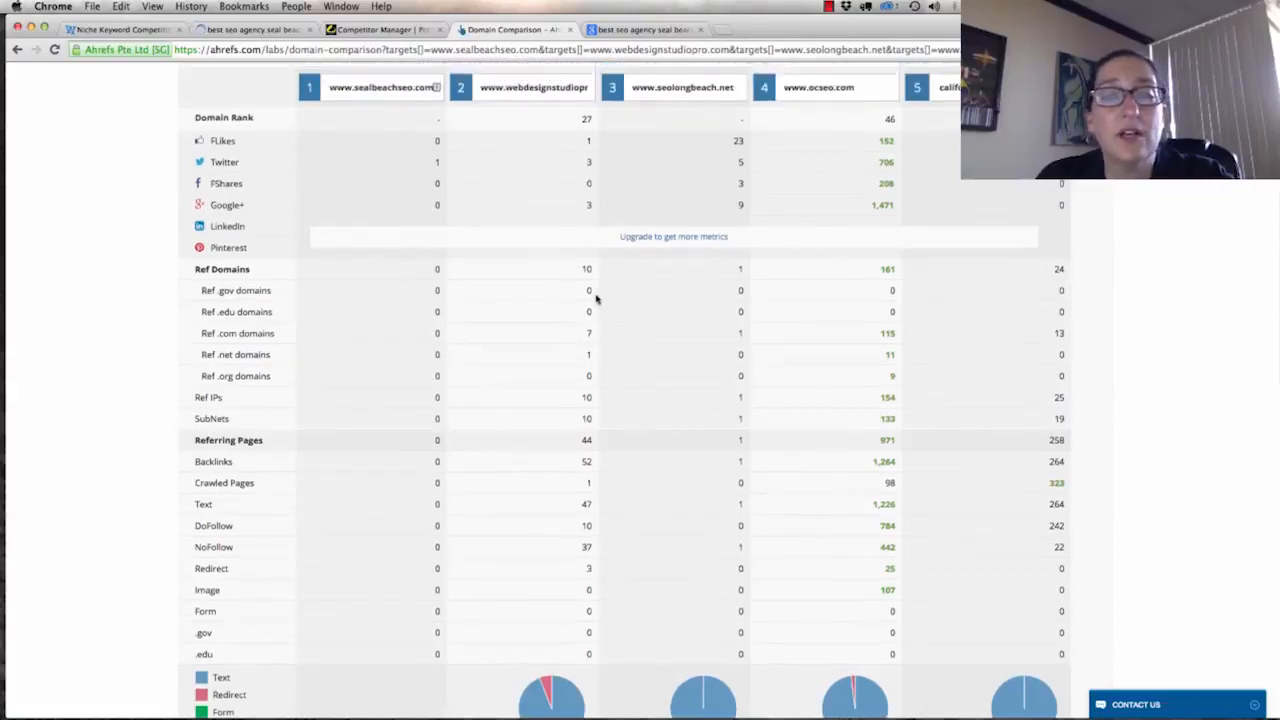
mouse_move(594, 348)
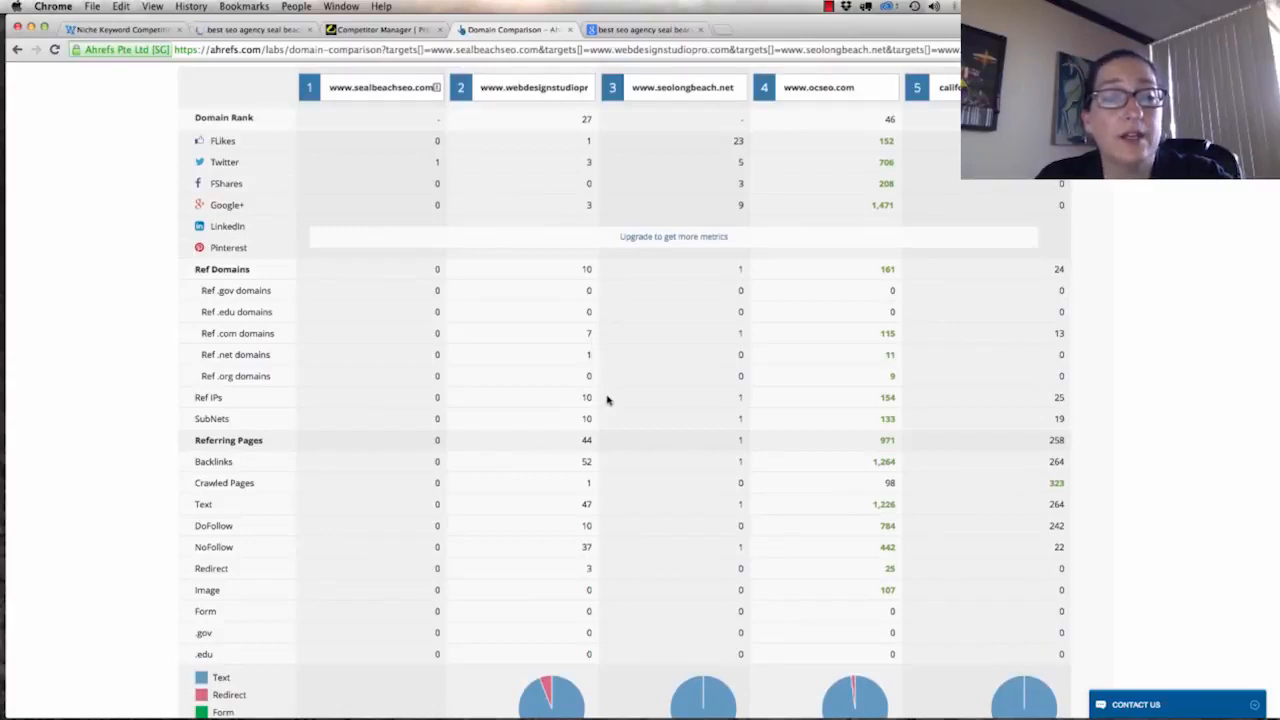
mouse_move(583, 420)
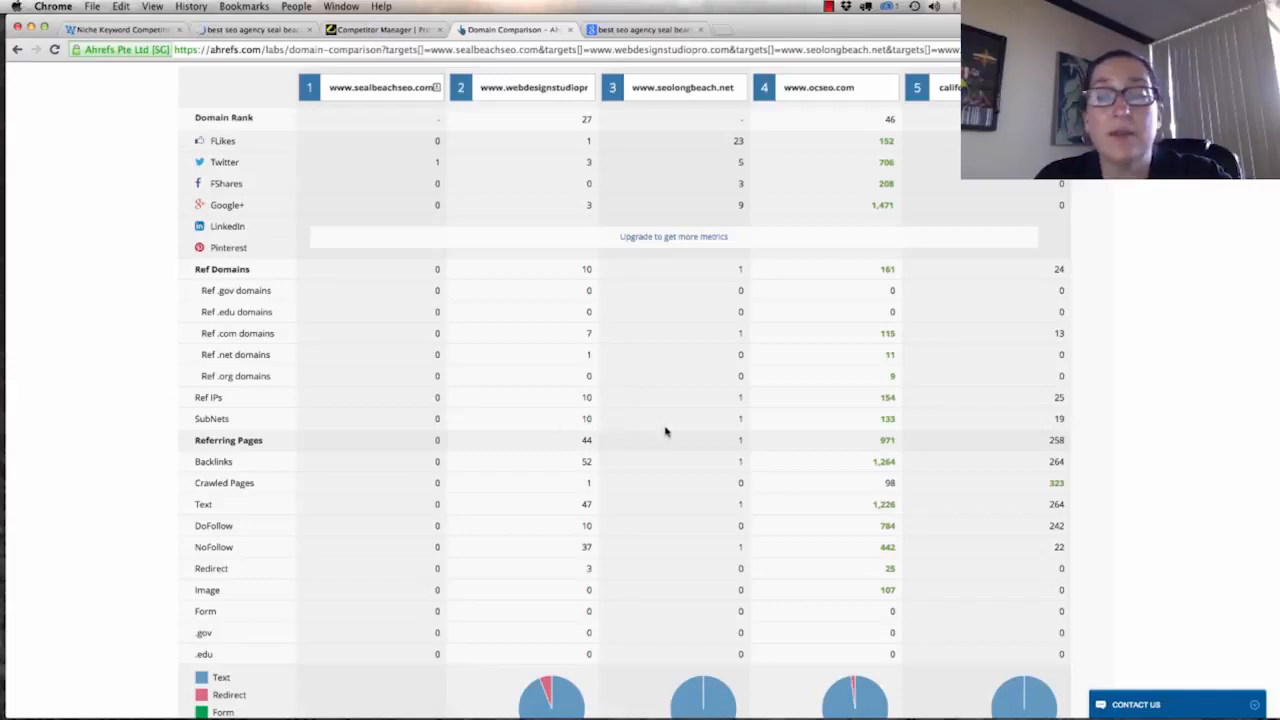
mouse_move(892, 415)
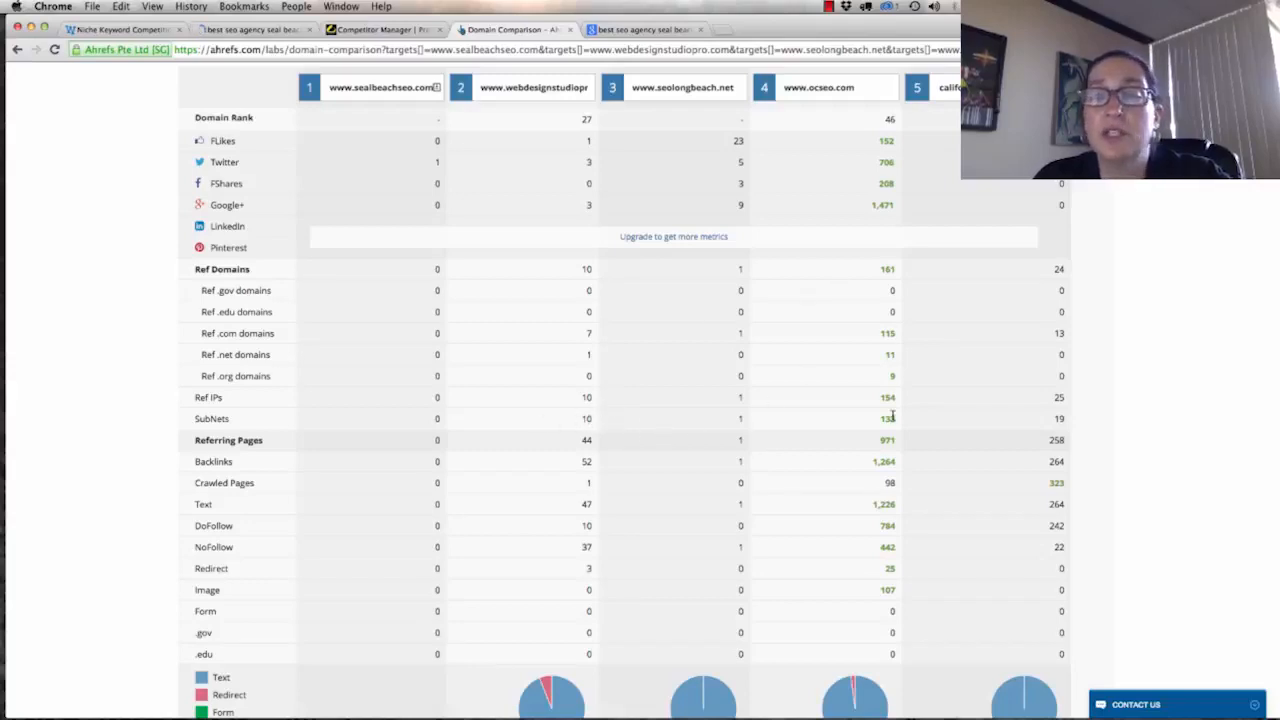
mouse_move(888, 435)
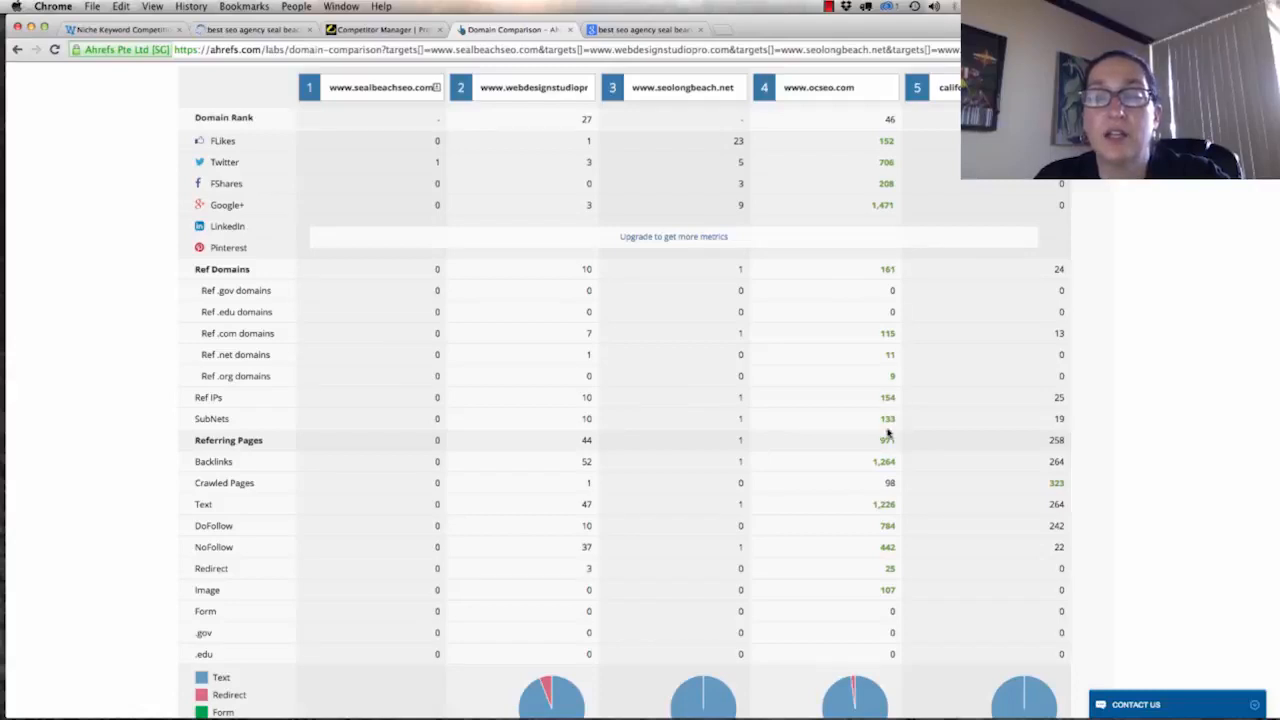
mouse_move(1047, 353)
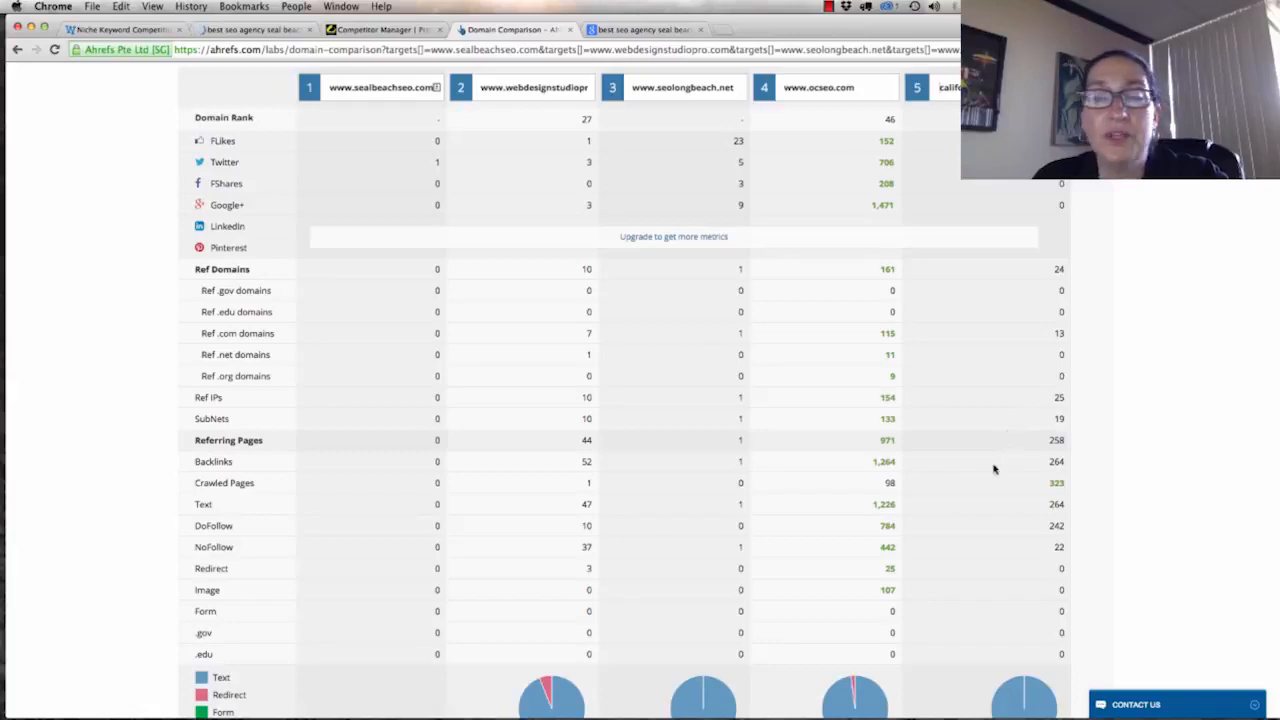
scroll("down", 3)
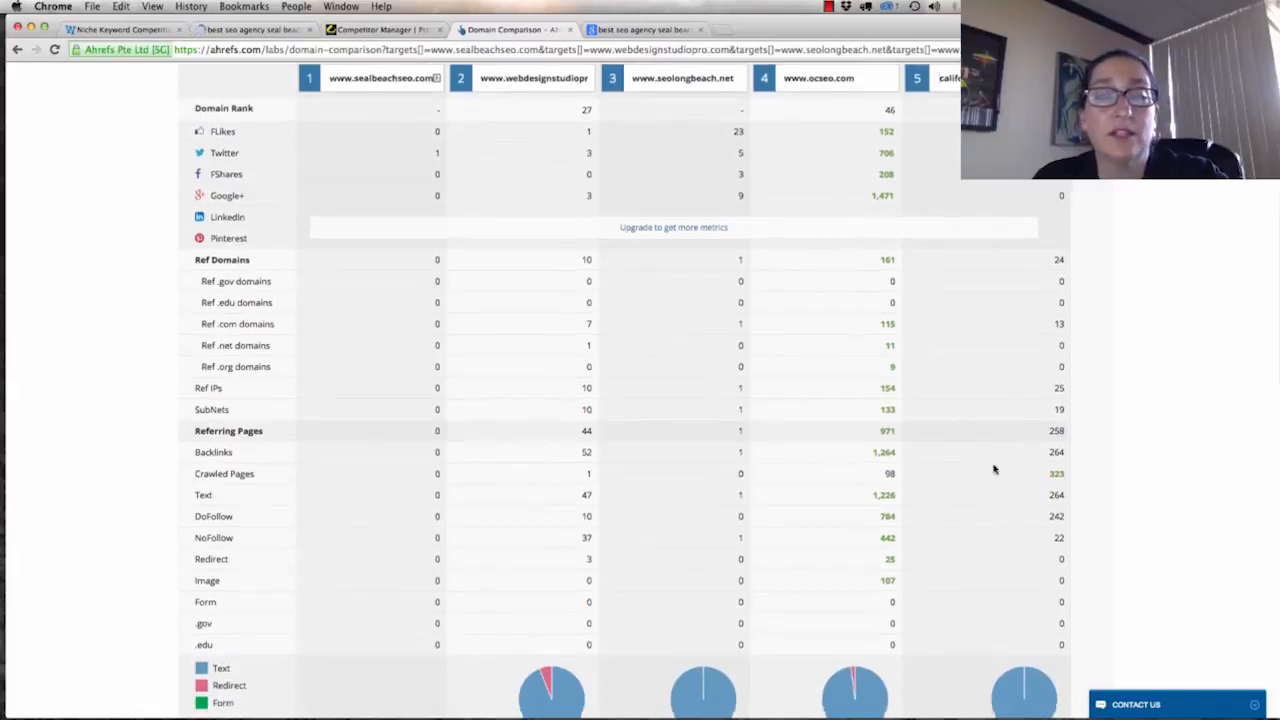
scroll("down", 3)
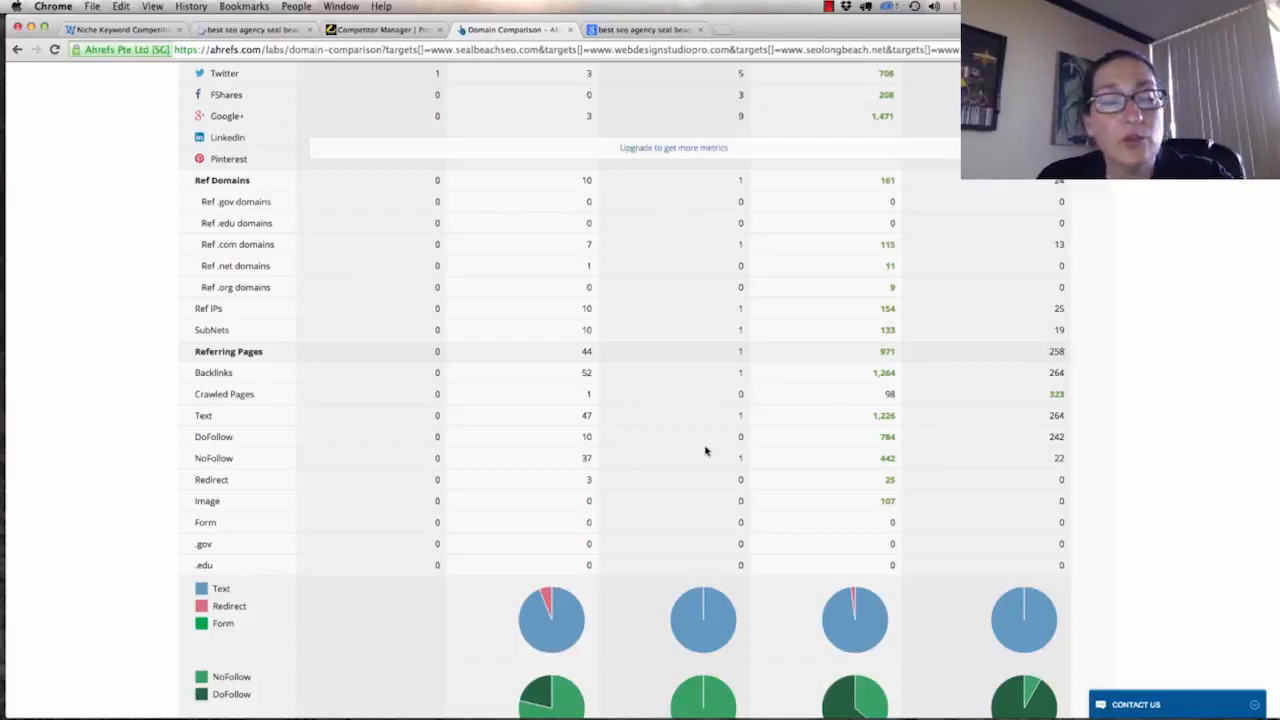
scroll("down", 3)
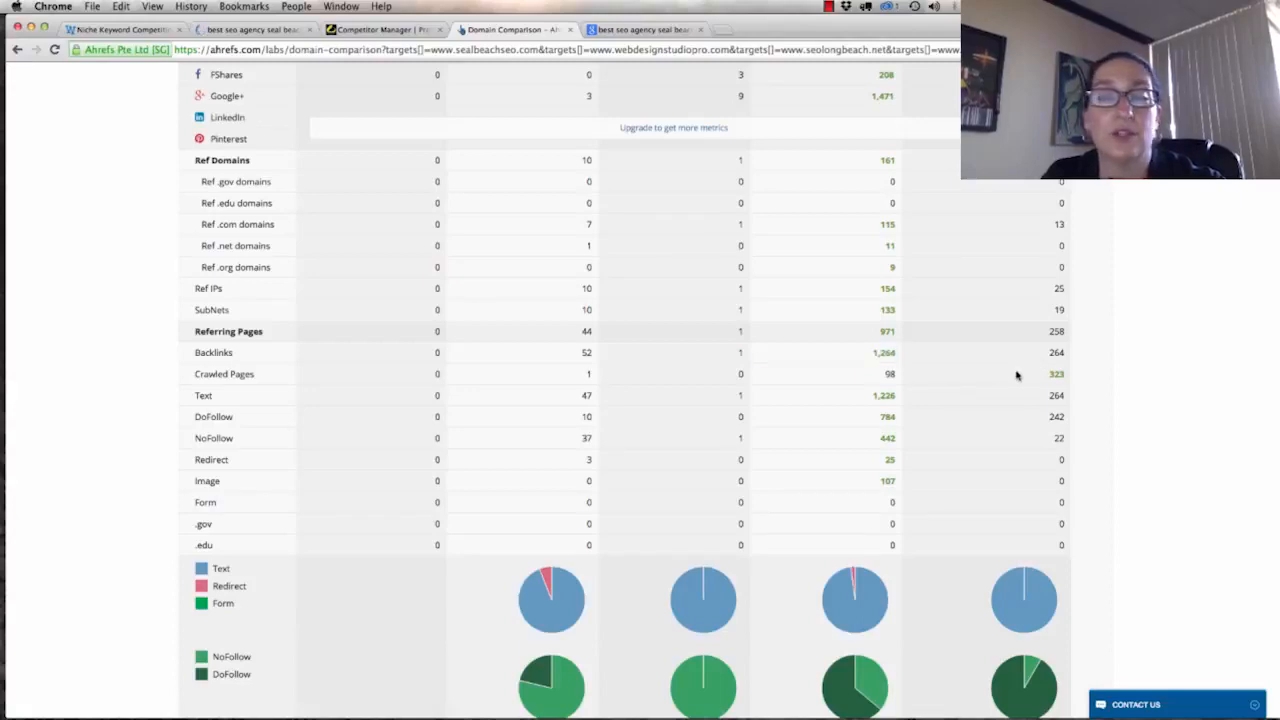
mouse_move(575, 378)
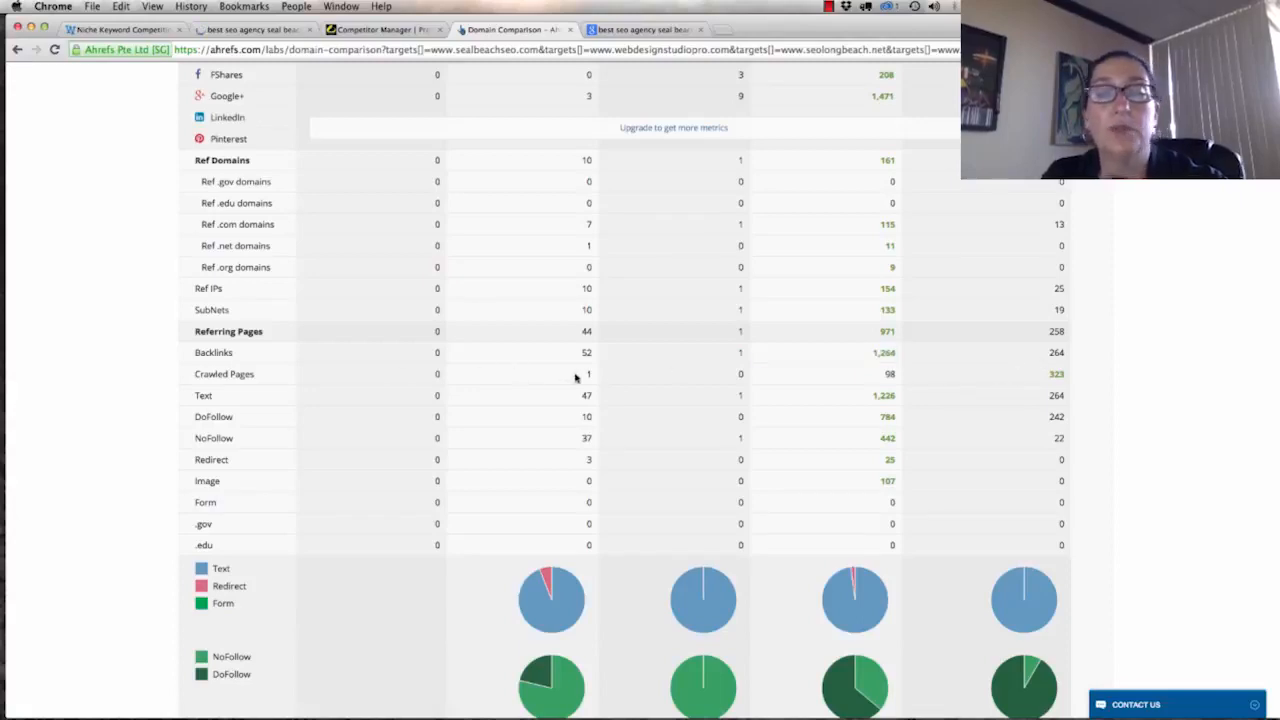
mouse_move(492, 378)
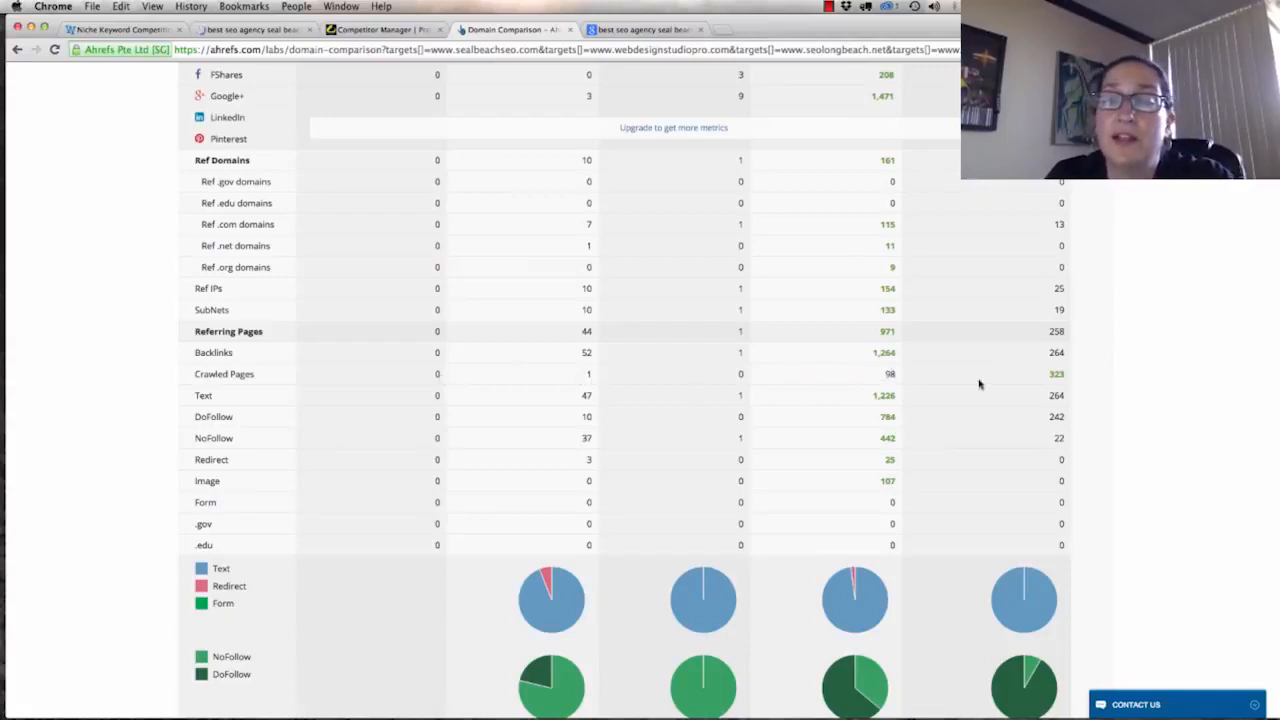
double_click(1057, 373)
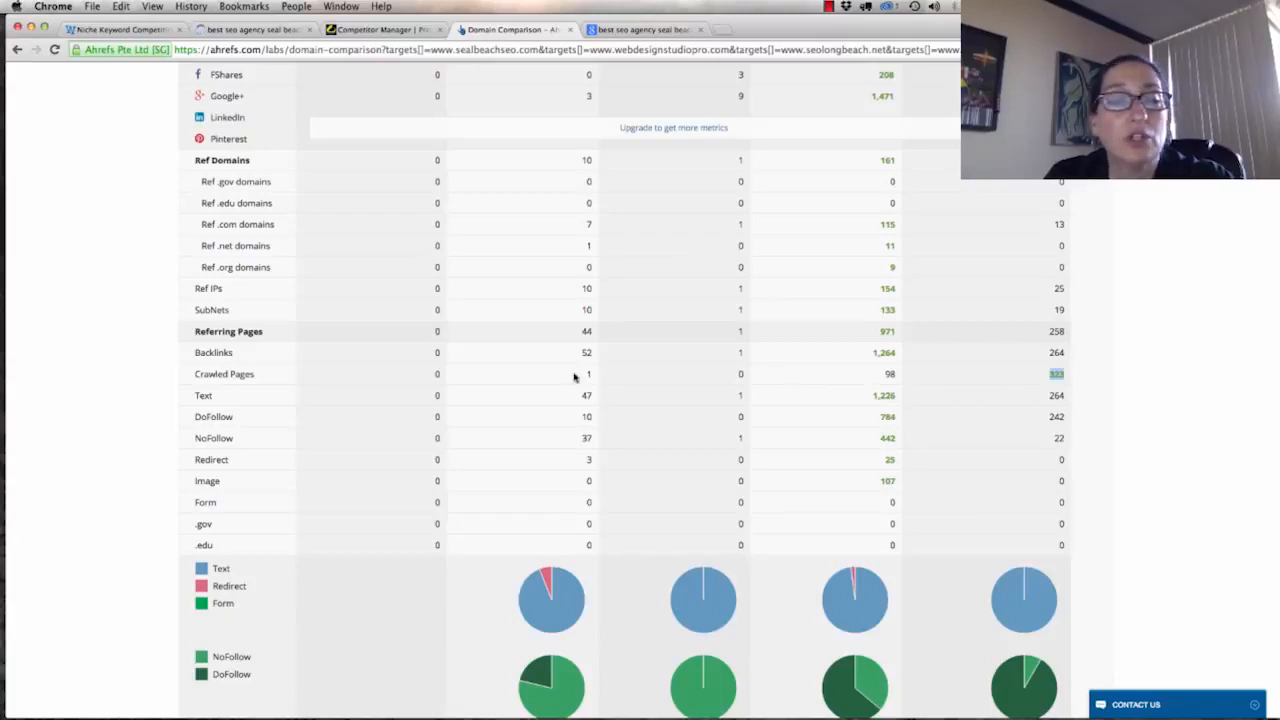
mouse_move(441, 390)
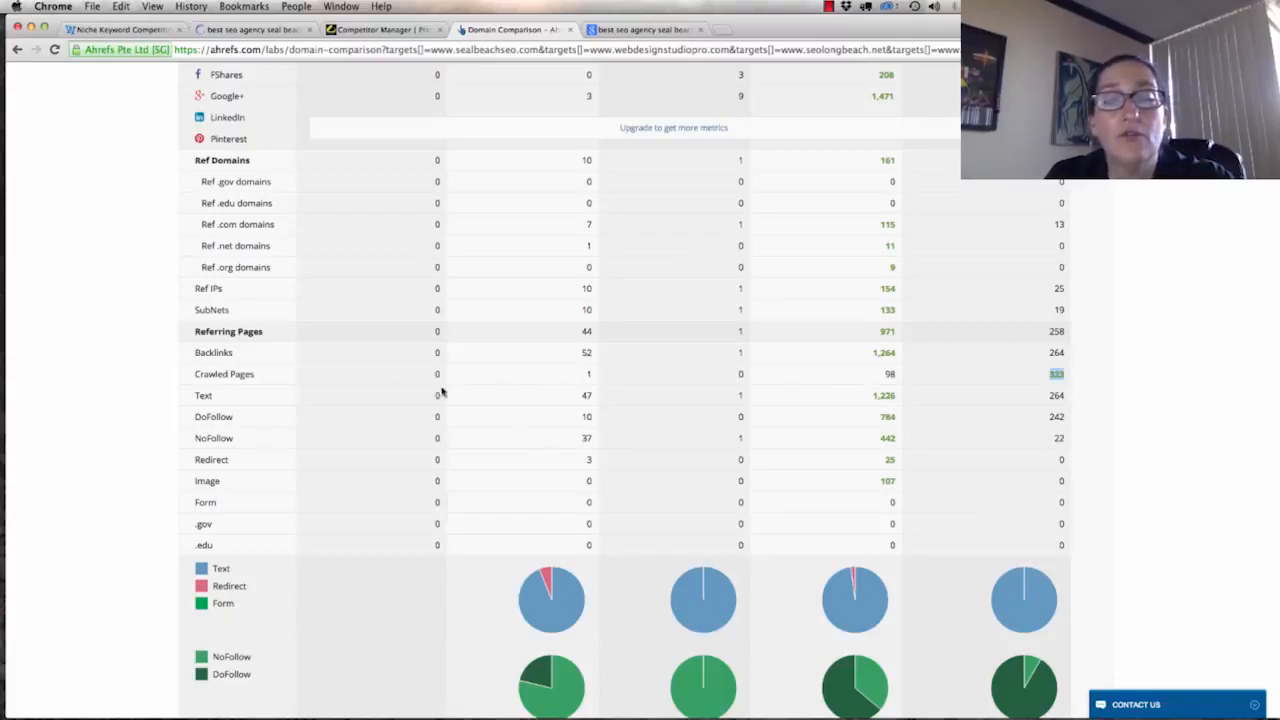
mouse_move(571, 415)
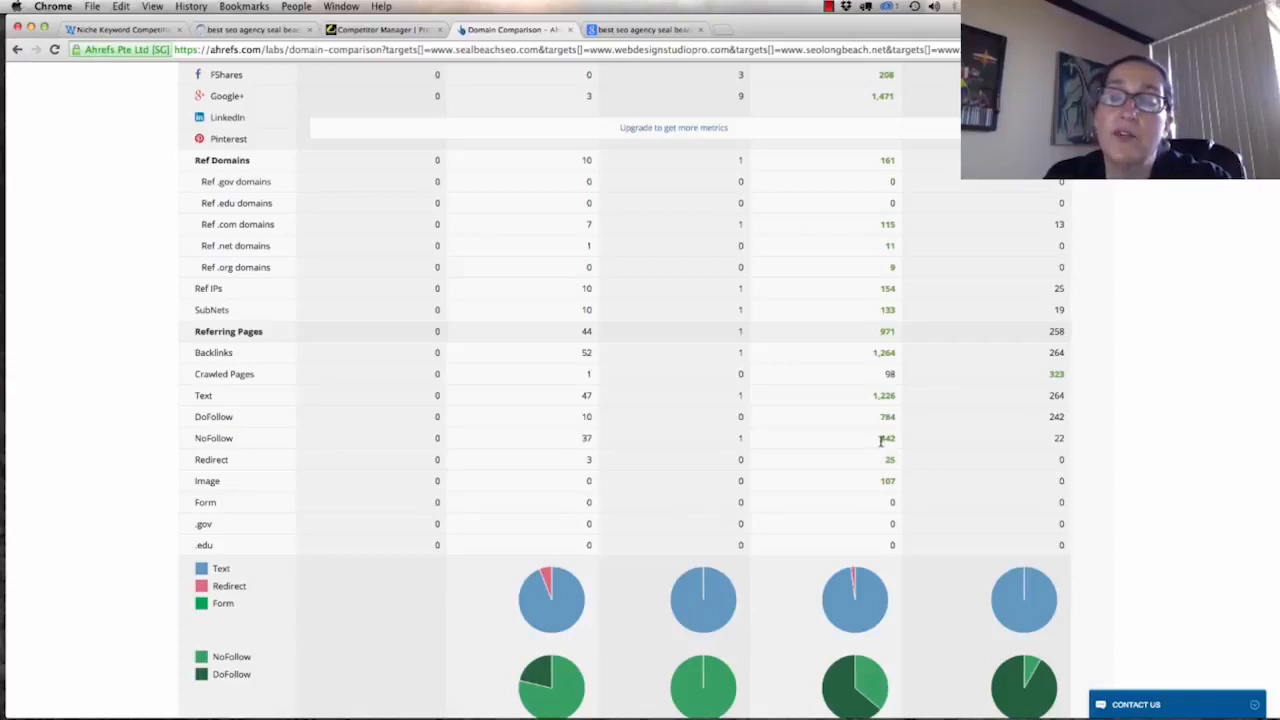
double_click(886, 438)
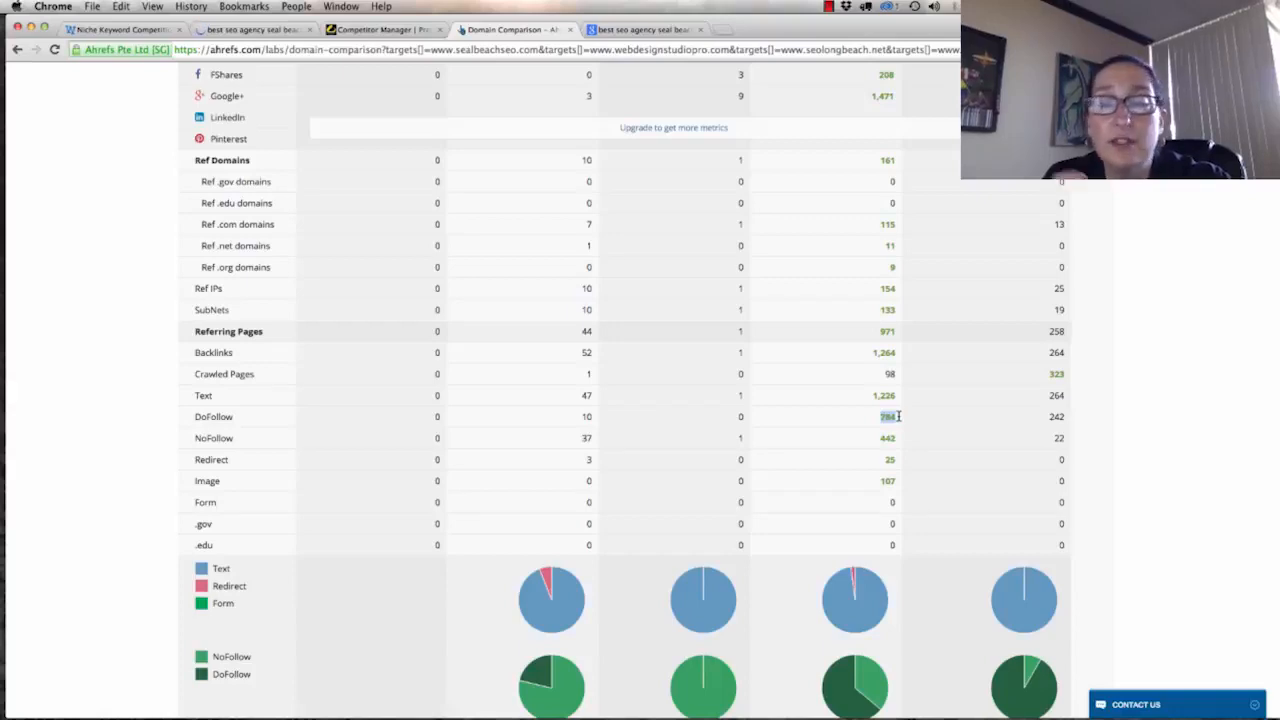
mouse_move(940, 515)
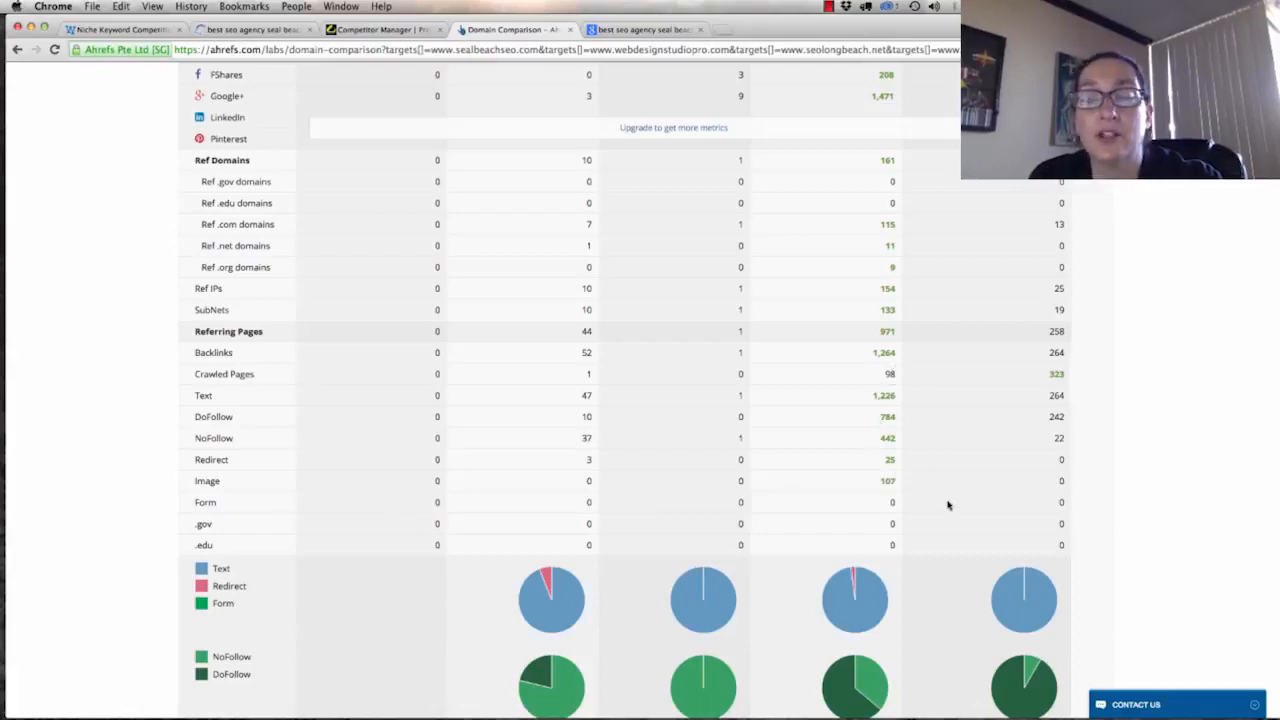
Scroll down to each competitor's Sitewide versus NotSitewide link pie chart.
scroll("down", 3)
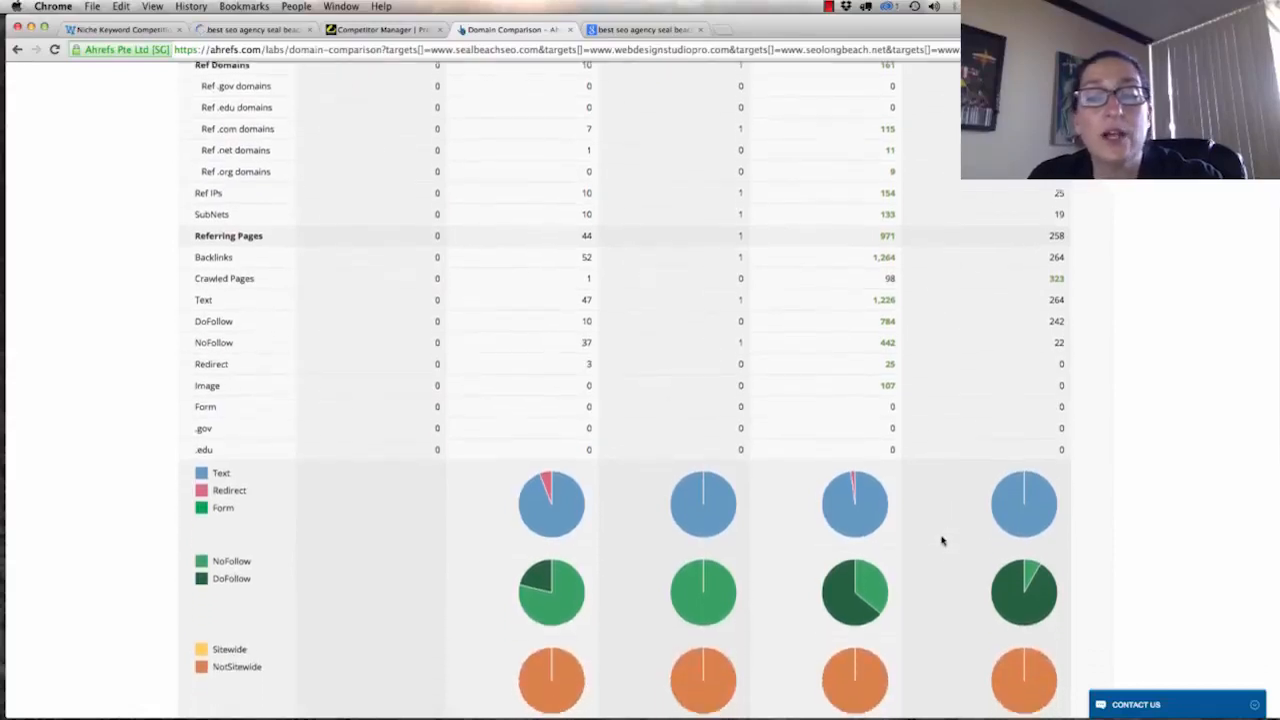
scroll("down", 3)
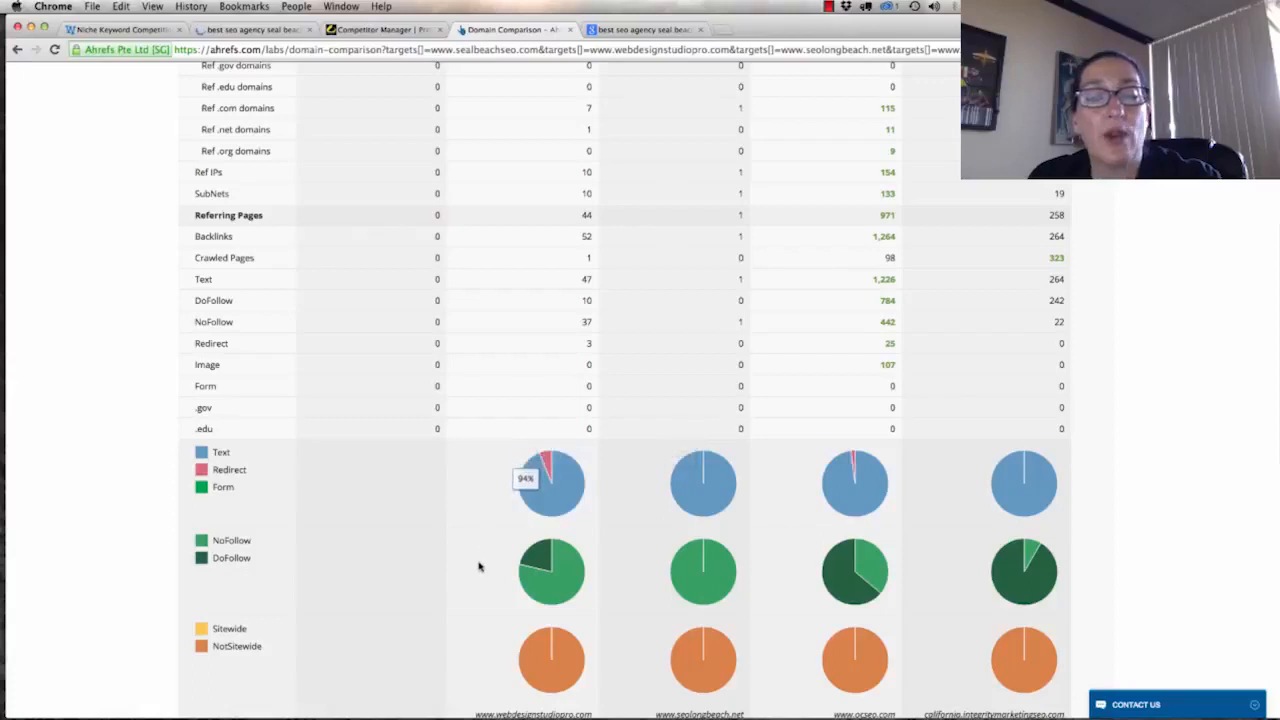
mouse_move(375, 647)
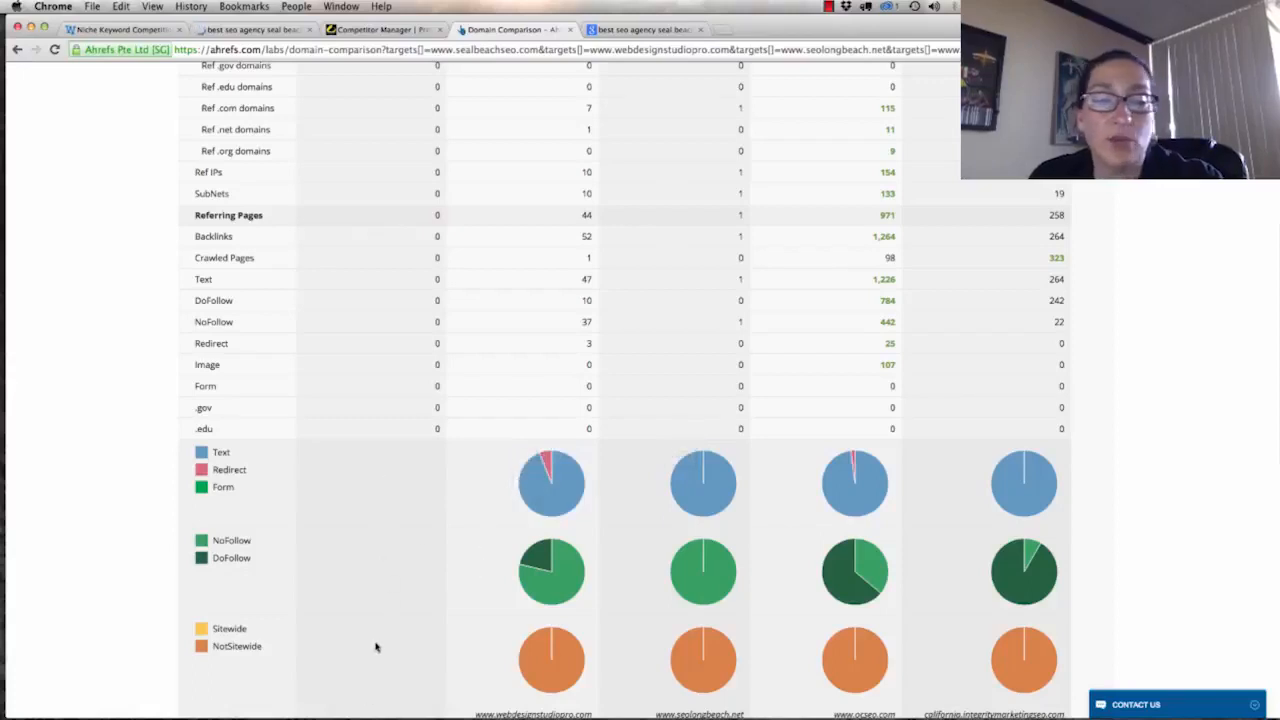
scroll("down", 3)
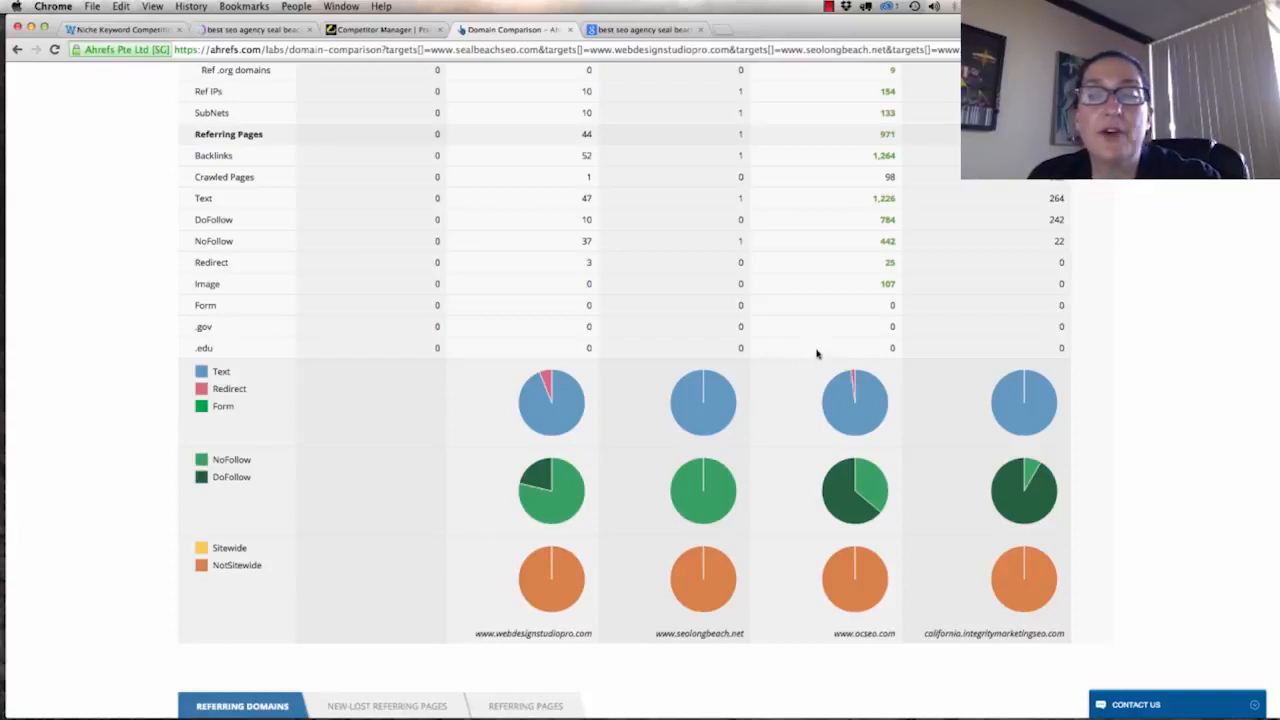
mouse_move(853, 400)
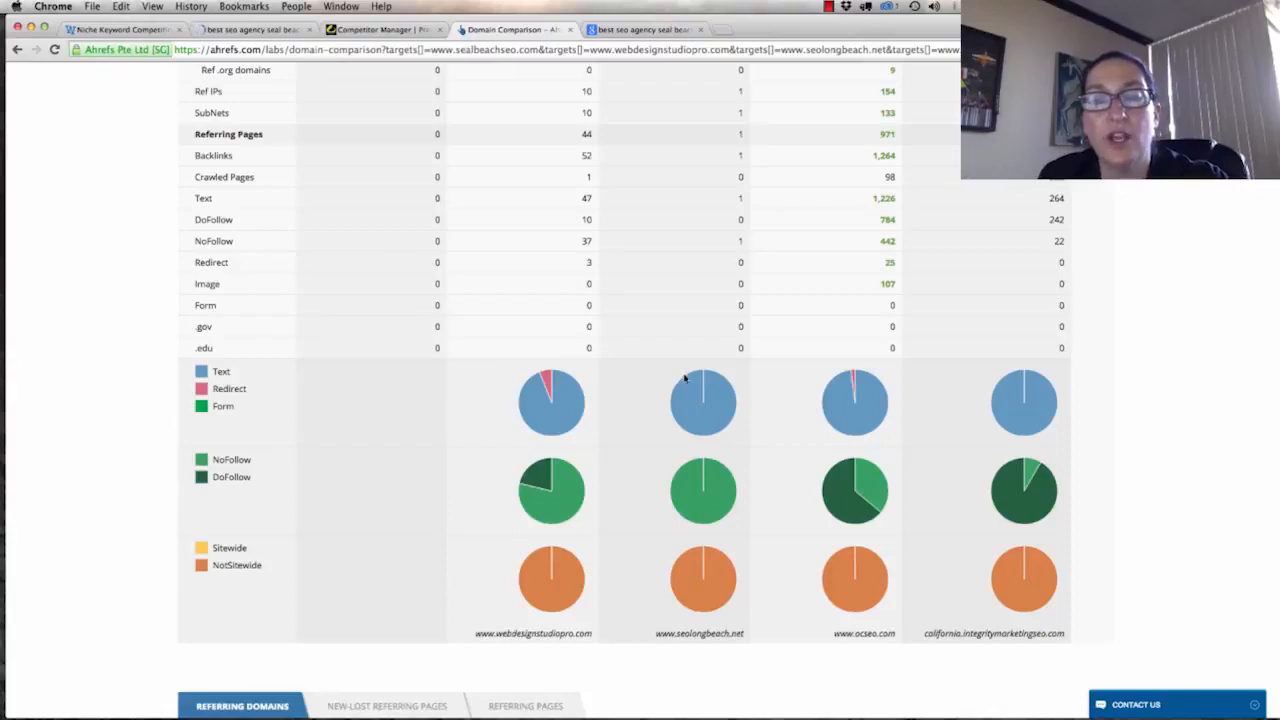
mouse_move(703, 400)
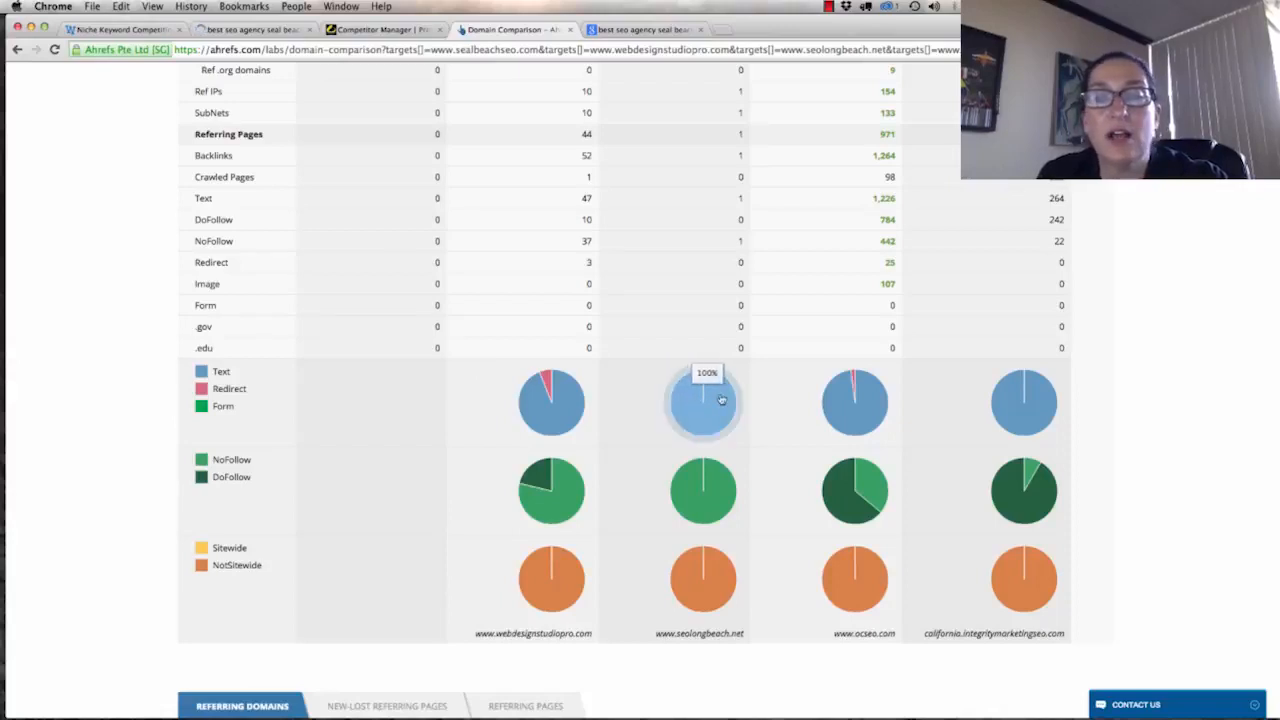
mouse_move(1024, 402)
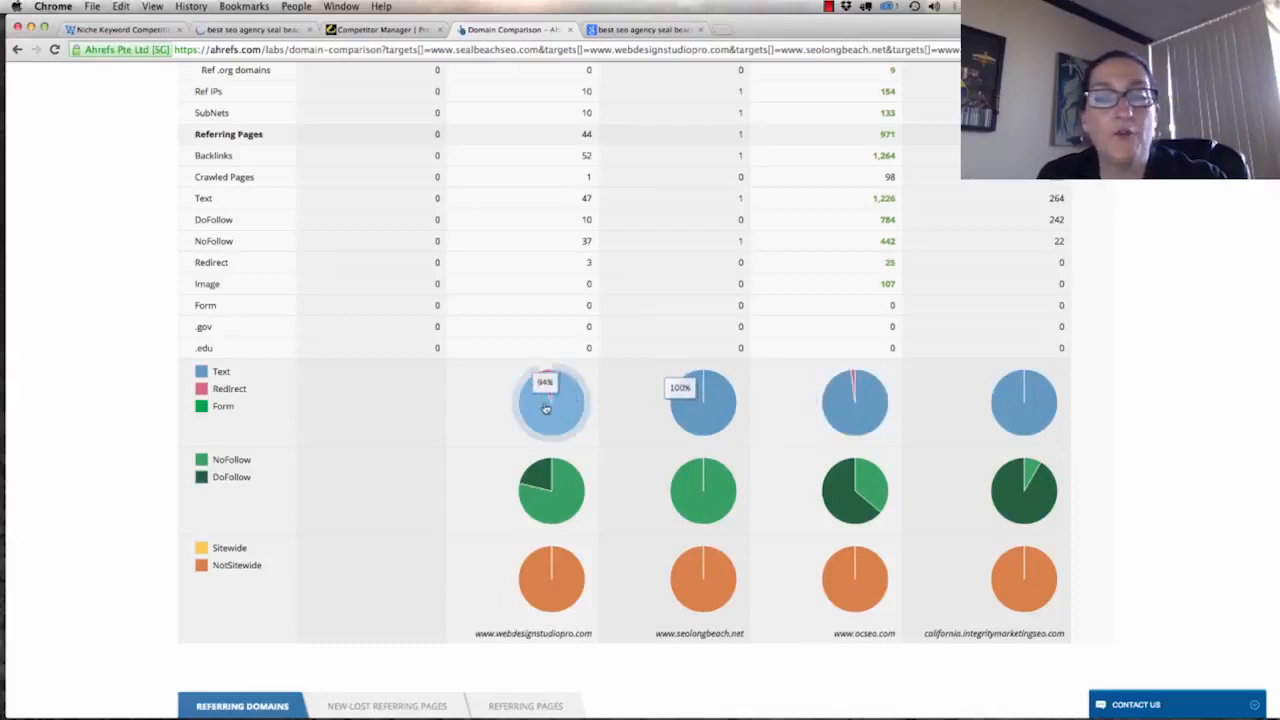
Scroll to the referring domains trend chart, then back up toward the metrics table.
scroll("down", 3)
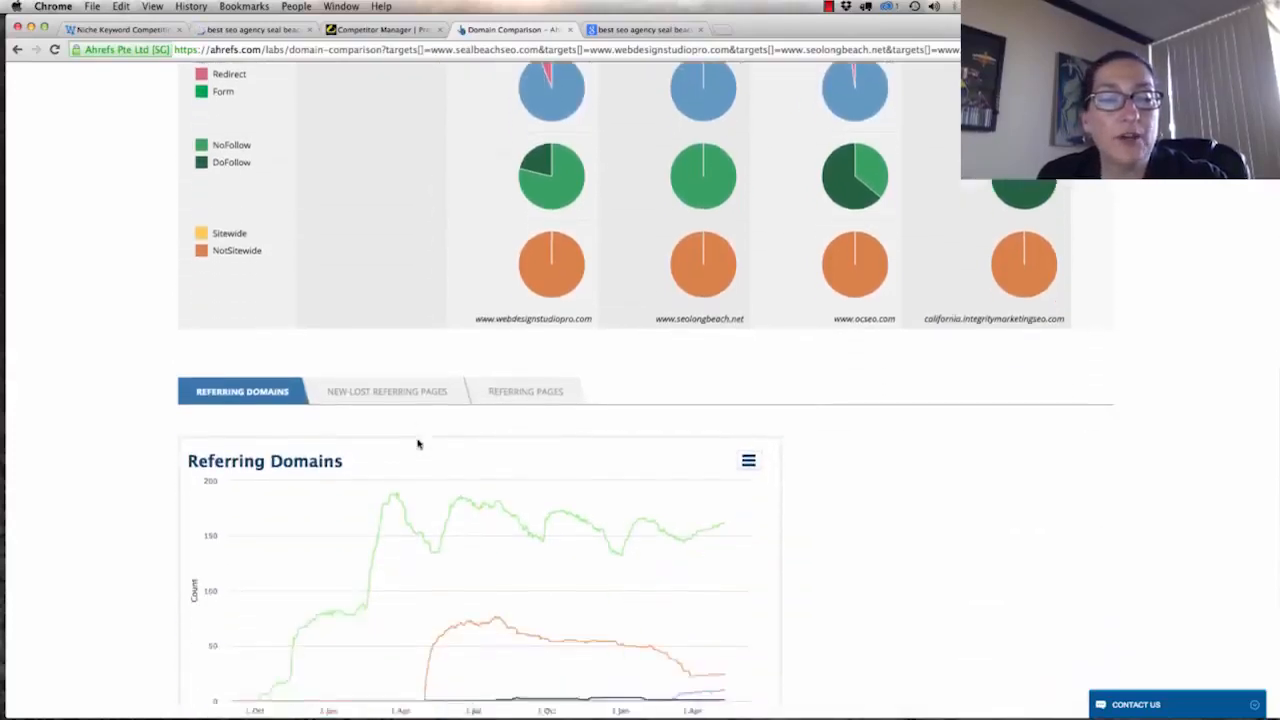
scroll("down", 3)
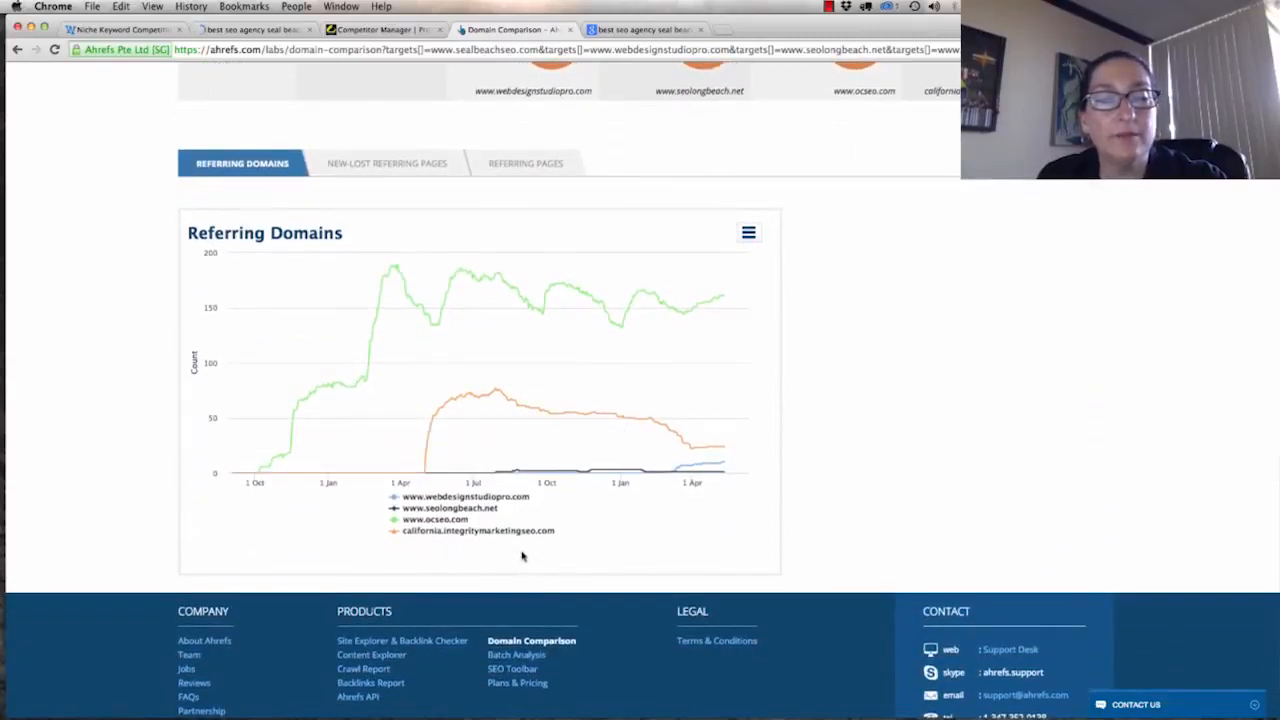
mouse_move(722, 290)
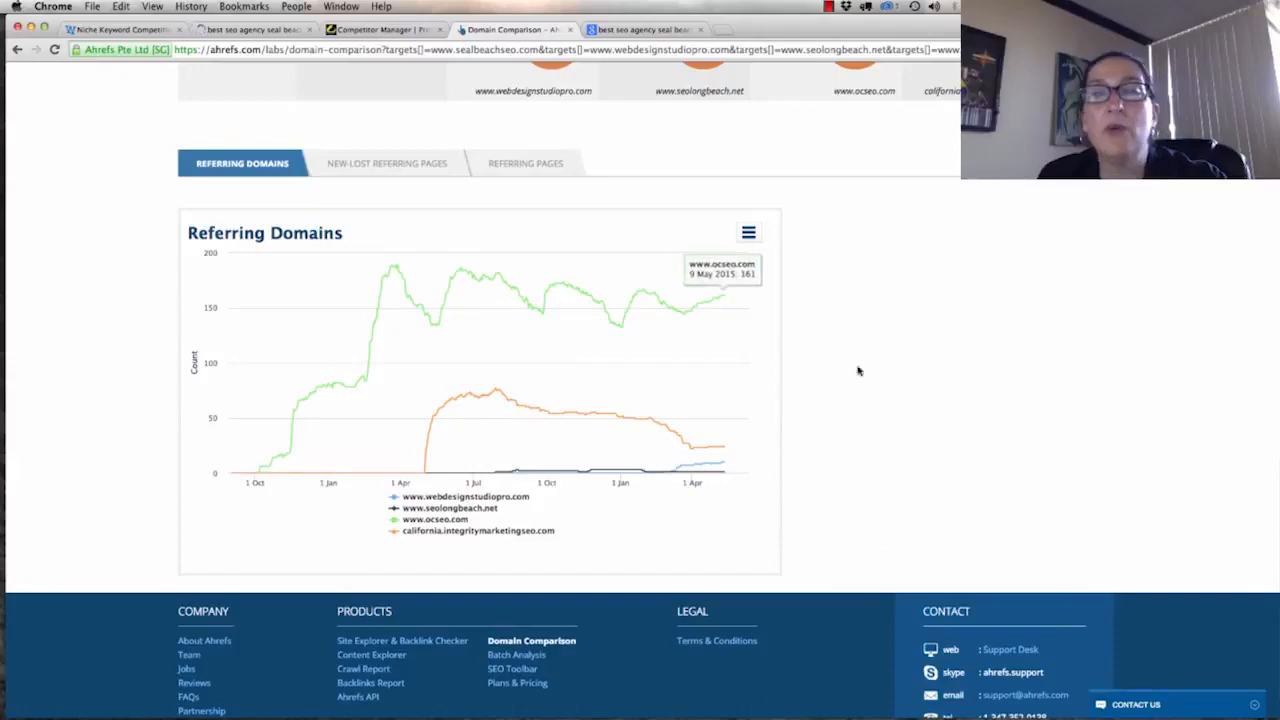
scroll("up", 3)
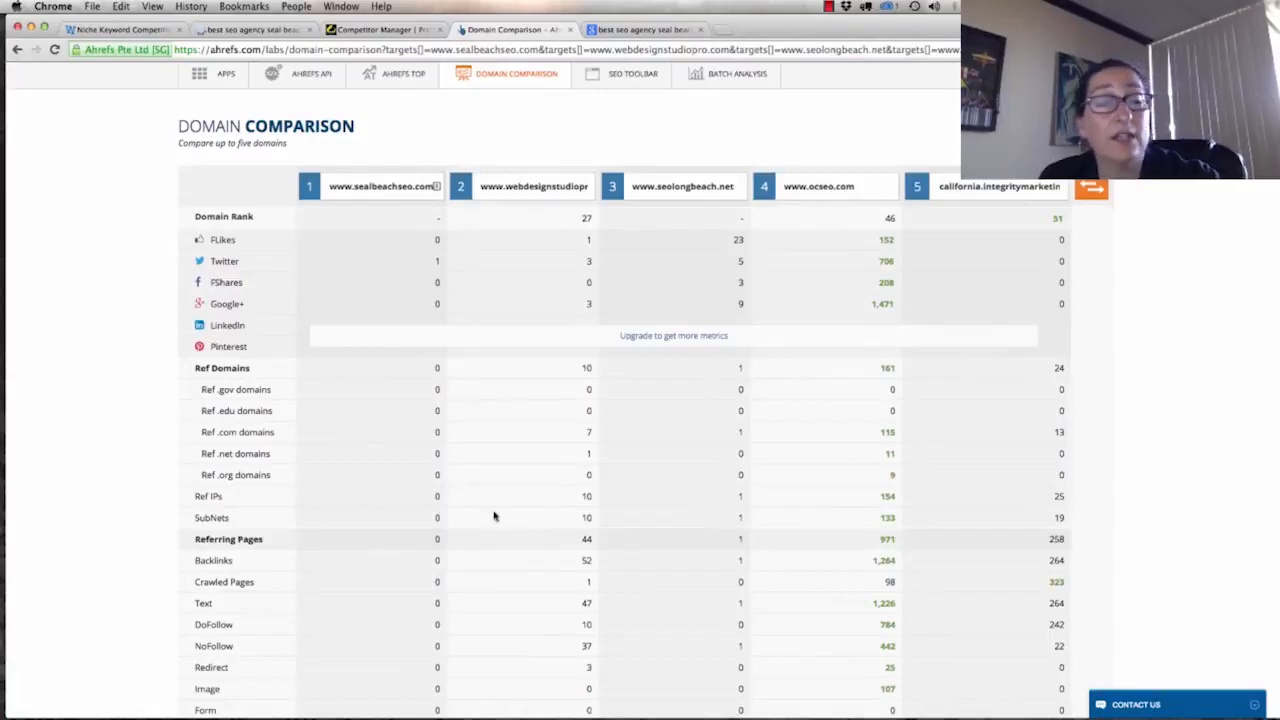
mouse_move(553, 472)
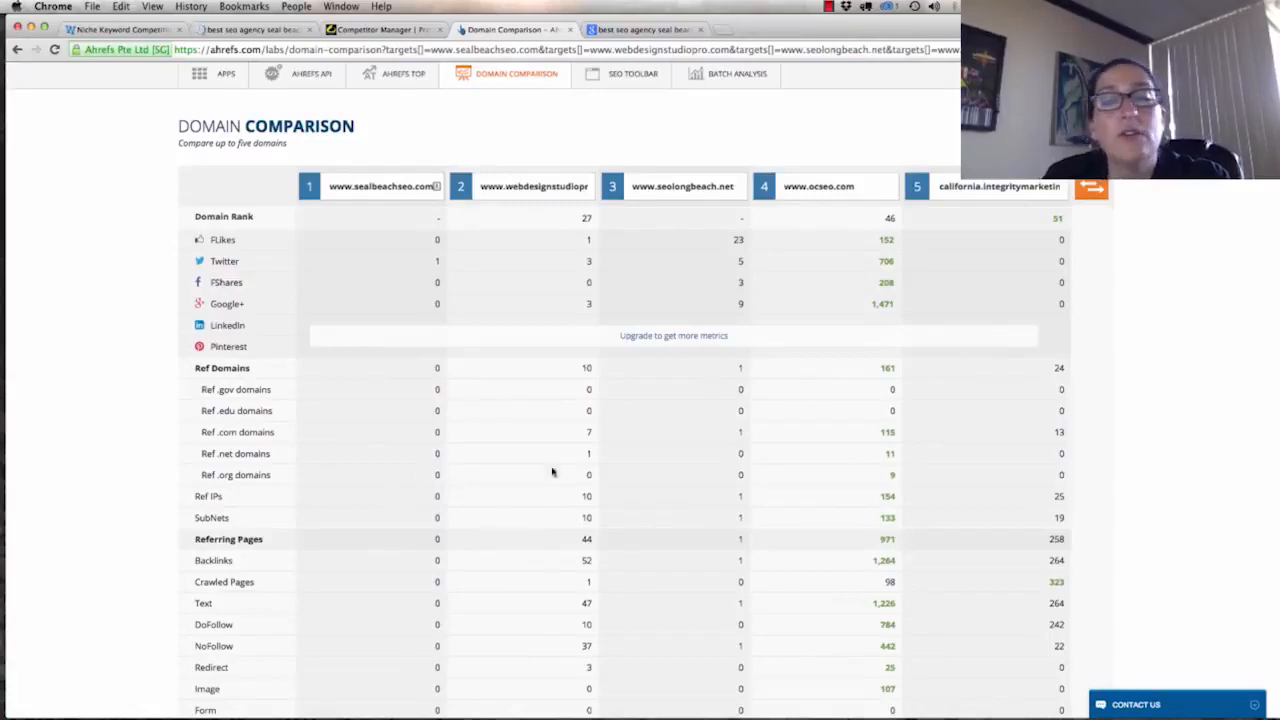
mouse_move(665, 607)
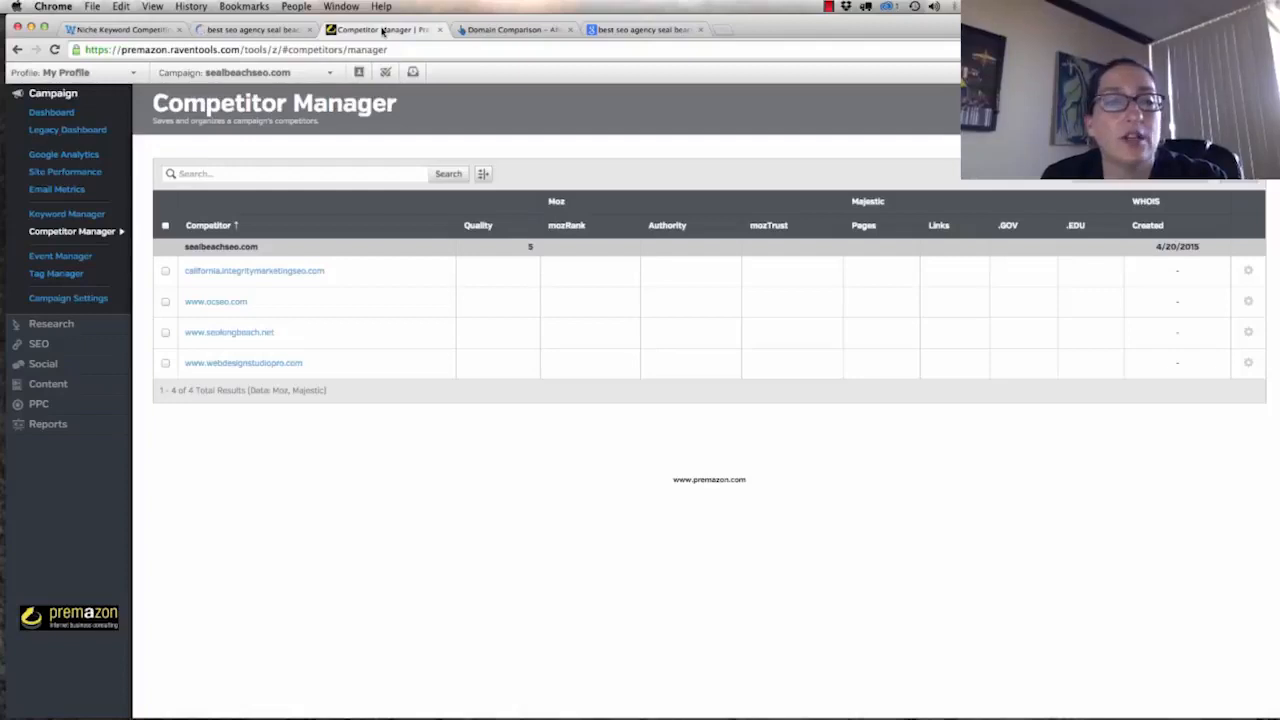
Switch tabs and scroll through california.integritymarketingseo.com's Research Central statistics.
left_click(254, 270)
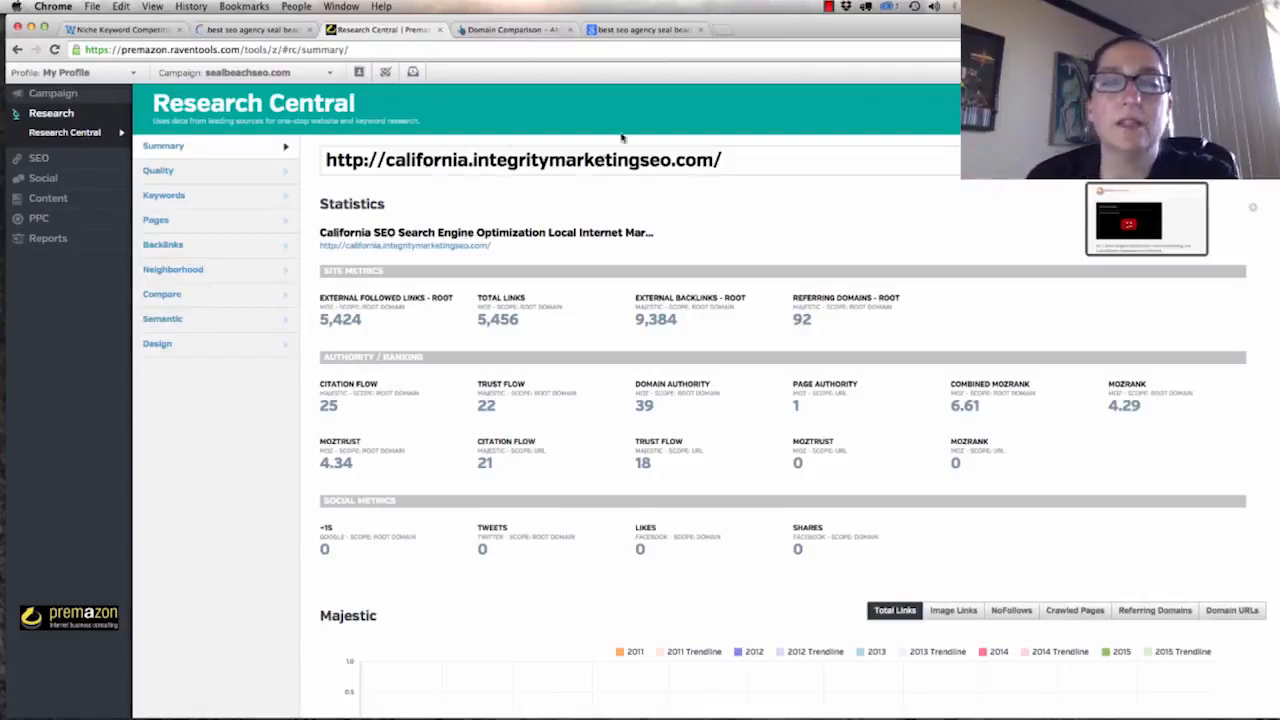
left_click(510, 29)
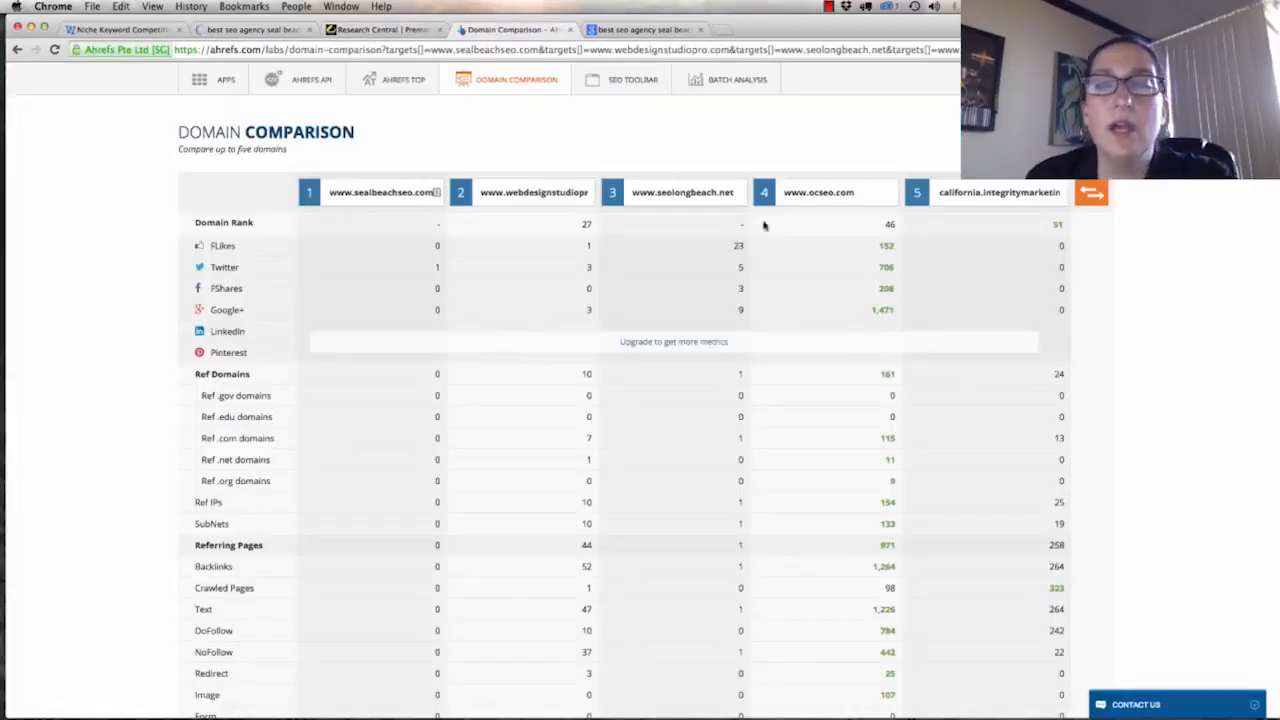
mouse_move(1053, 327)
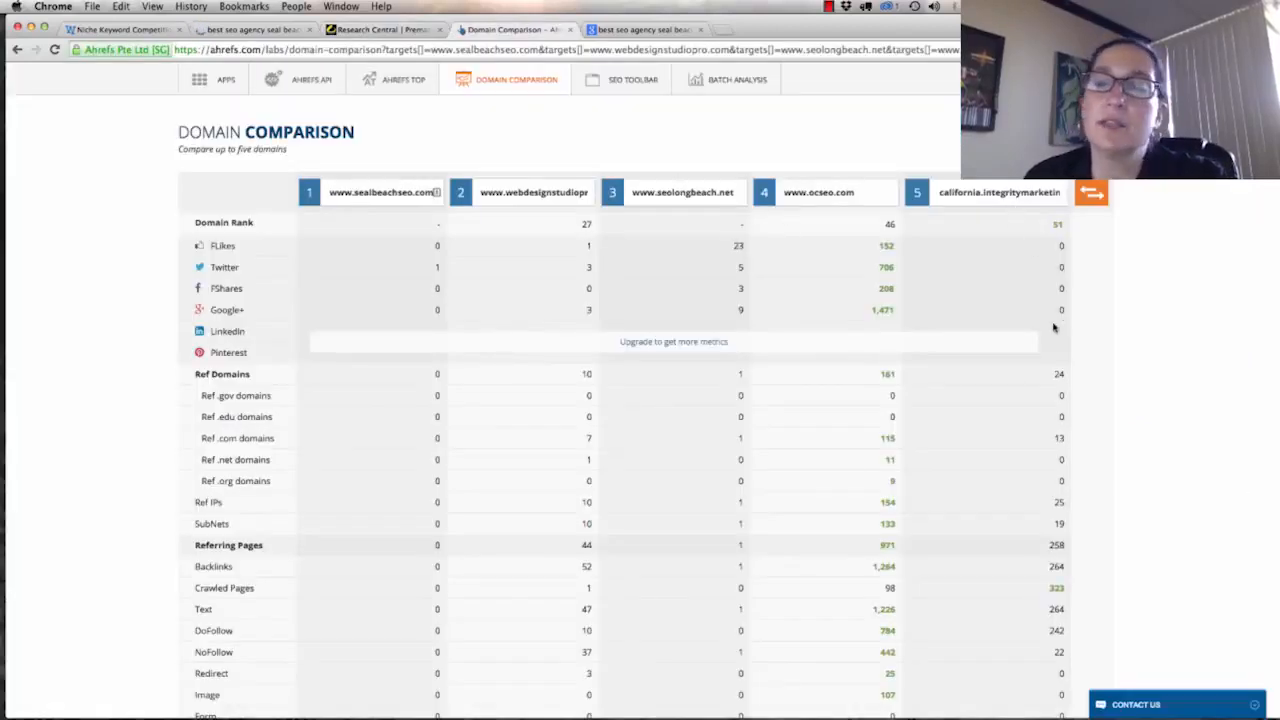
scroll("down", 3)
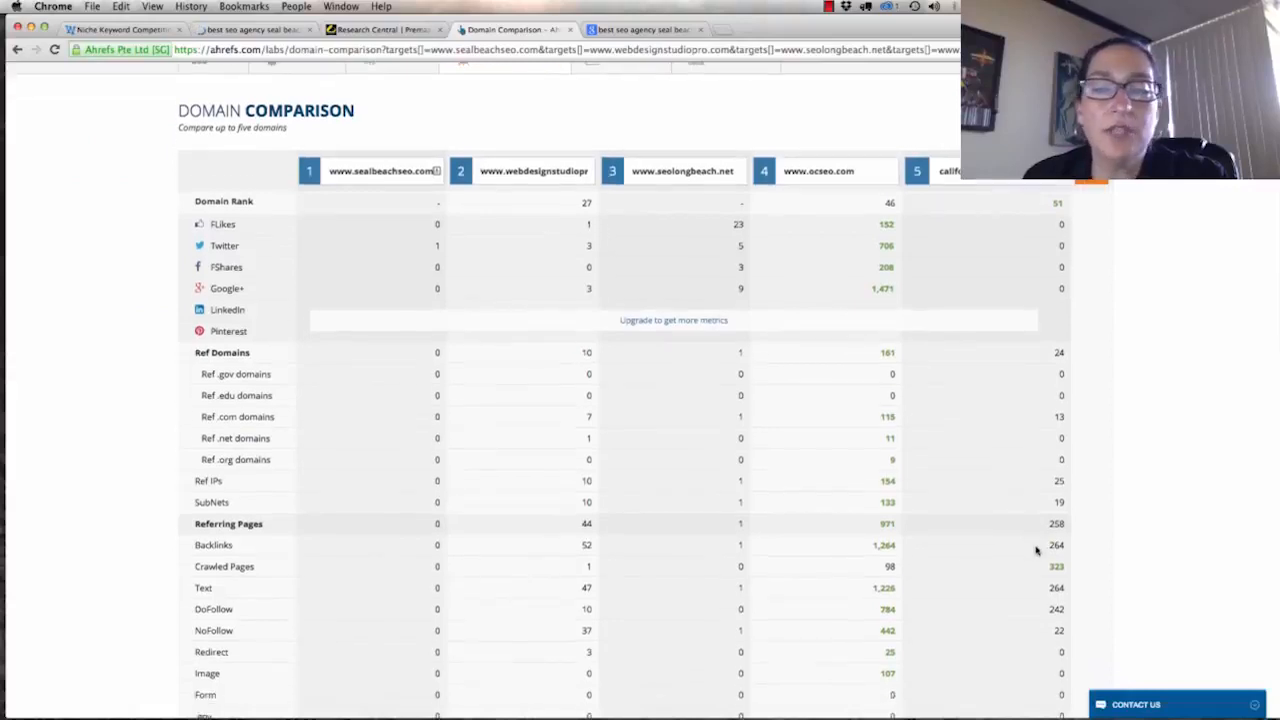
scroll("down", 3)
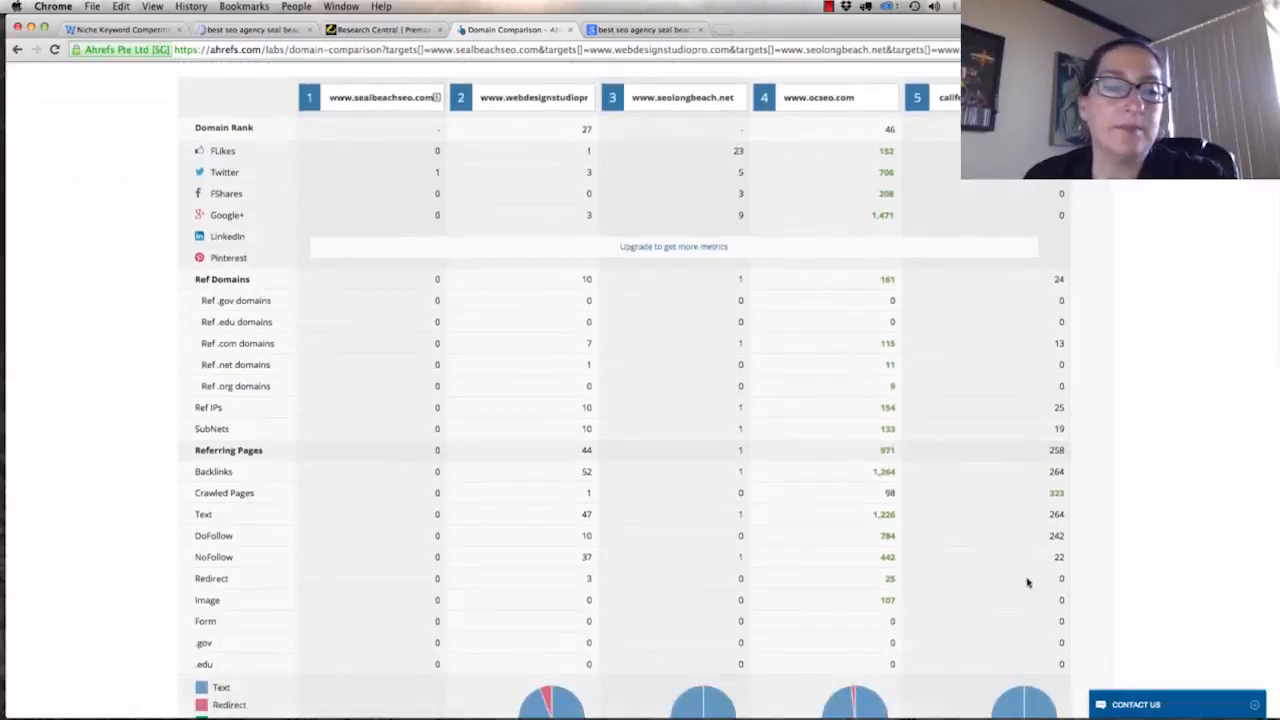
scroll("down", 3)
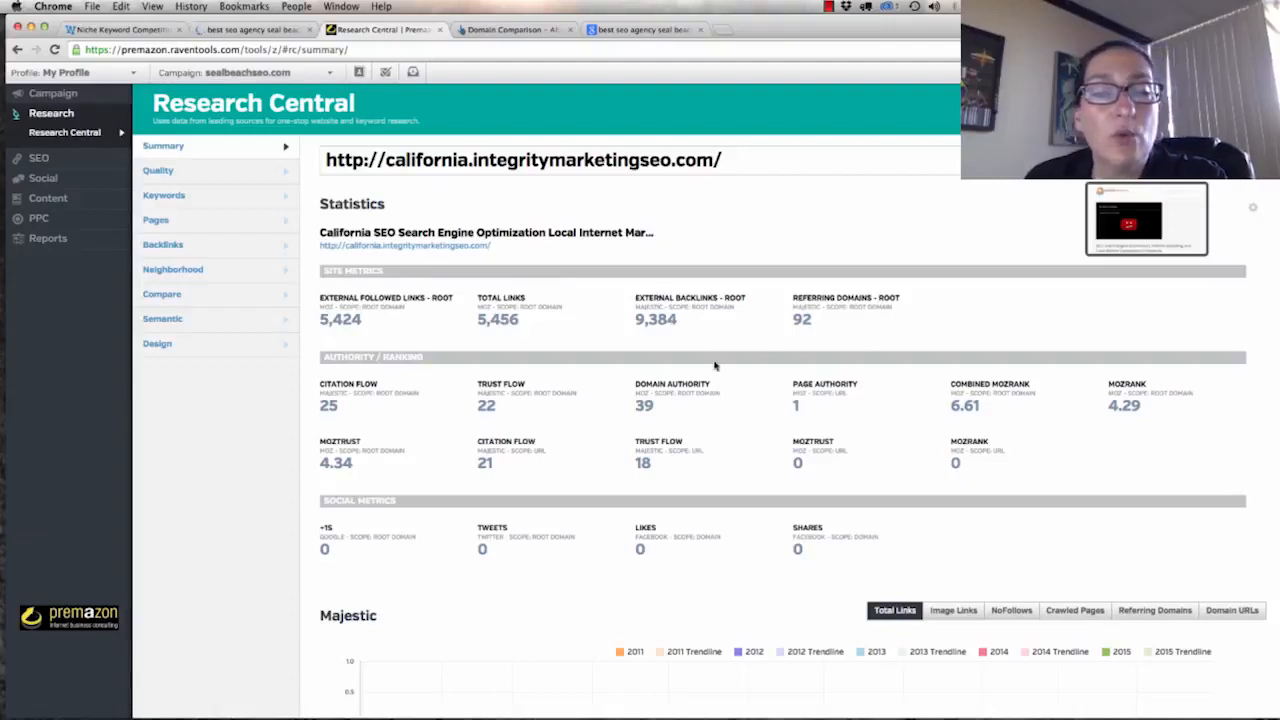
mouse_move(440, 297)
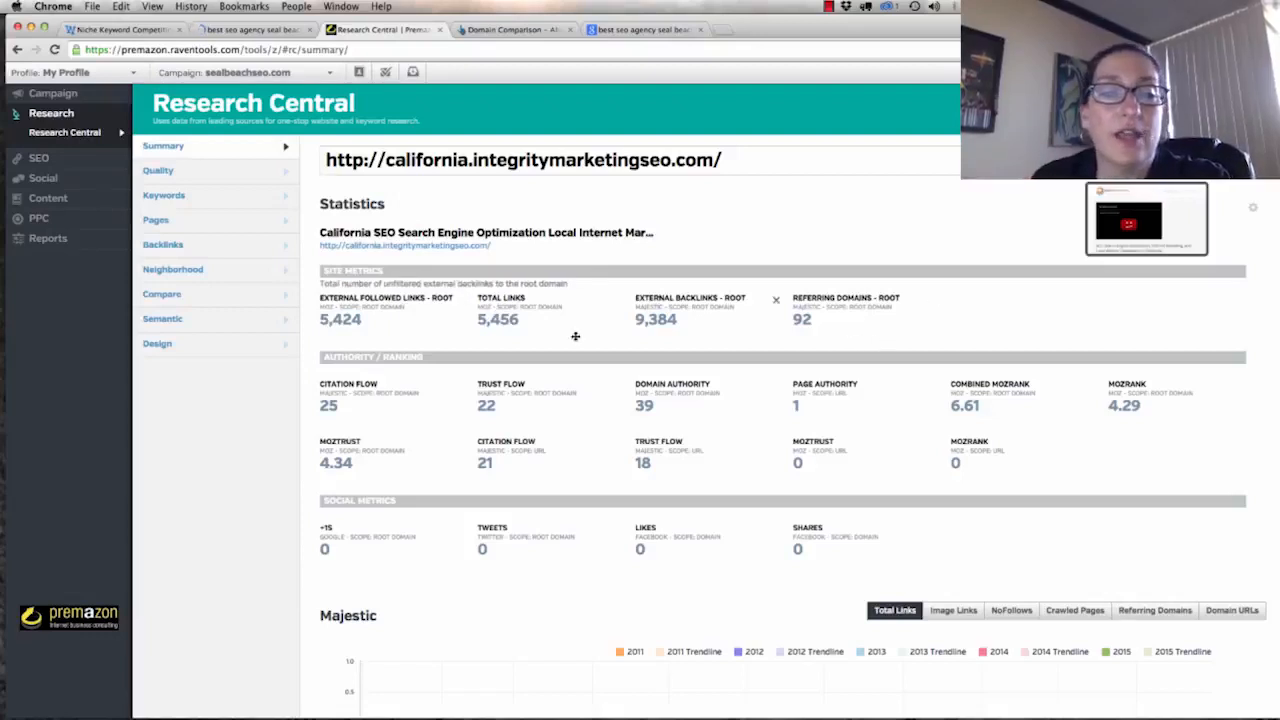
mouse_move(523, 408)
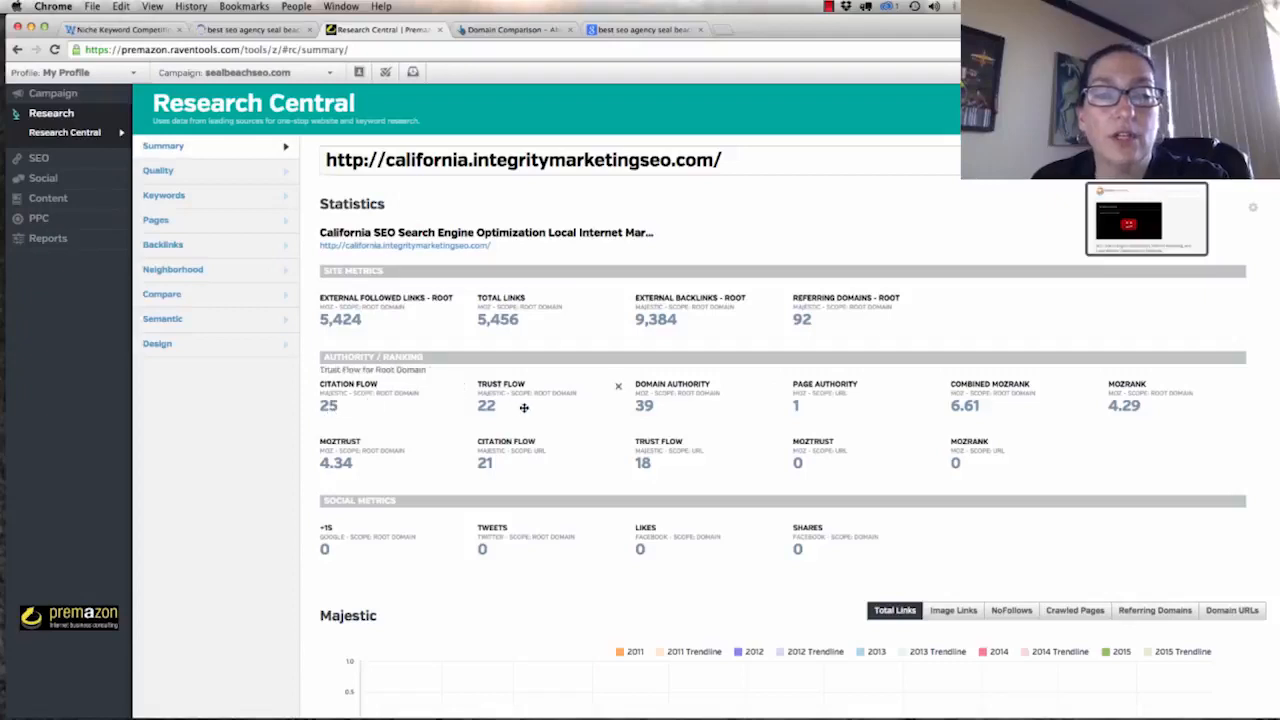
mouse_move(878, 431)
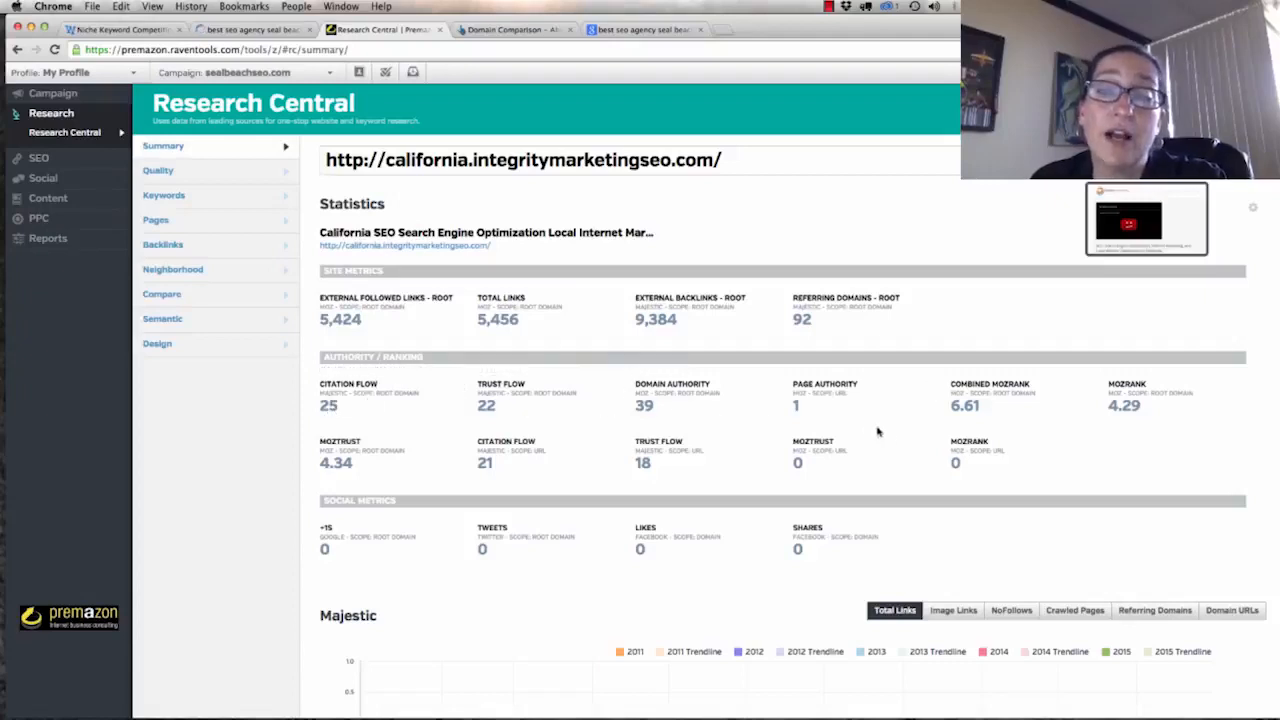
mouse_move(607, 425)
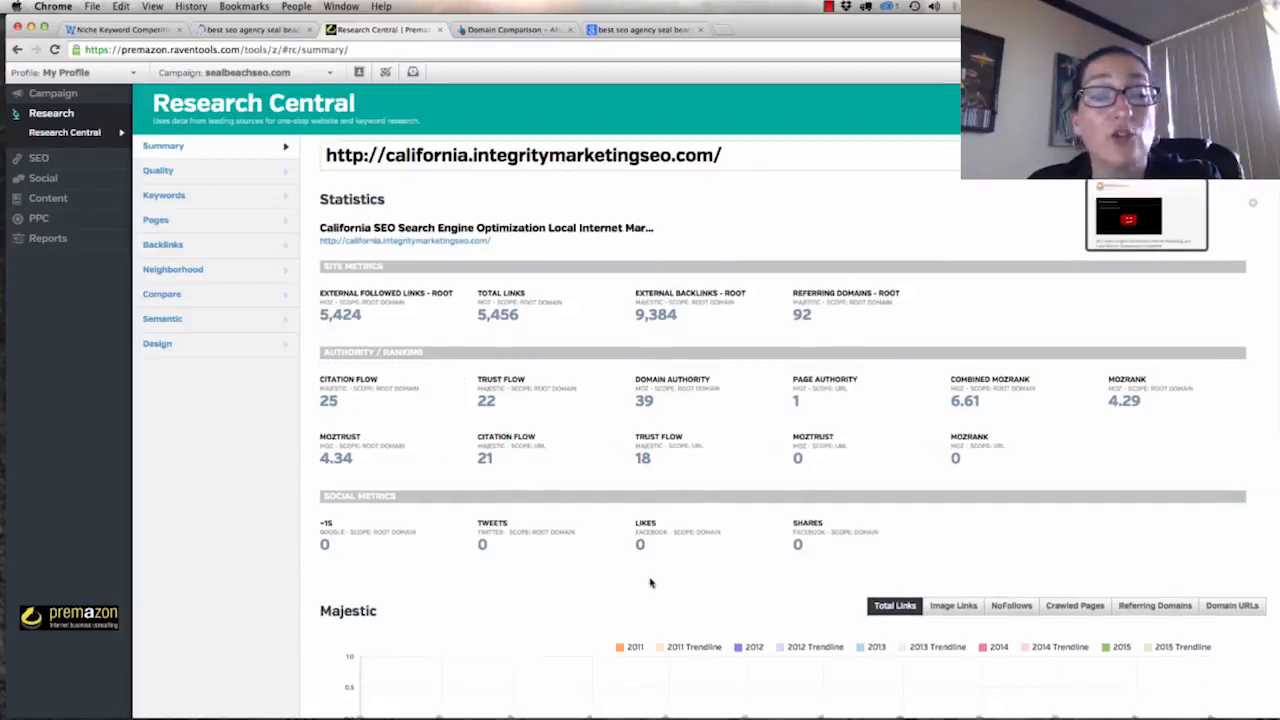
scroll("down", 3)
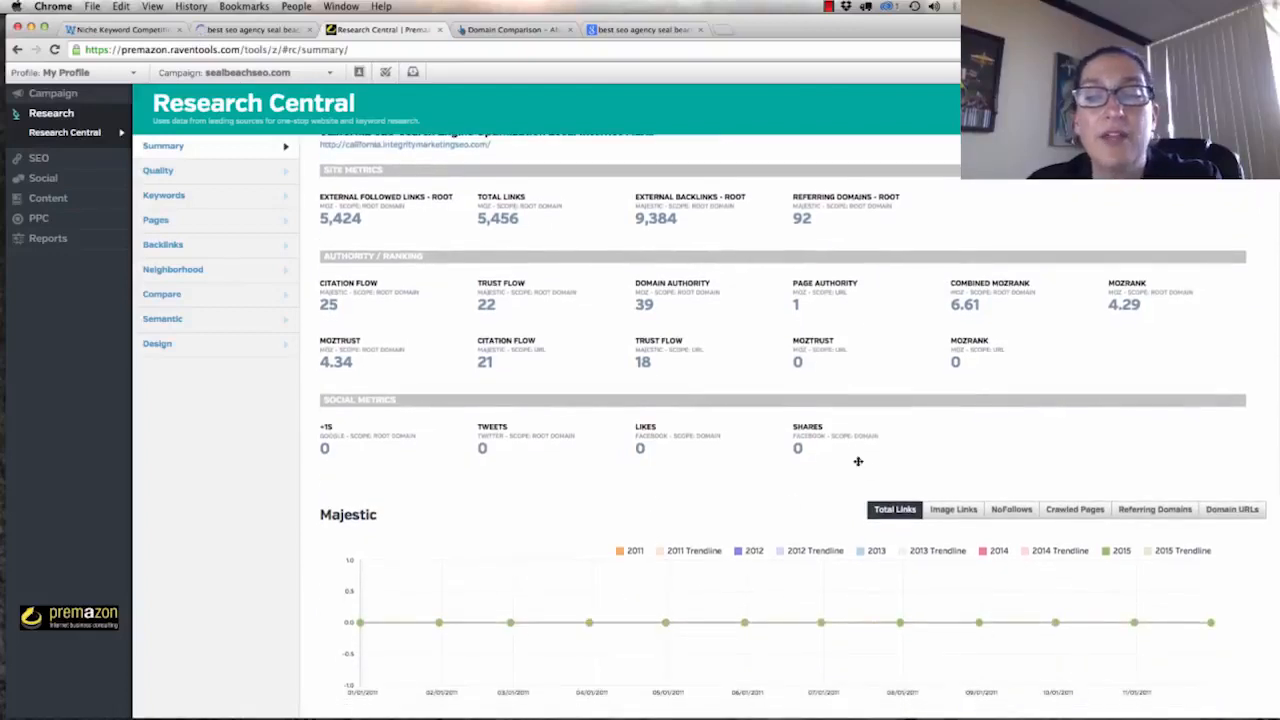
scroll("down", 3)
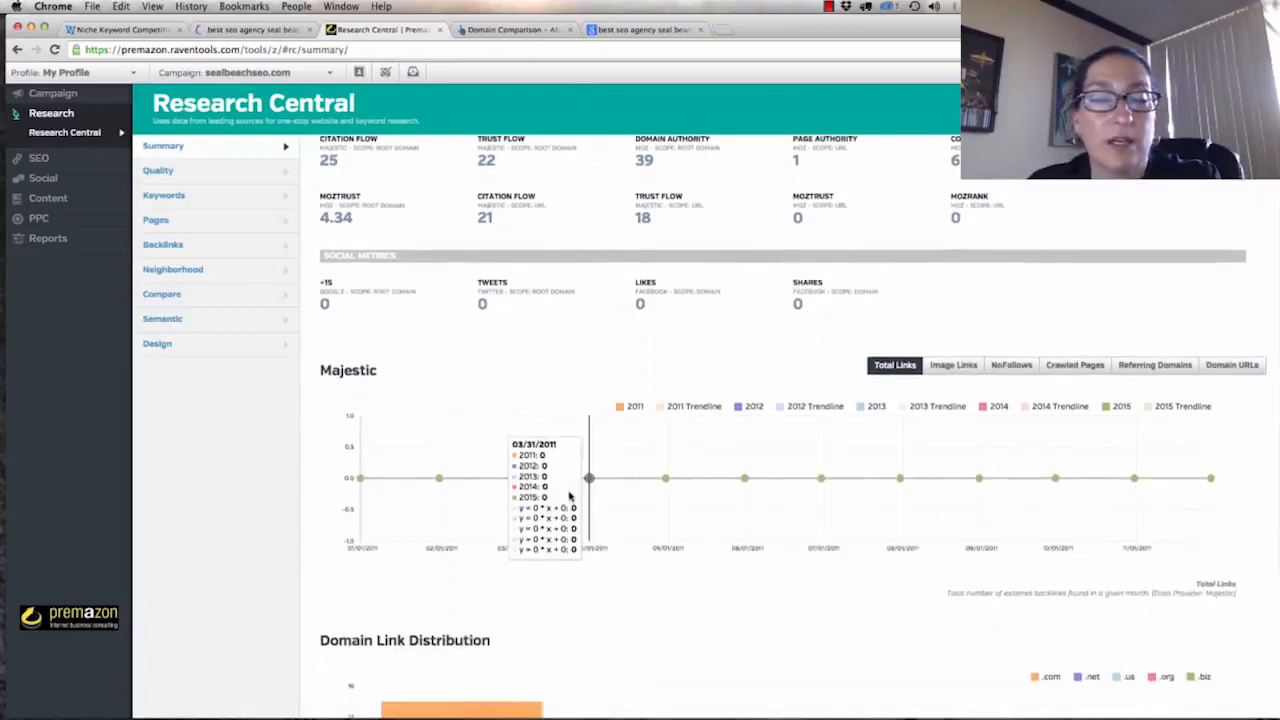
scroll("down", 3)
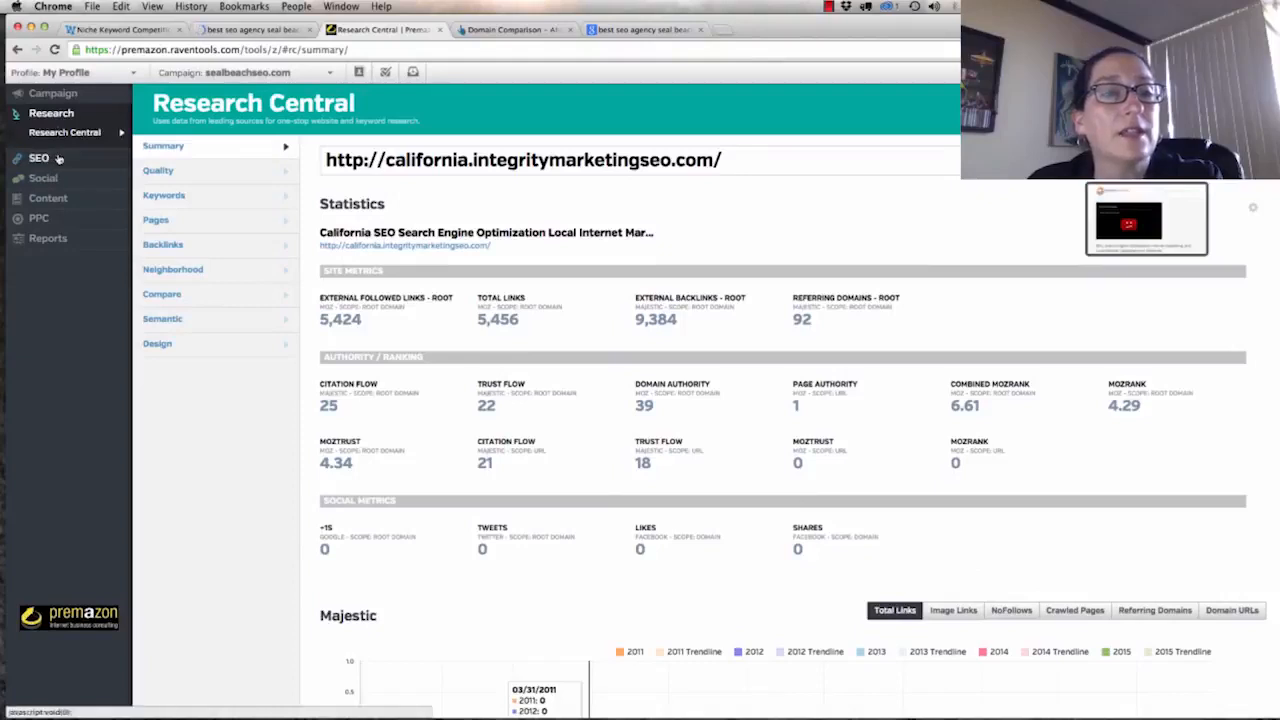
left_click(38, 158)
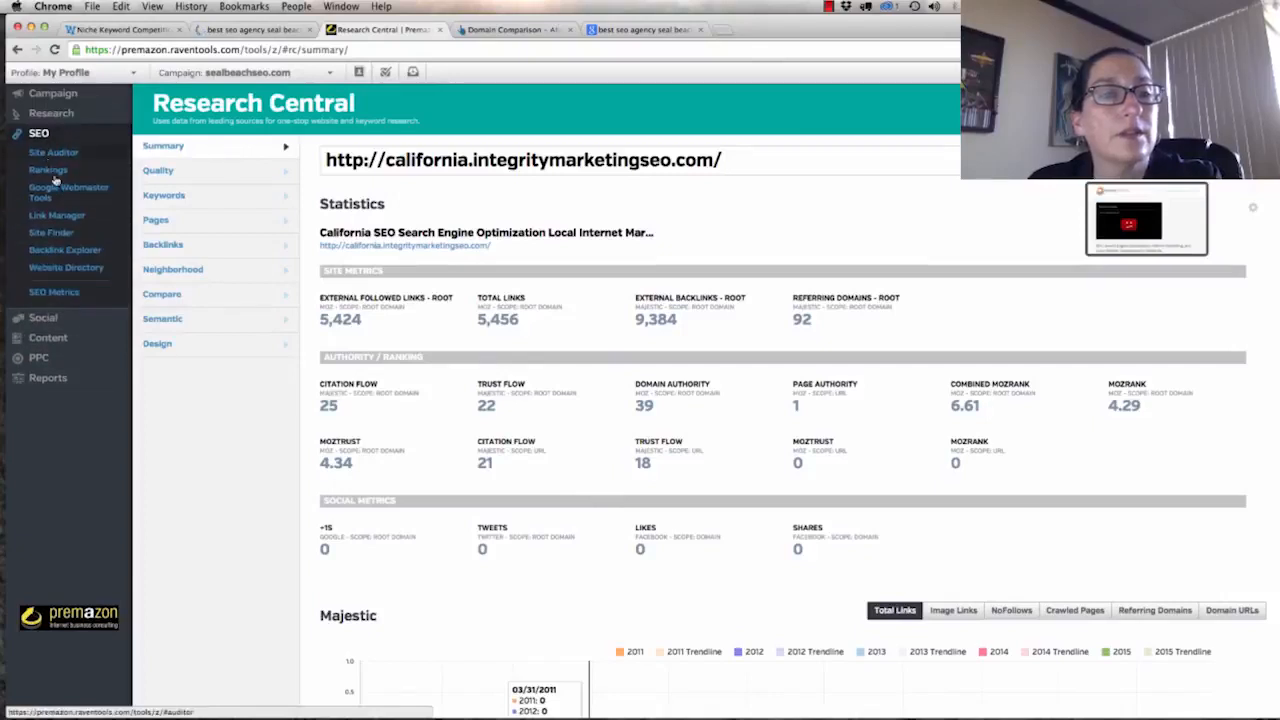
left_click(53, 92)
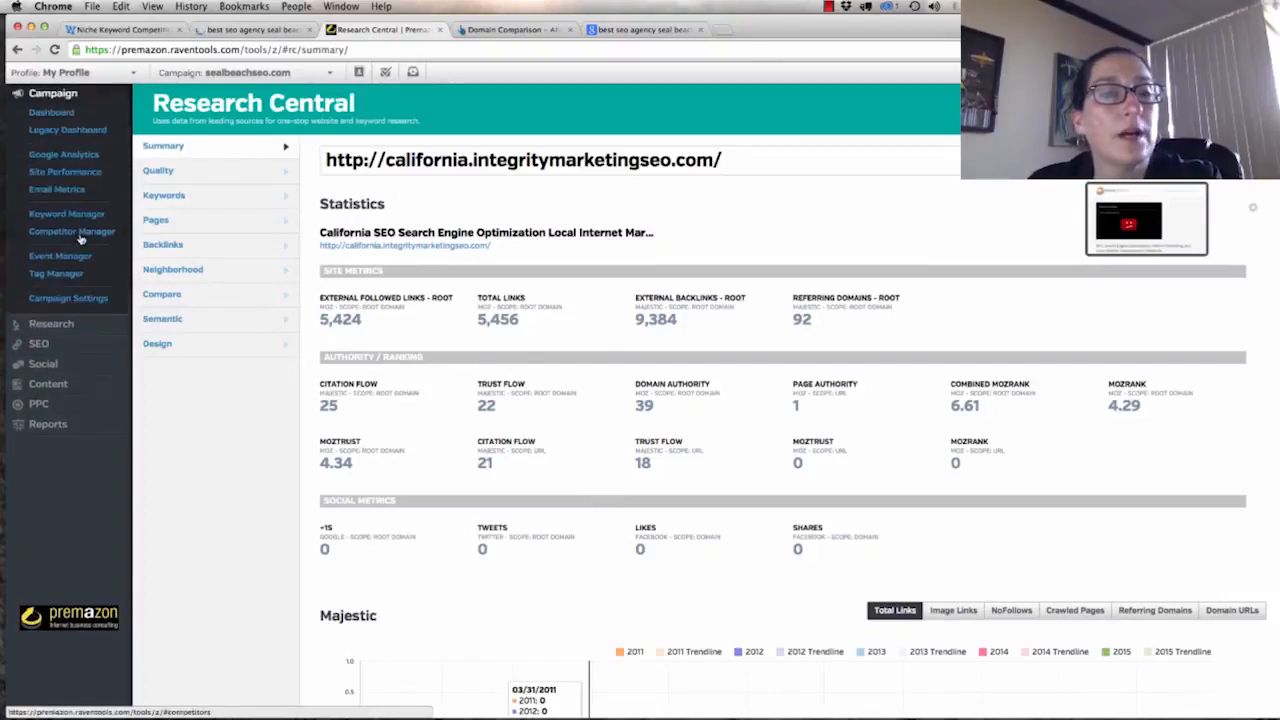
left_click(71, 231)
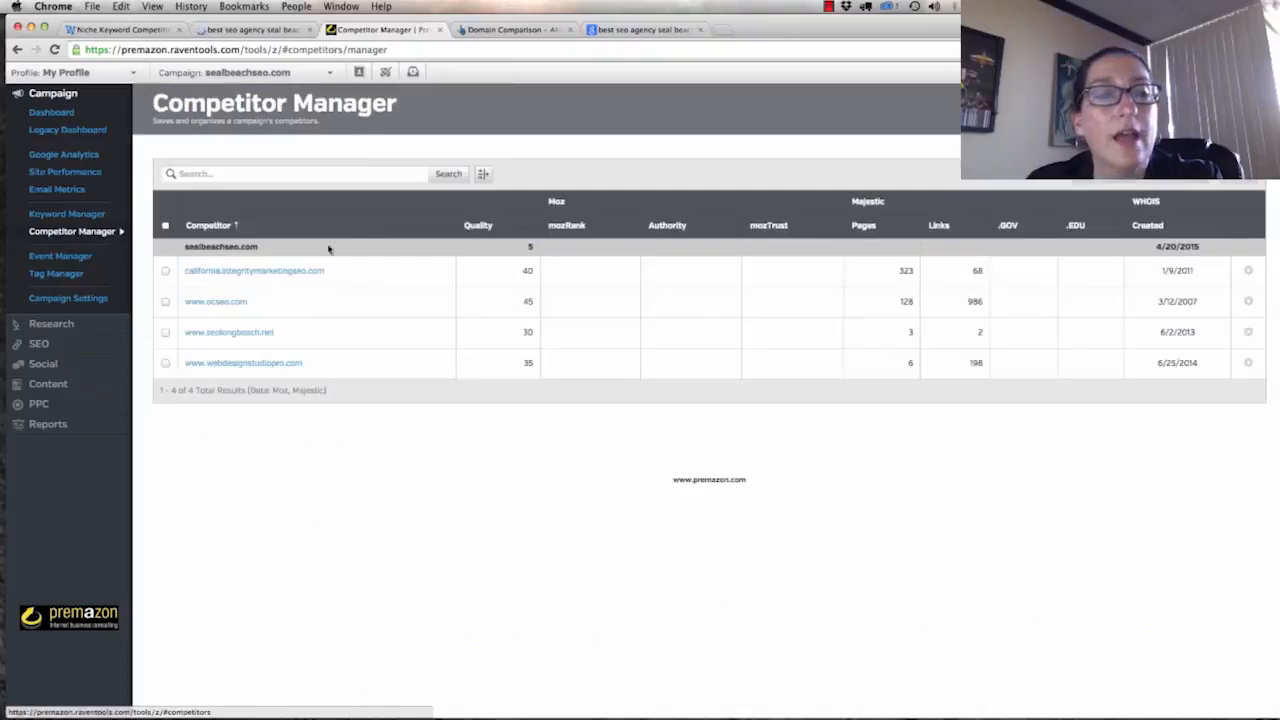
left_click(216, 301)
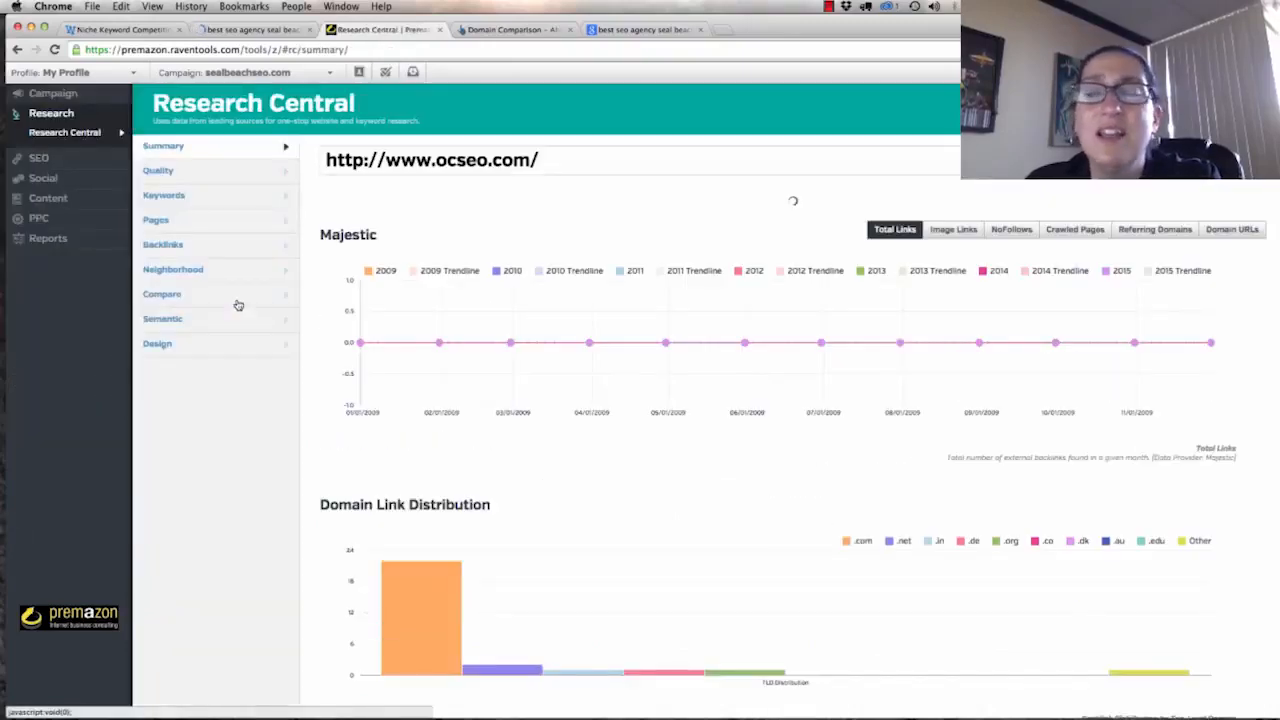
left_click(513, 29)
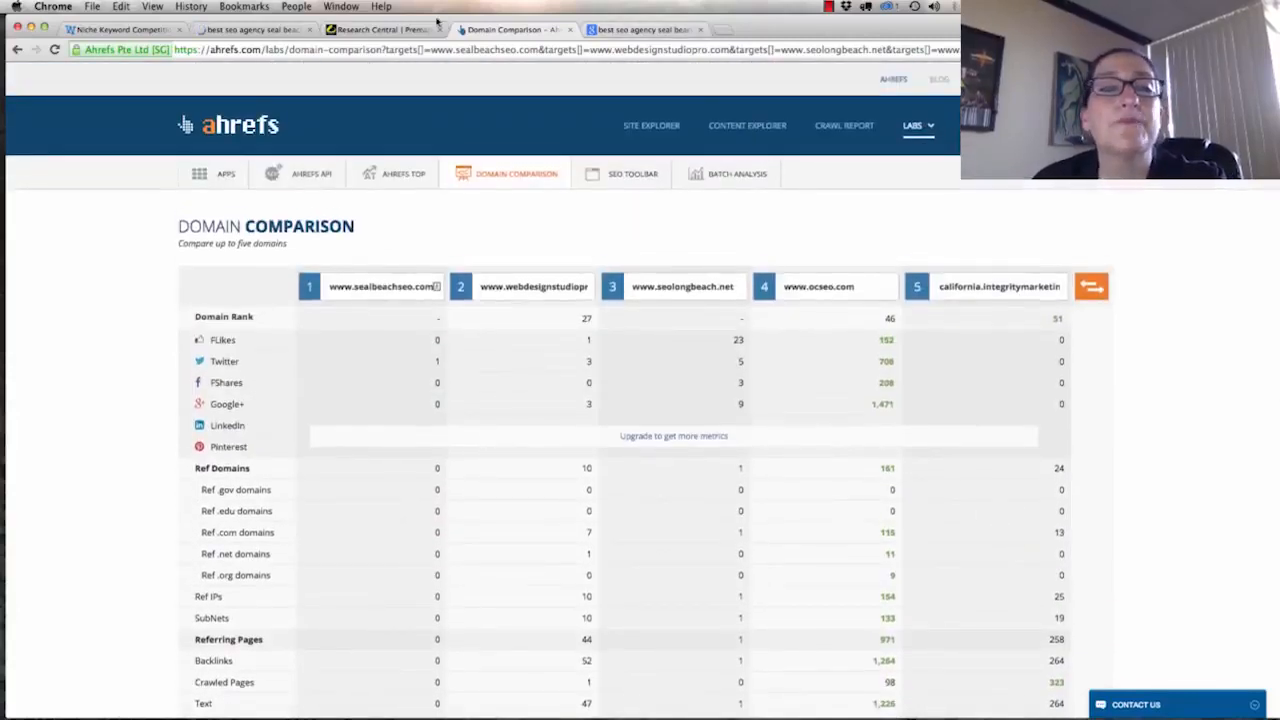
left_click(380, 29)
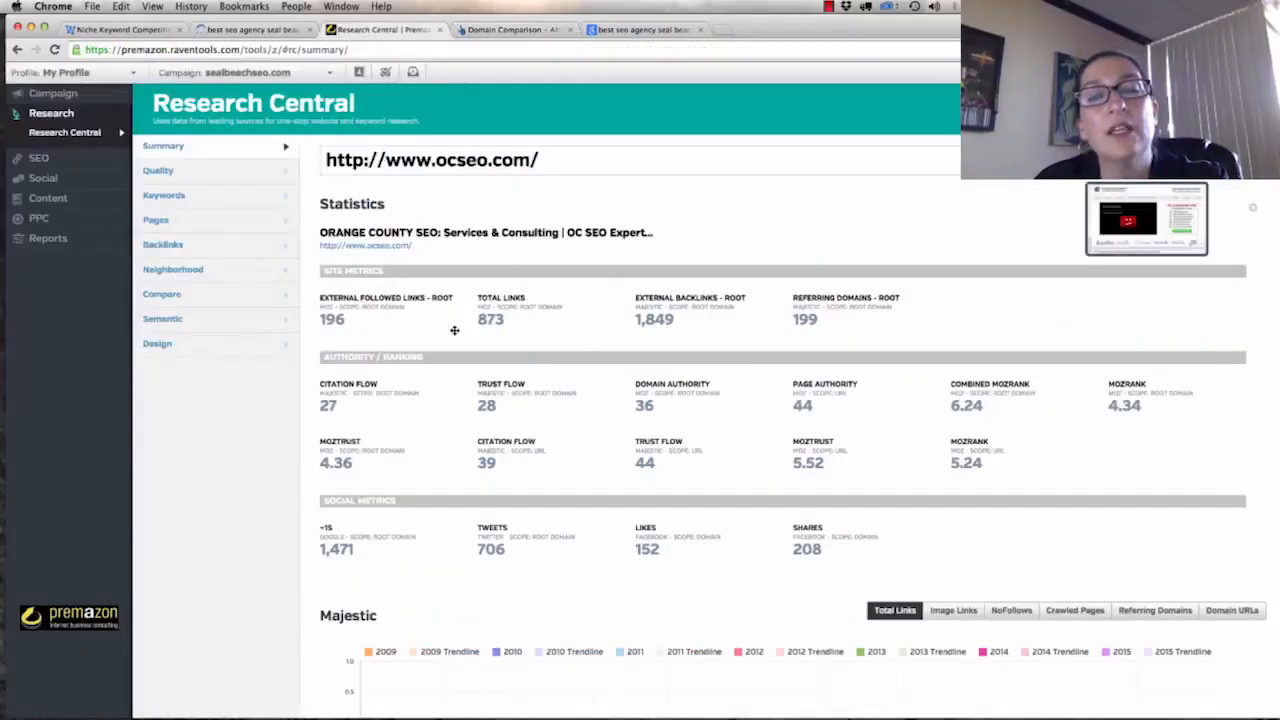
mouse_move(573, 350)
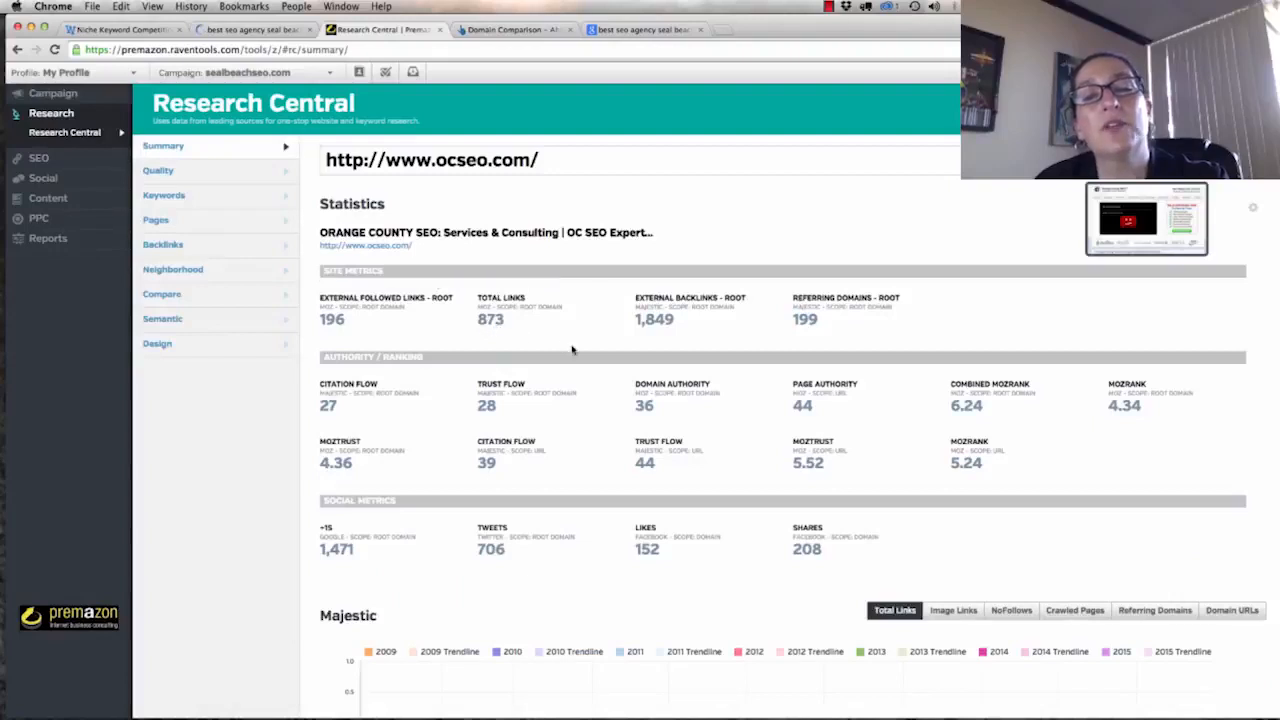
mouse_move(614, 375)
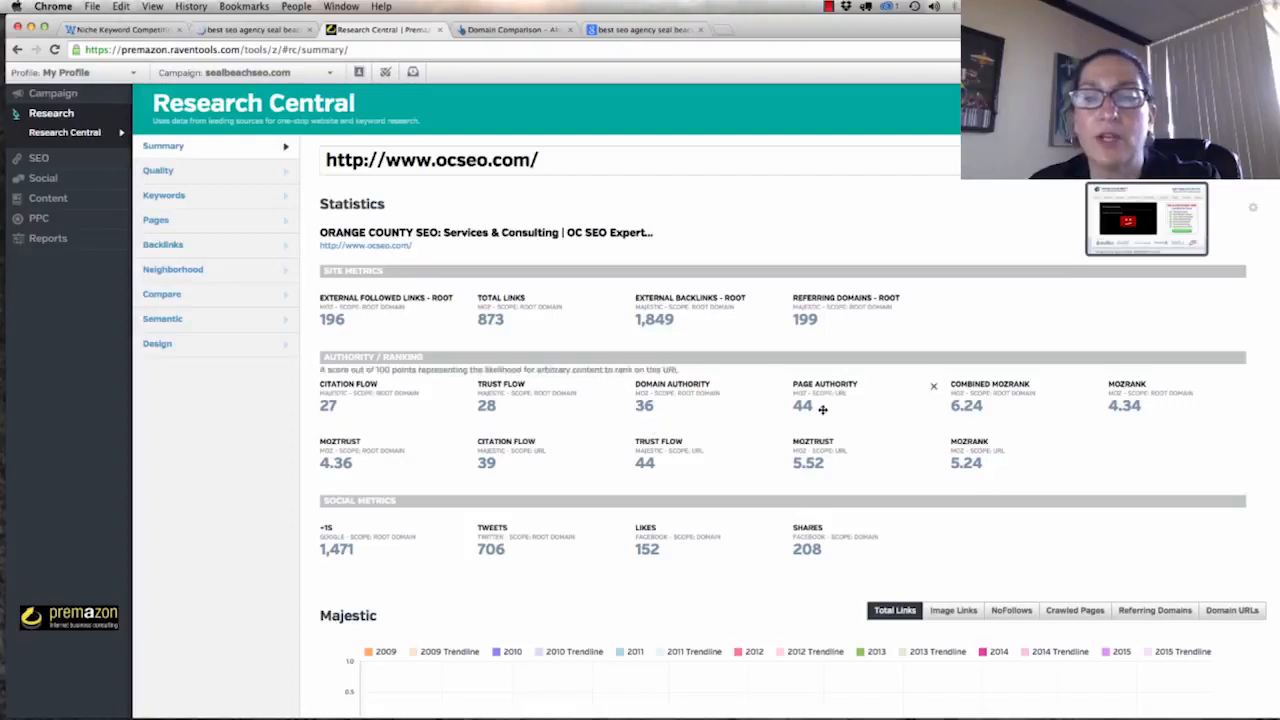
mouse_move(904, 414)
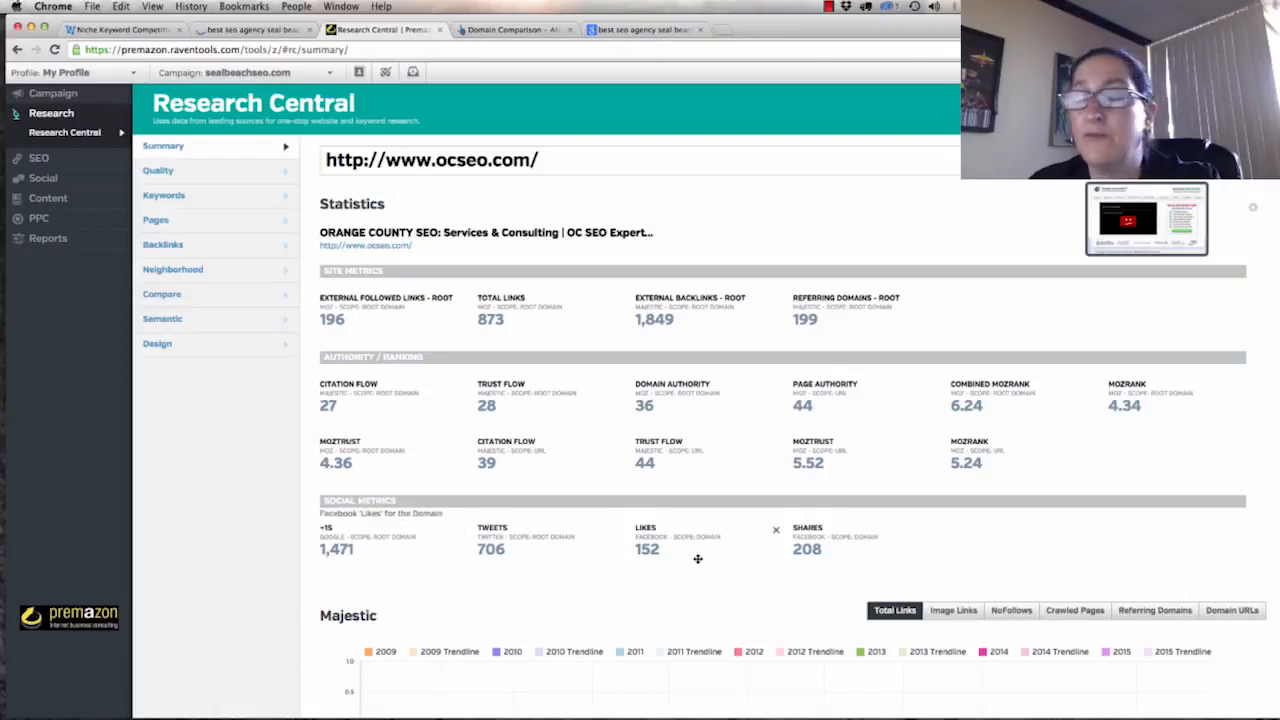
scroll("down", 3)
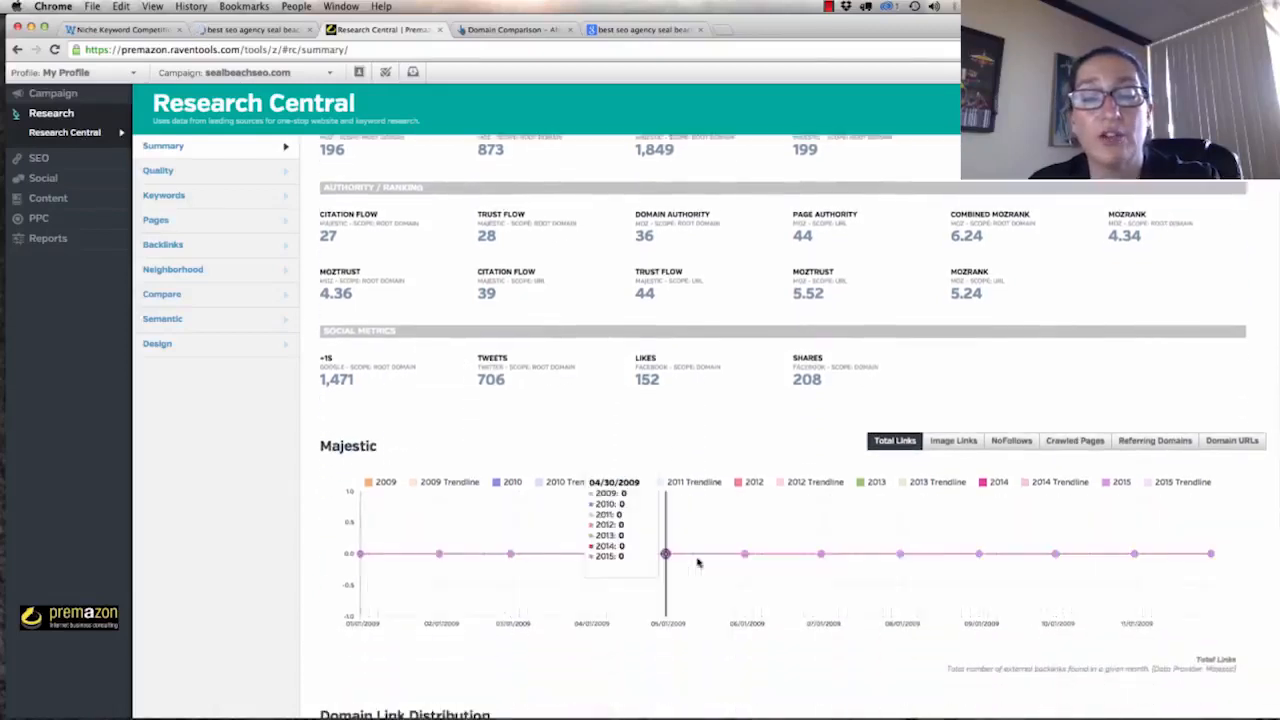
scroll("down", 3)
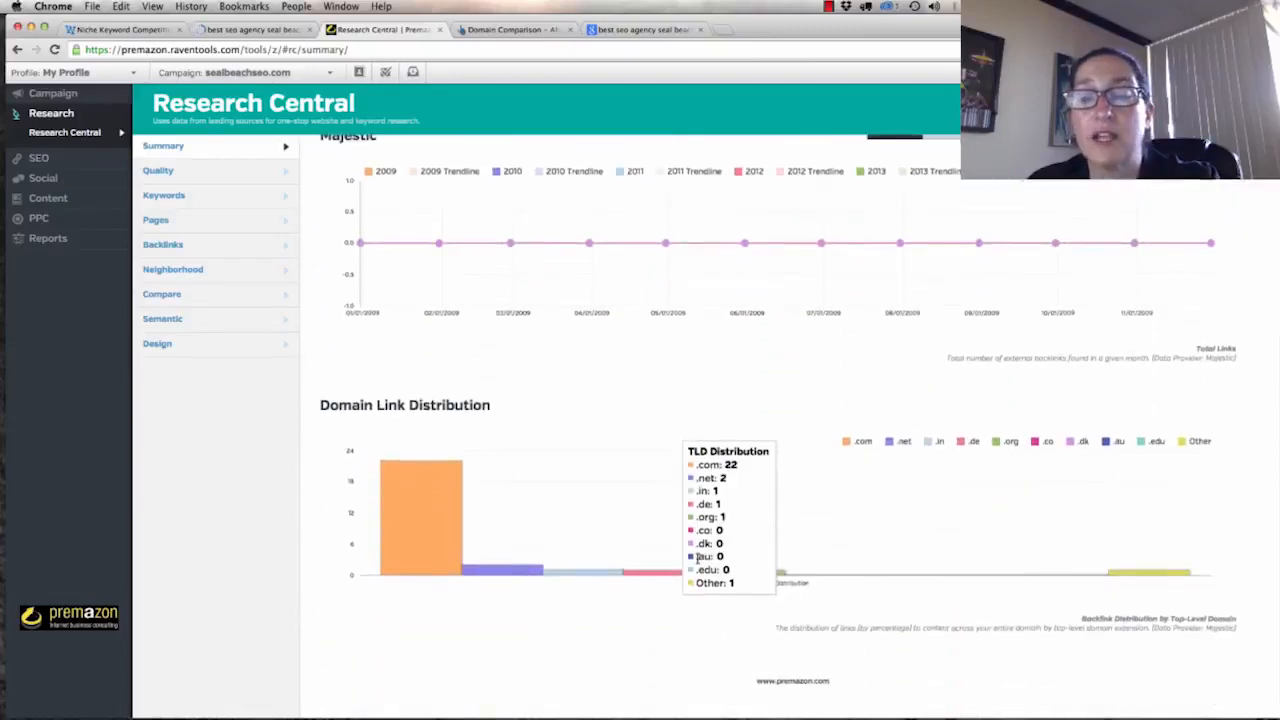
scroll("up", 3)
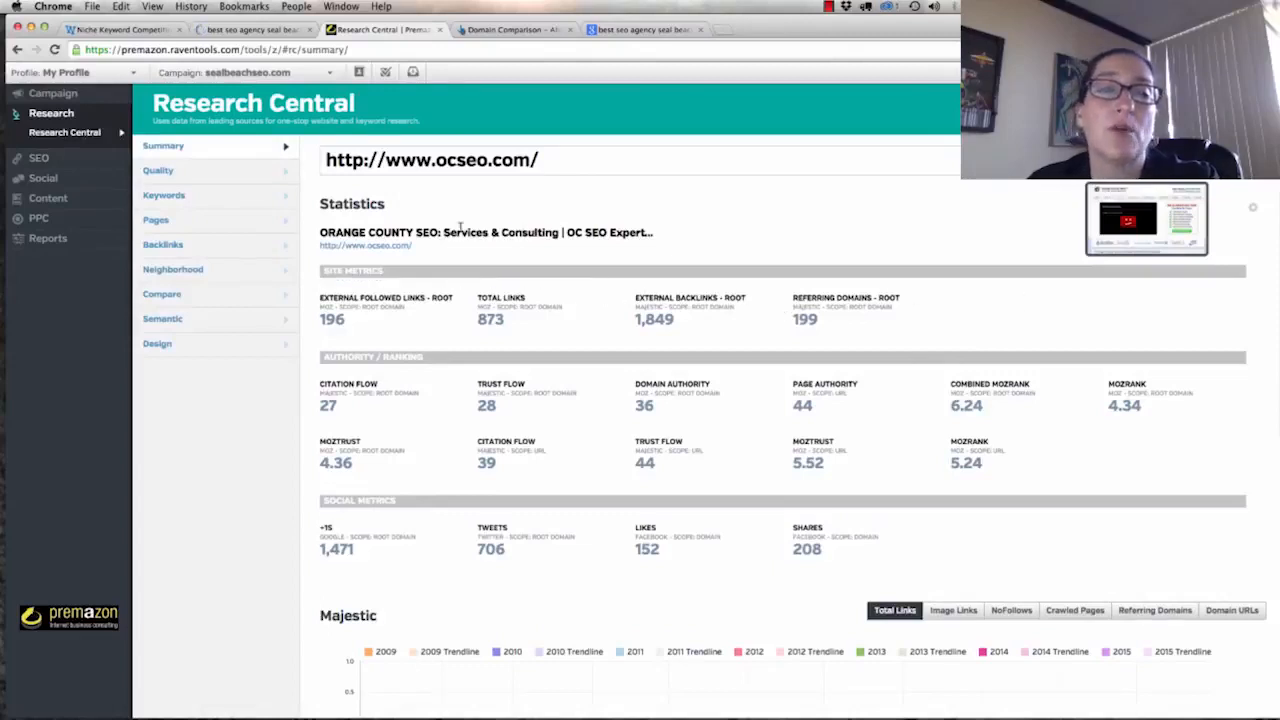
mouse_move(508, 82)
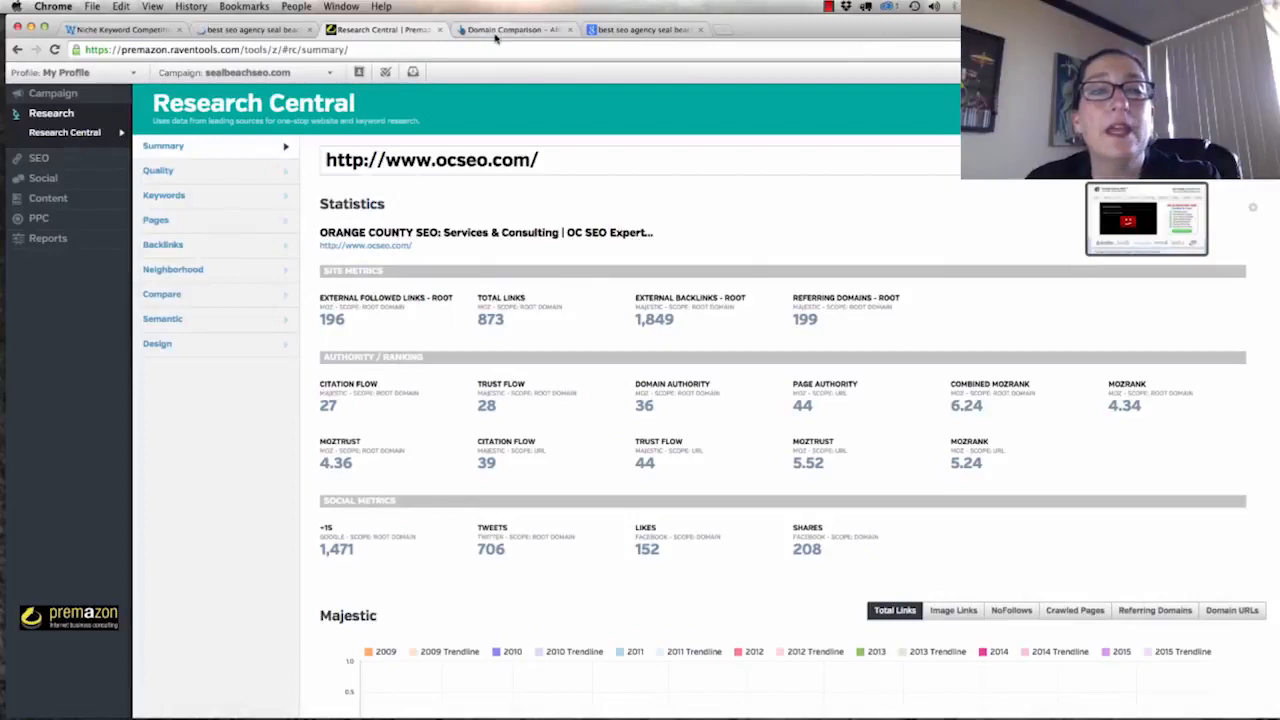
Reopen Campaign > Competitor Manager listing the four competitors.
left_click(513, 29)
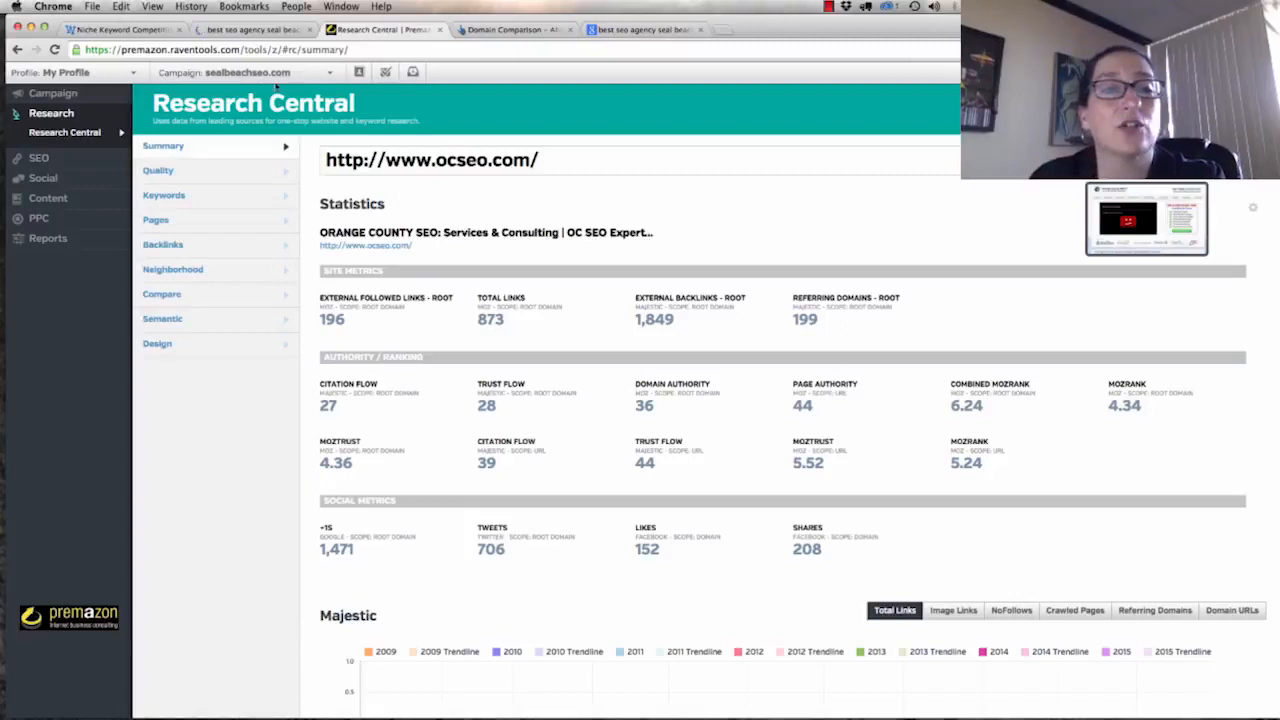
left_click(53, 92)
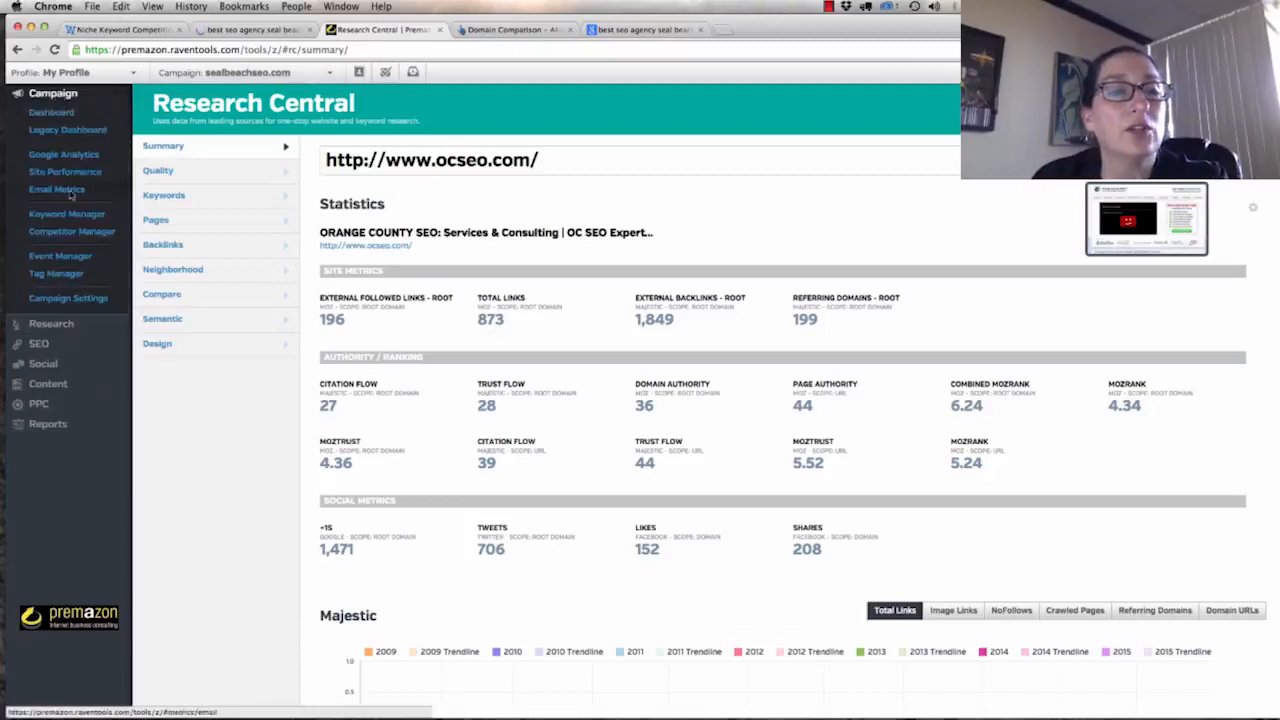
left_click(72, 231)
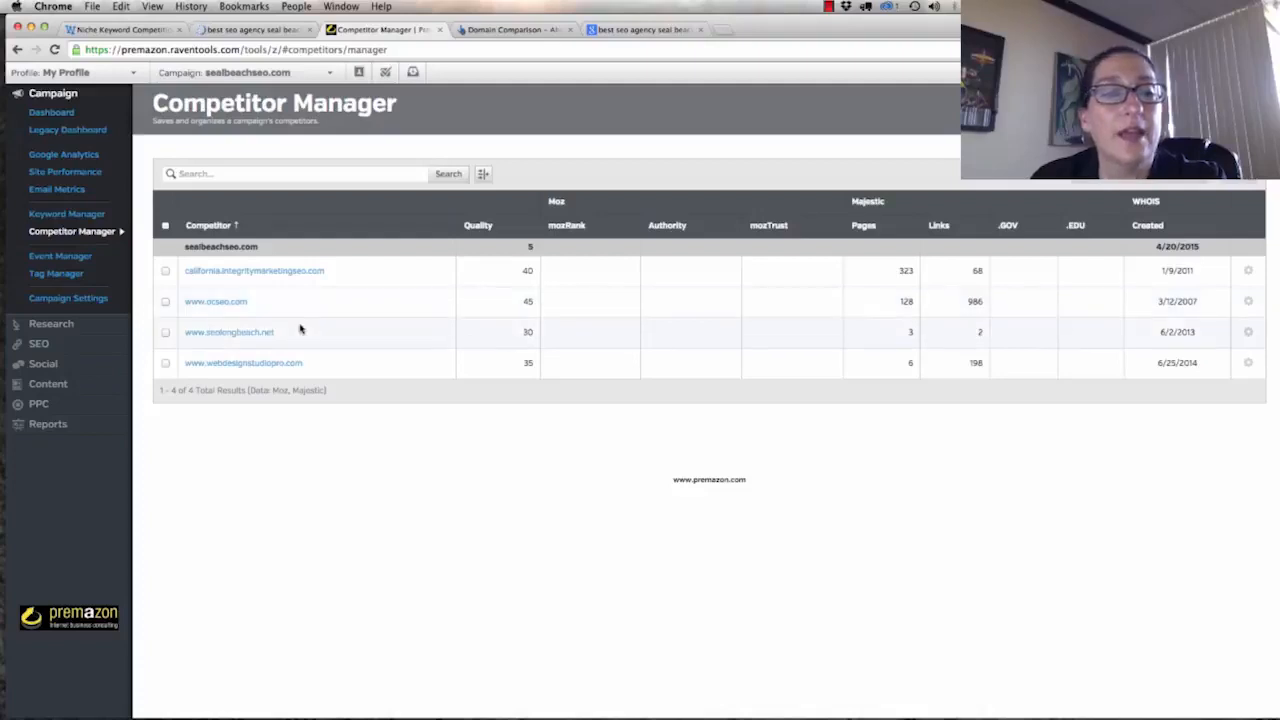
View seolongbeach.net's summary (87 links, 4 referring domains, domain authority 9) and expand the Campaign menu.
left_click(229, 332)
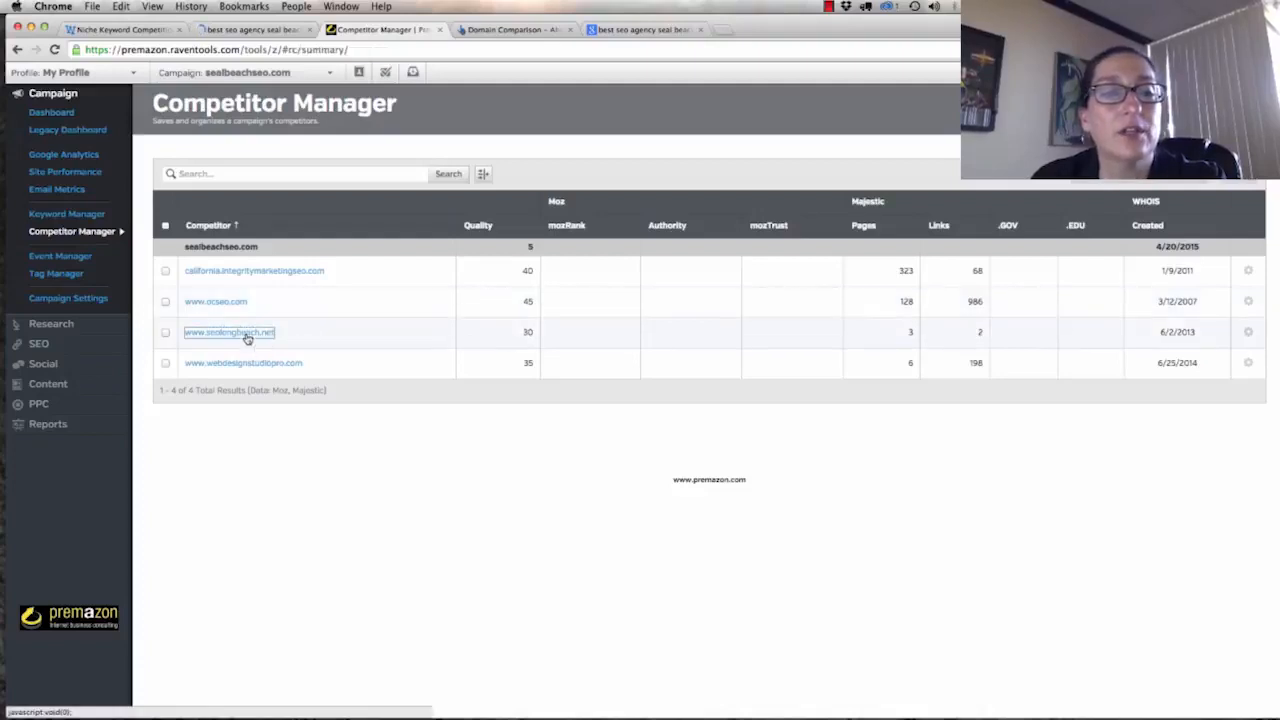
left_click(229, 332)
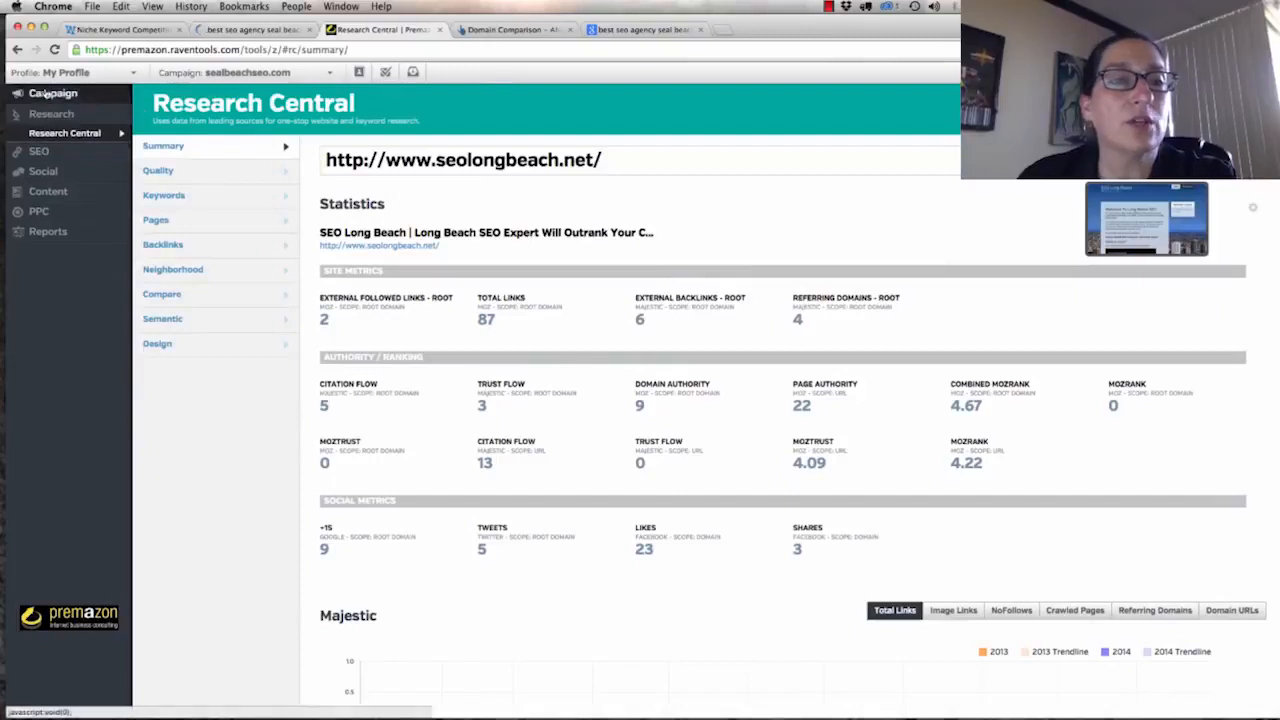
left_click(52, 93)
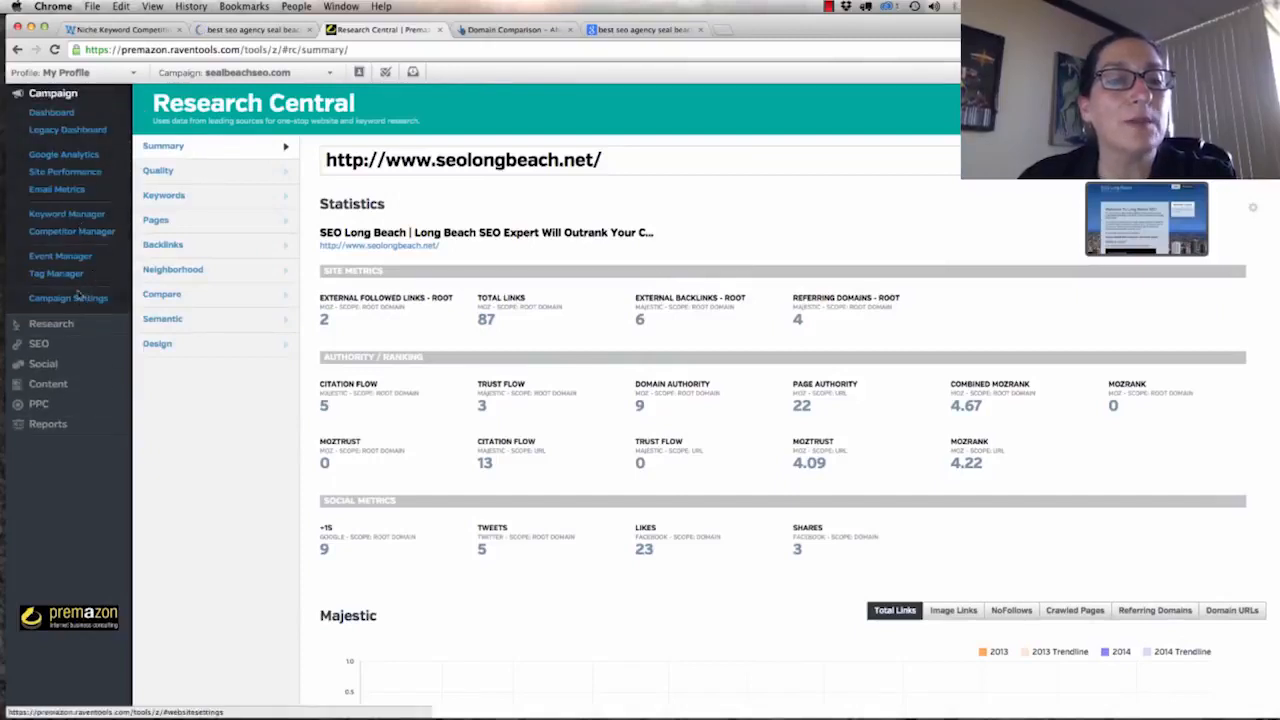
left_click(71, 231)
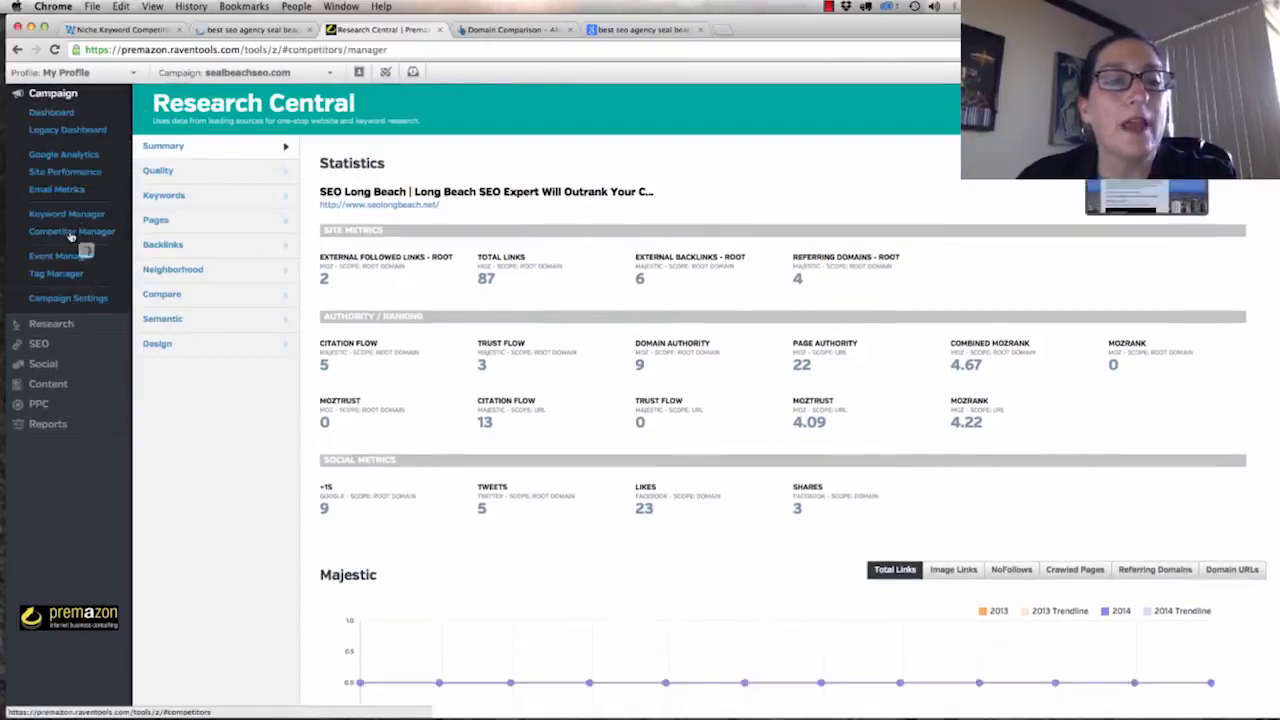
Review webdesignstudiopro.com's summary (33 referring domains, authority 4), then return to Competitor Manager.
left_click(71, 231)
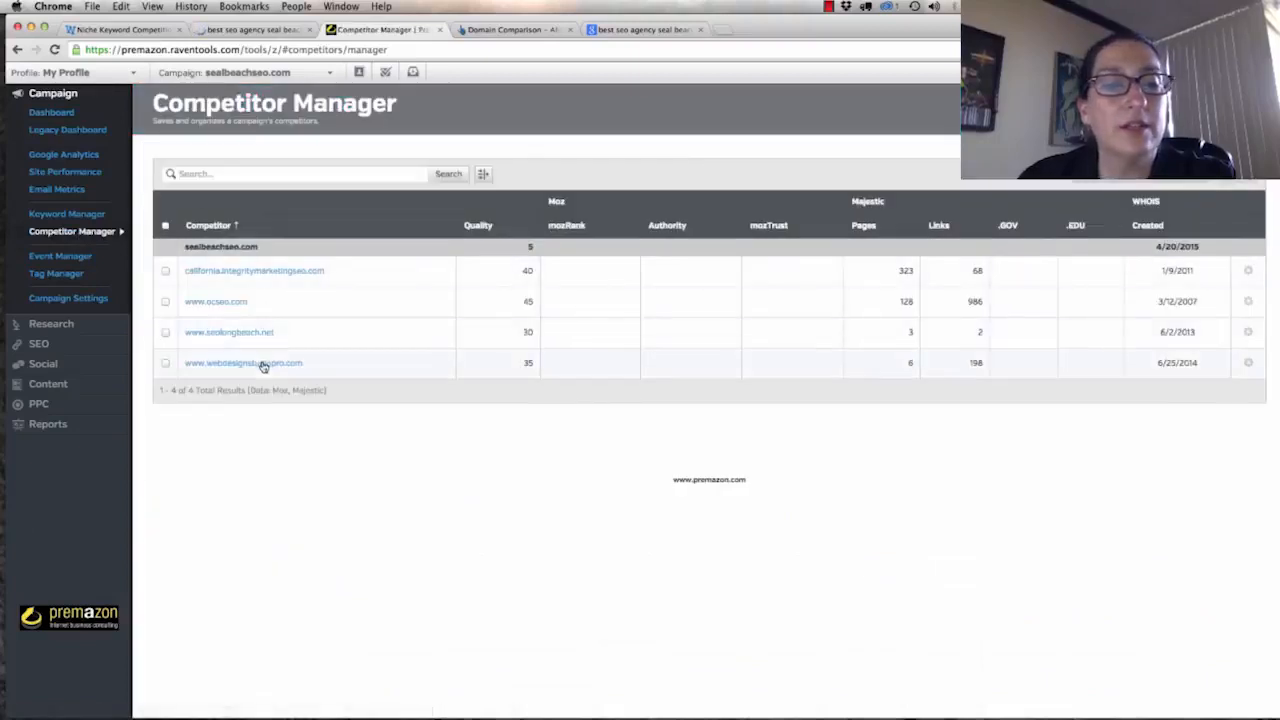
left_click(243, 362)
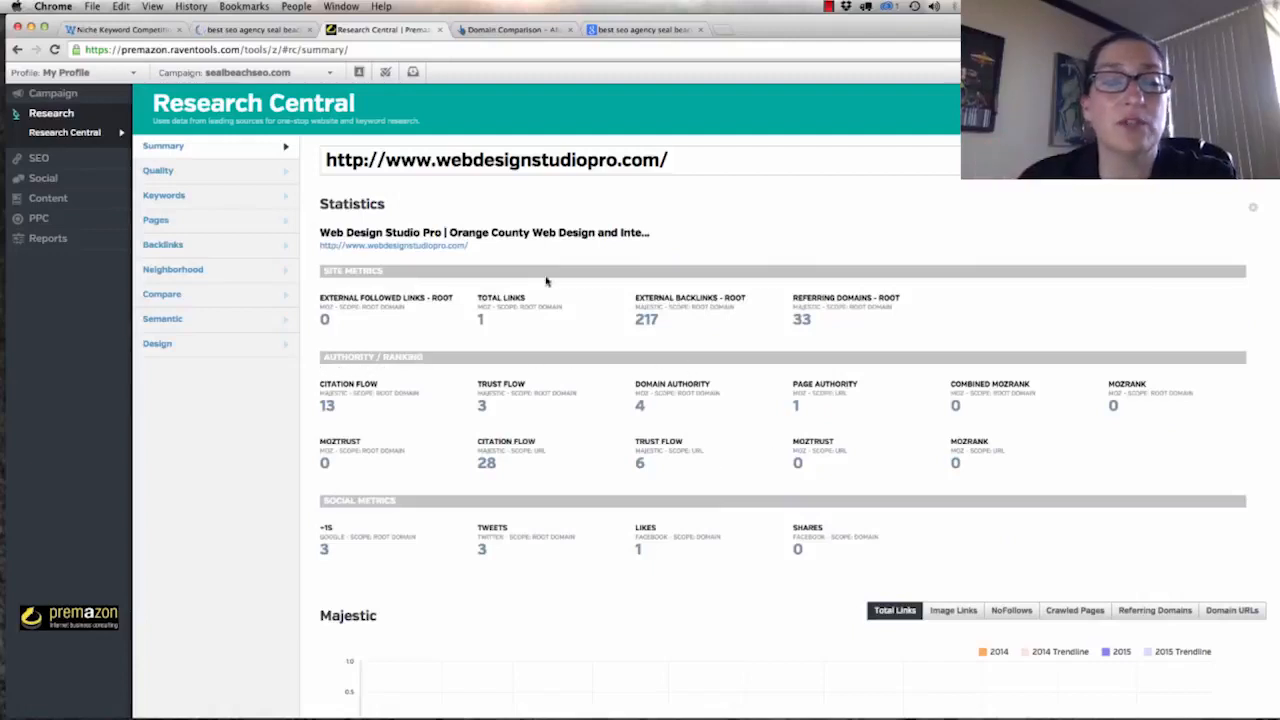
mouse_move(662, 338)
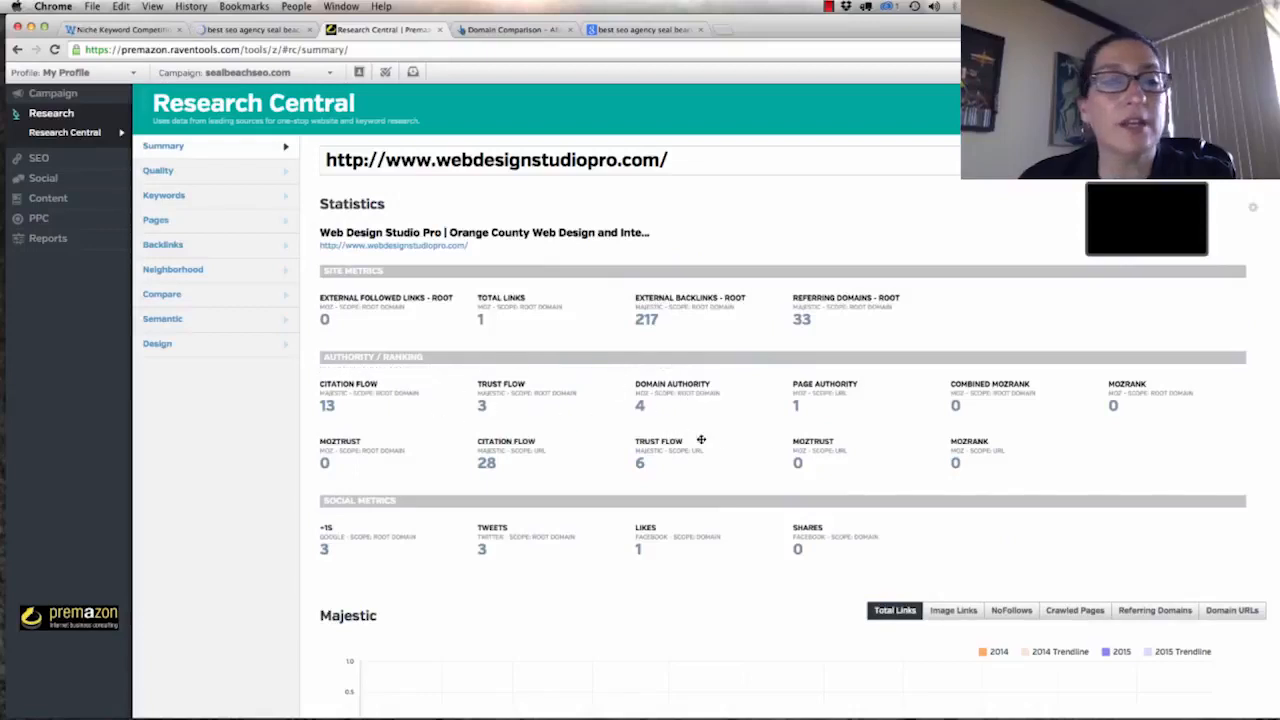
mouse_move(627, 433)
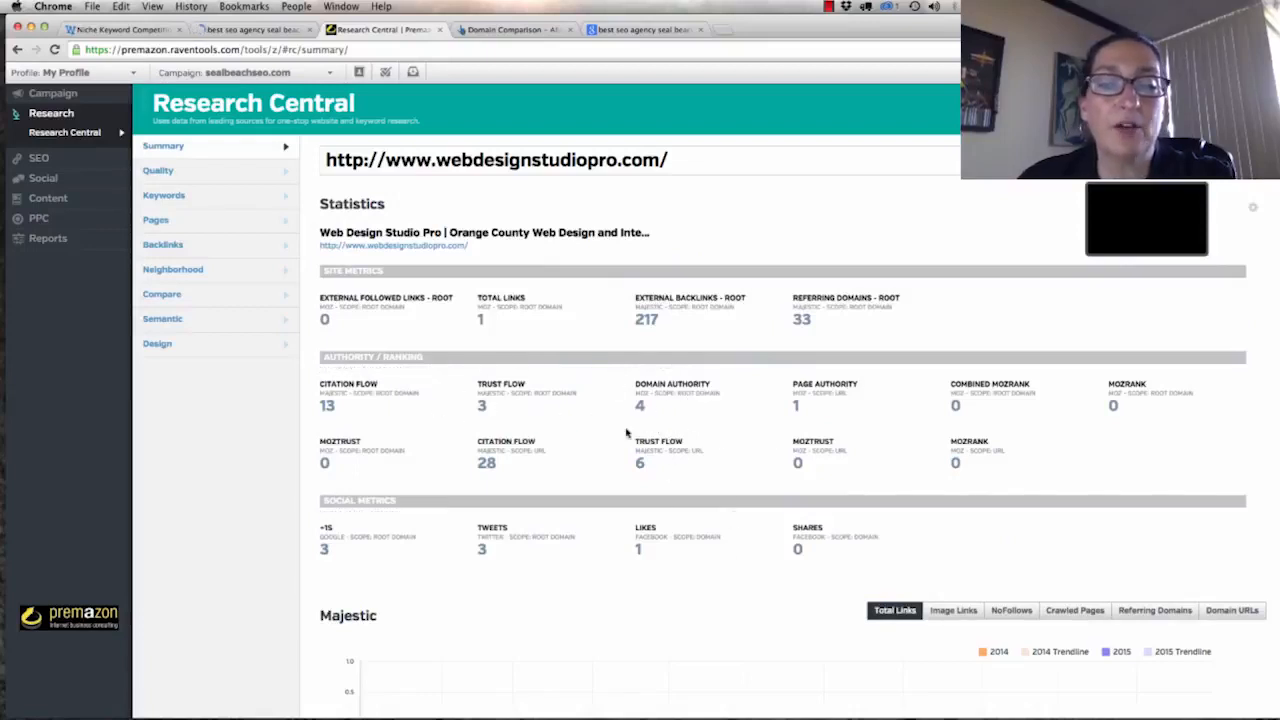
mouse_move(858, 428)
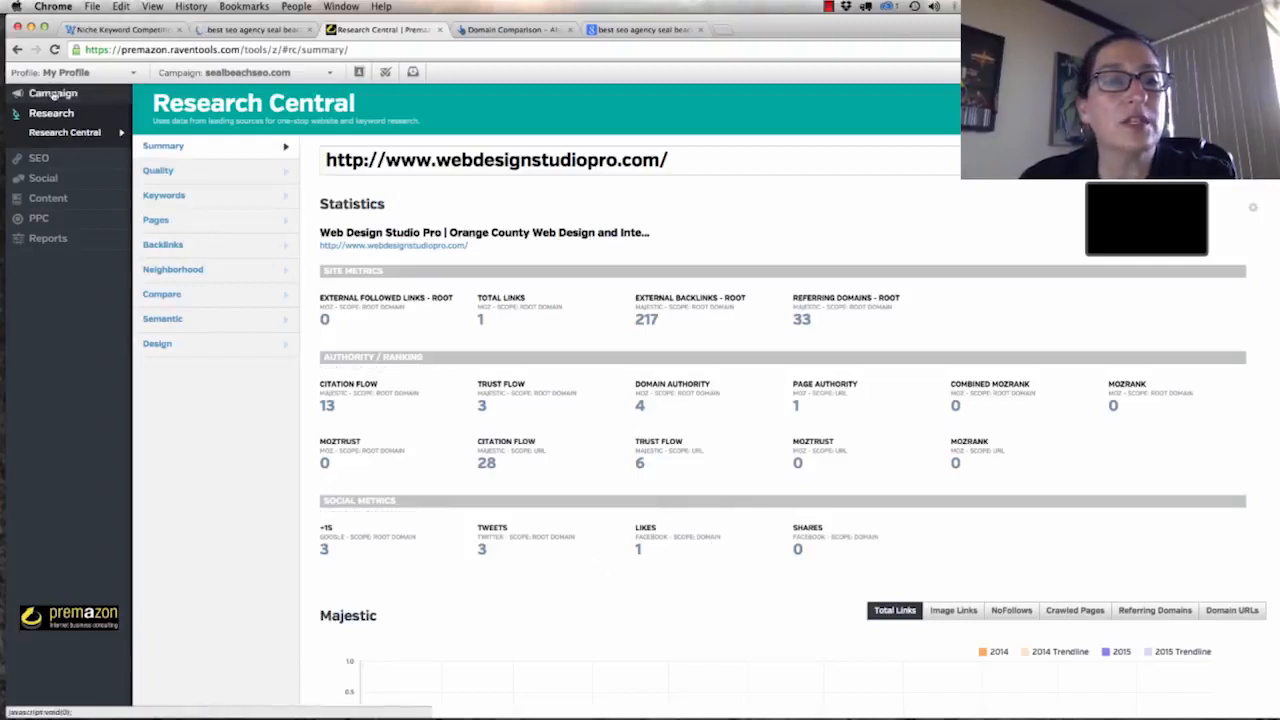
left_click(53, 93)
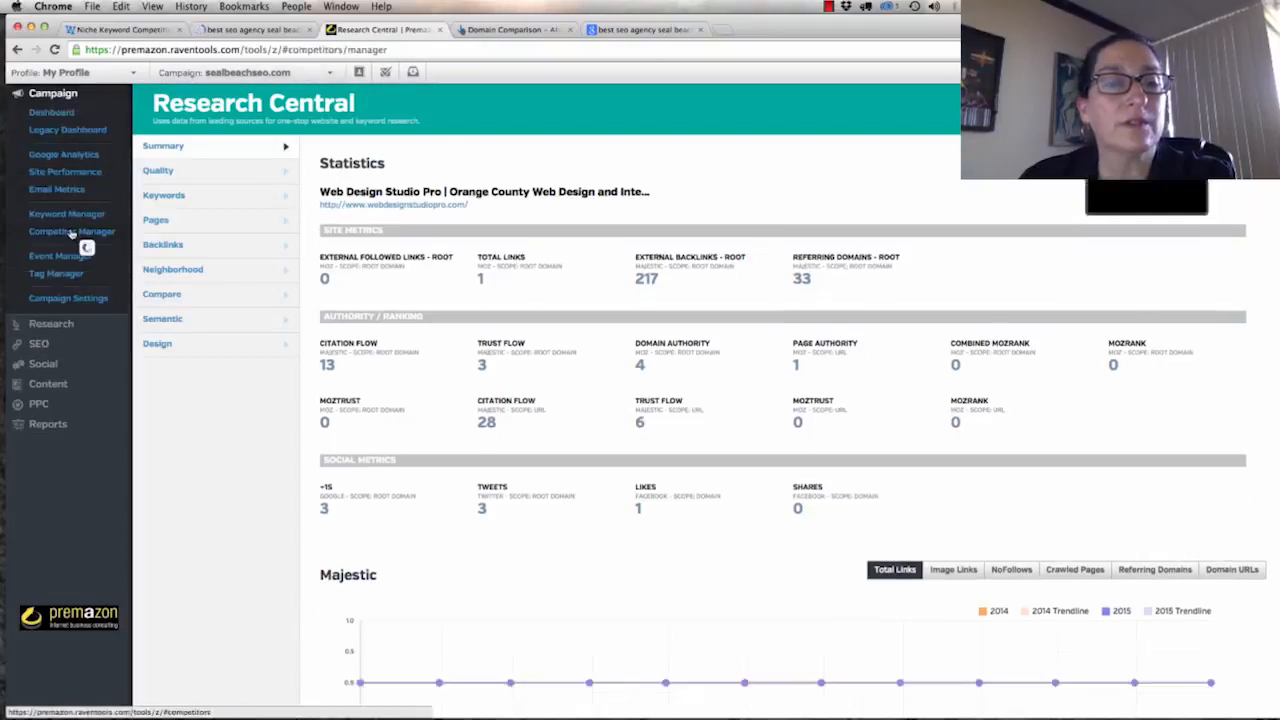
left_click(71, 231)
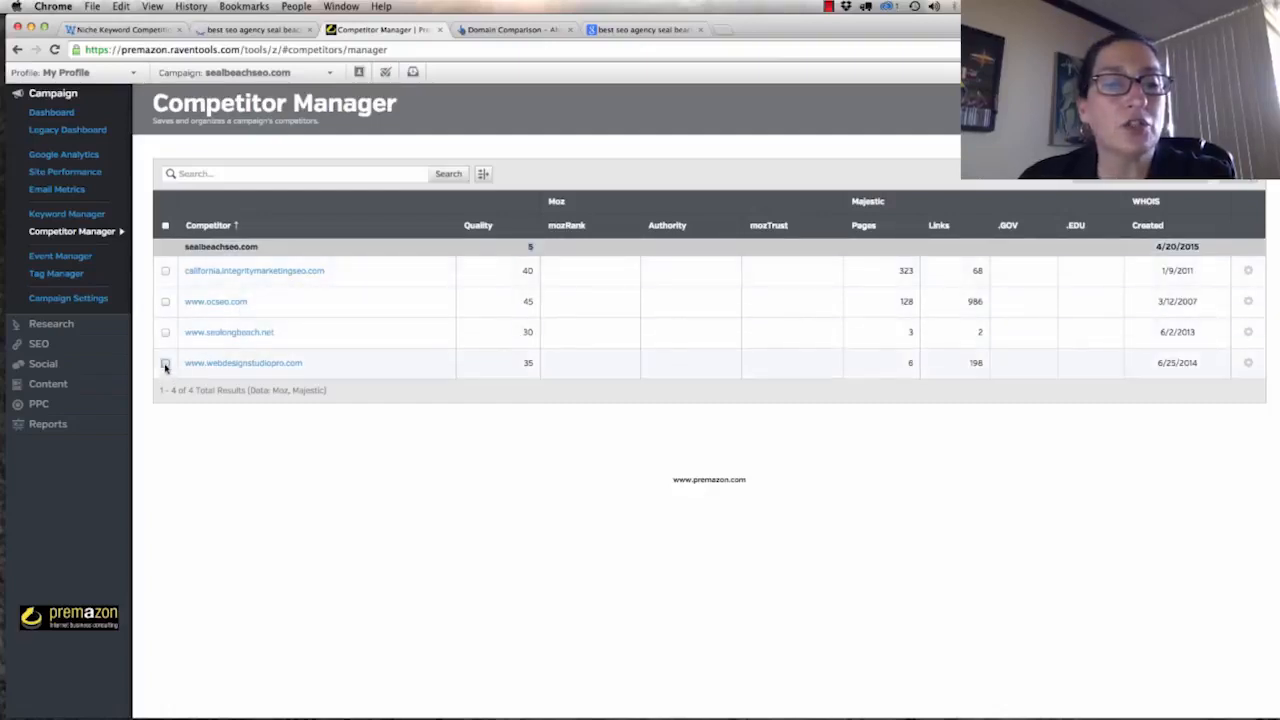
Compare webdesignstudiopro.com against sealbeachseo.com and scroll through the URL-scope metric comparison table.
left_click(165, 363)
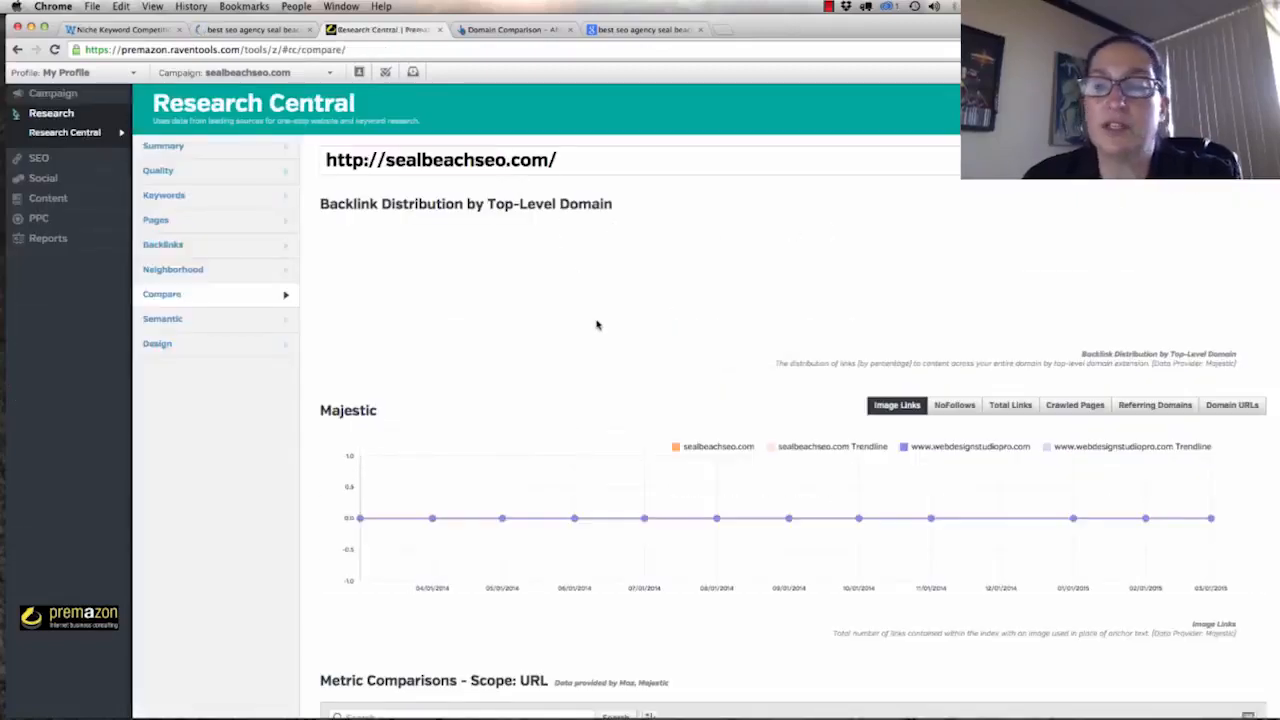
scroll("down", 3)
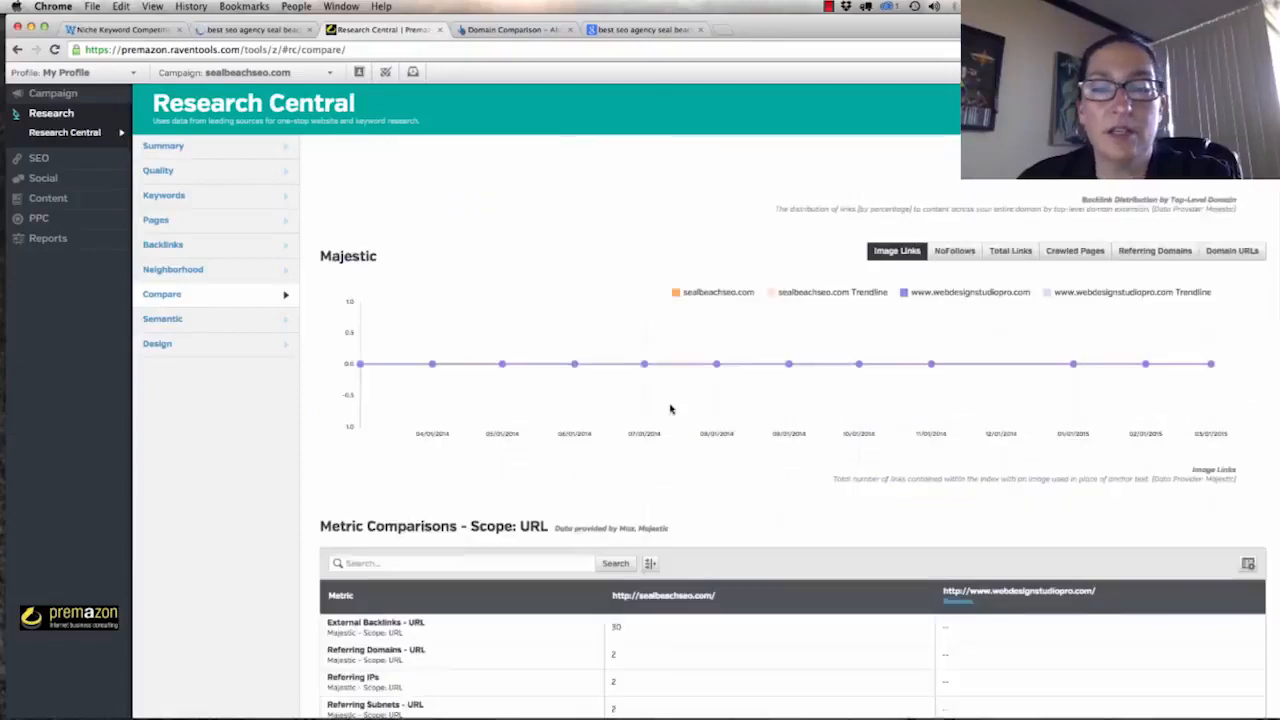
scroll("down", 3)
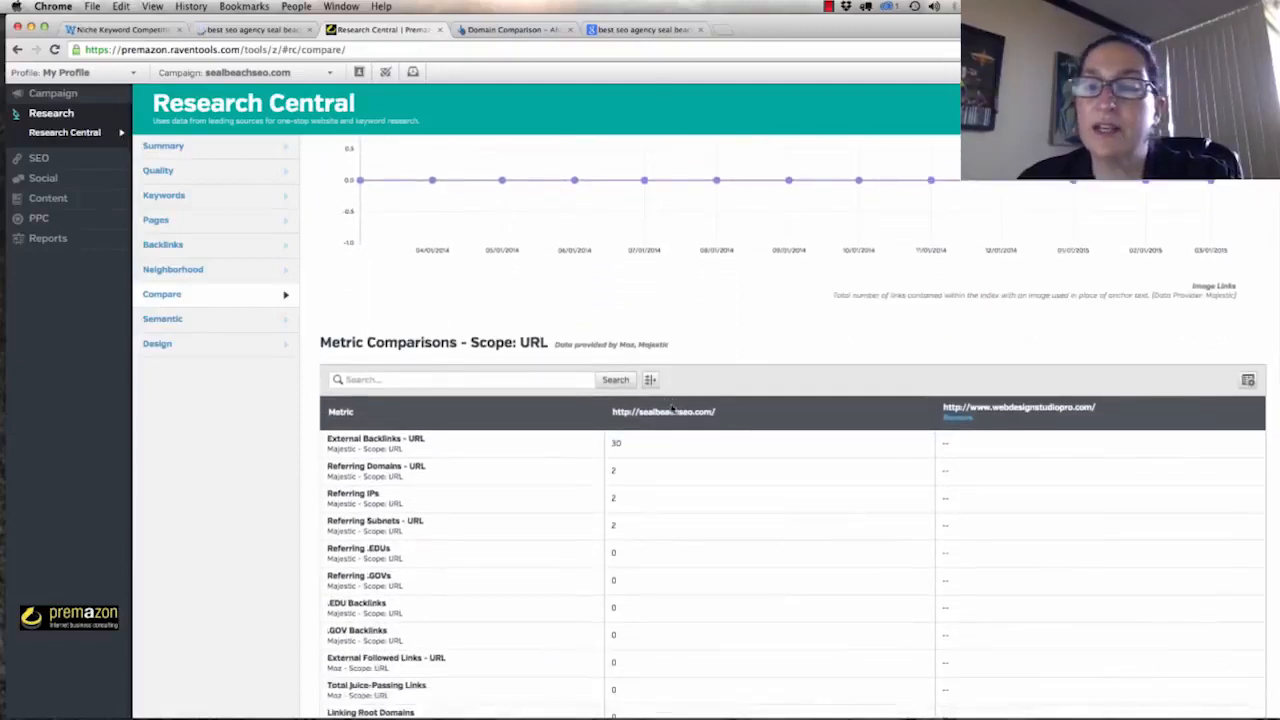
scroll("down", 3)
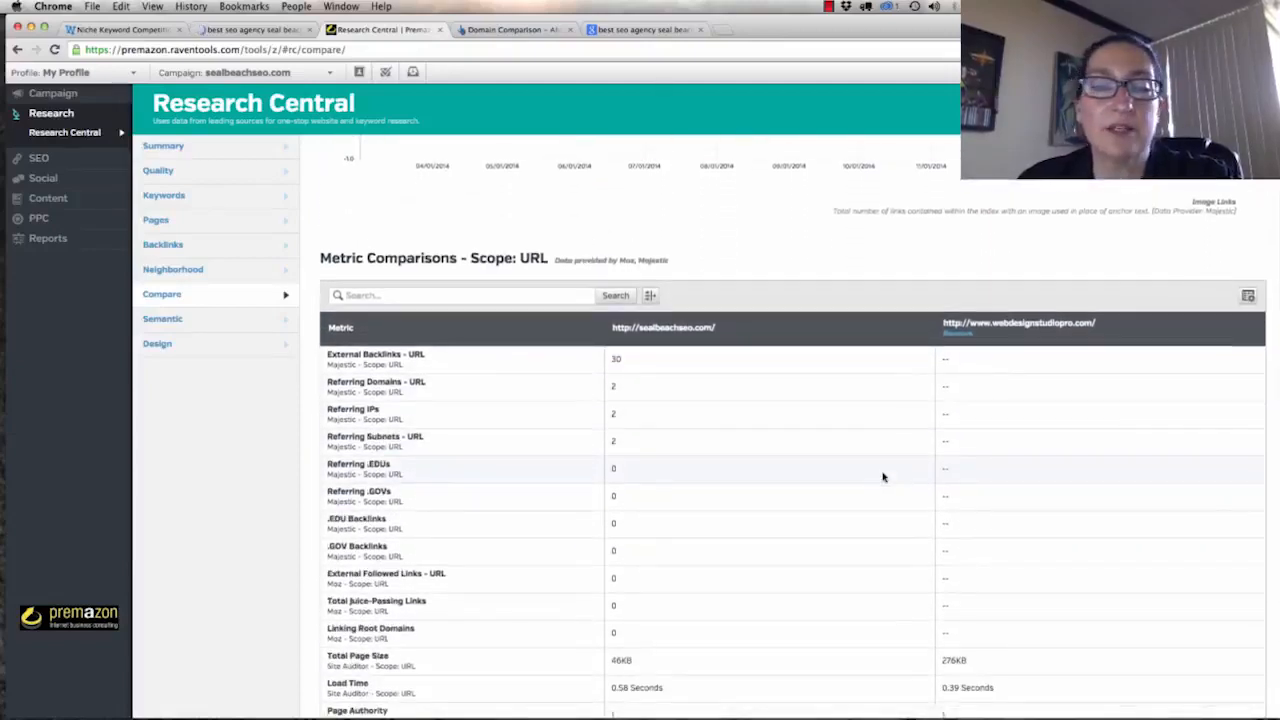
scroll("down", 3)
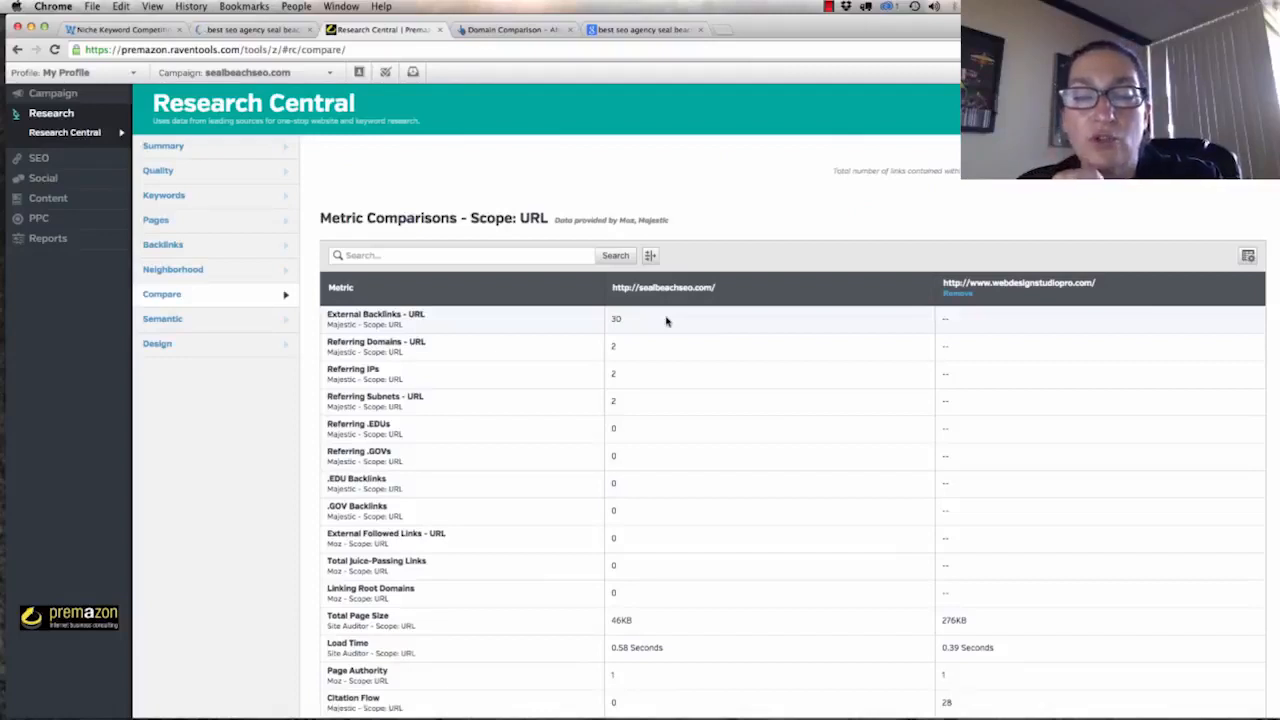
mouse_move(680, 345)
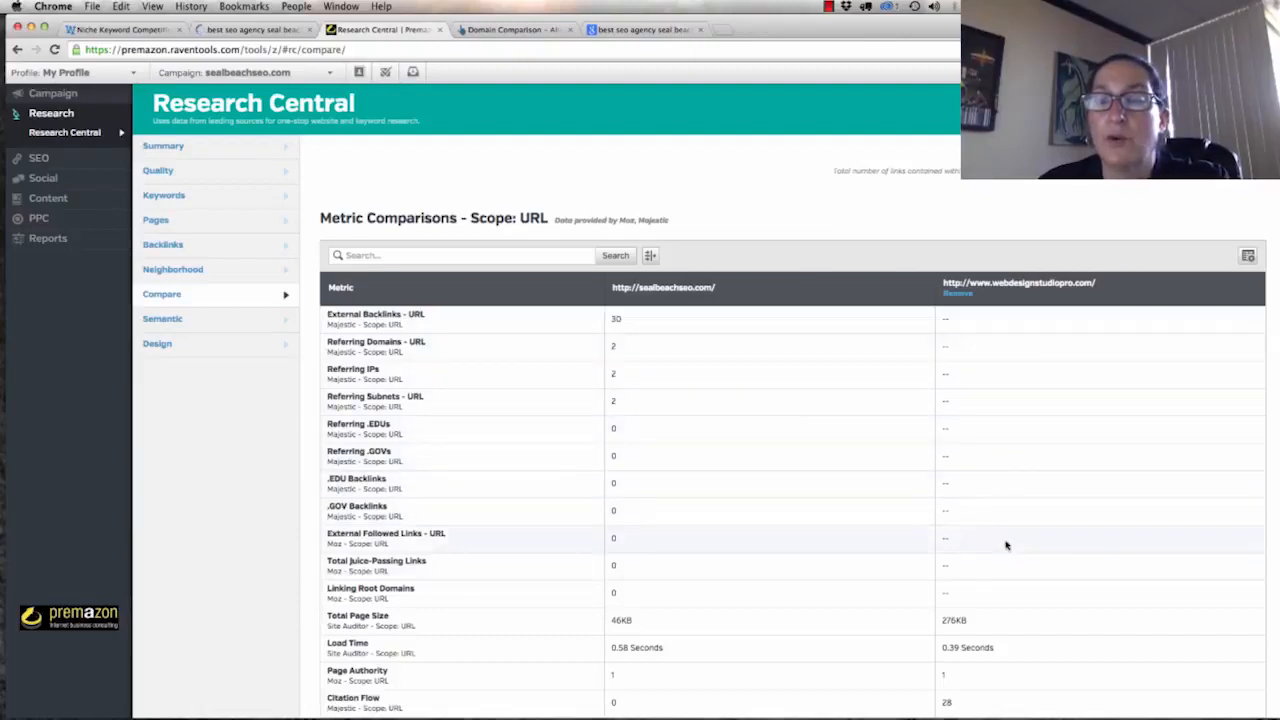
scroll("down", 3)
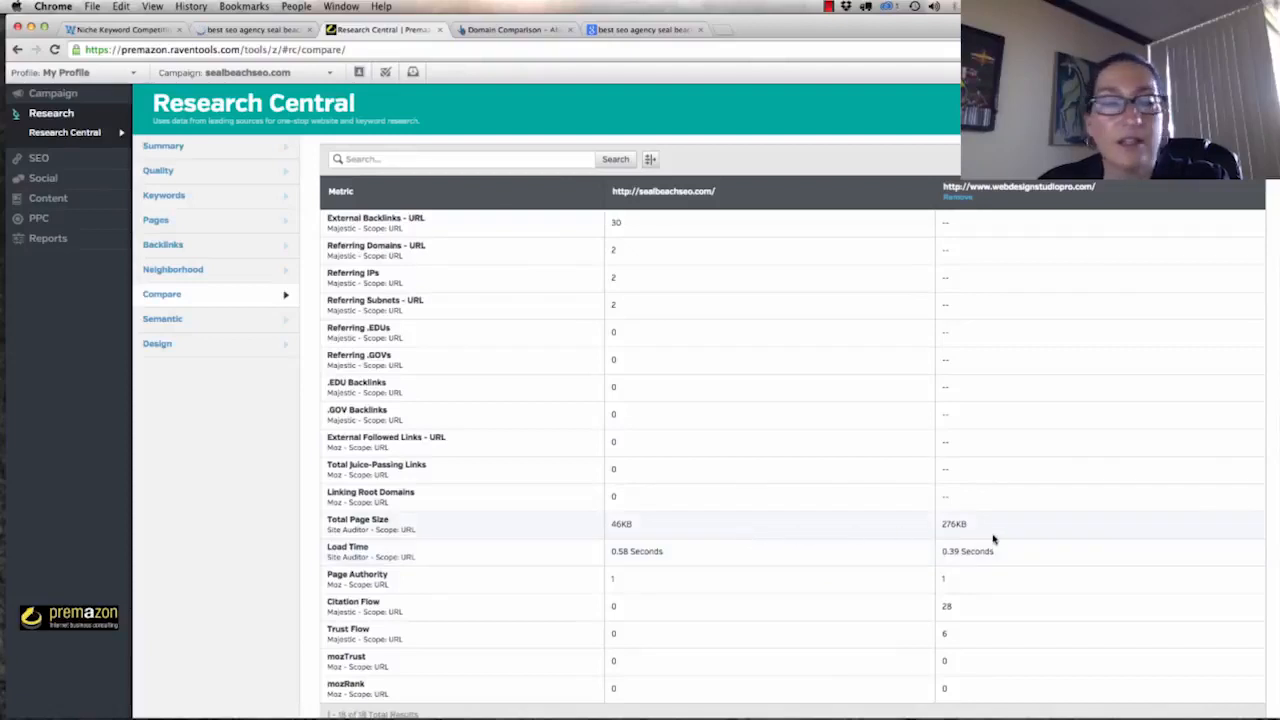
mouse_move(797, 547)
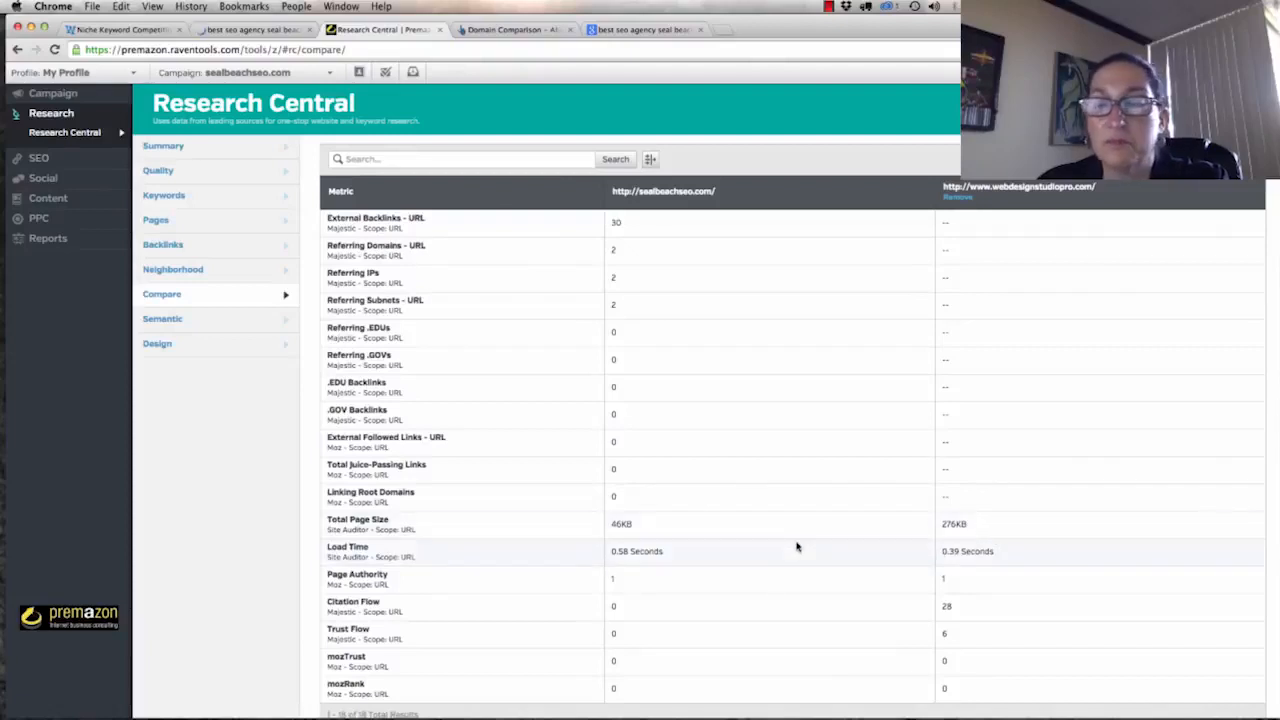
scroll("down", 3)
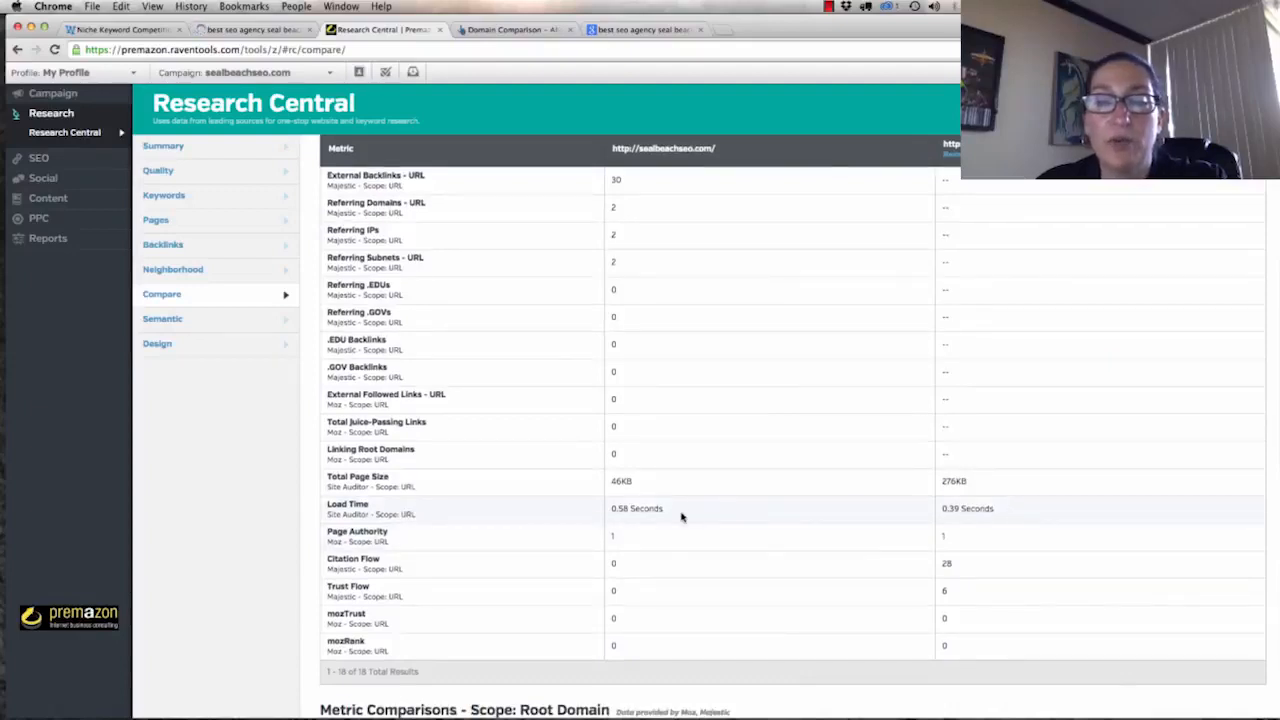
scroll("down", 3)
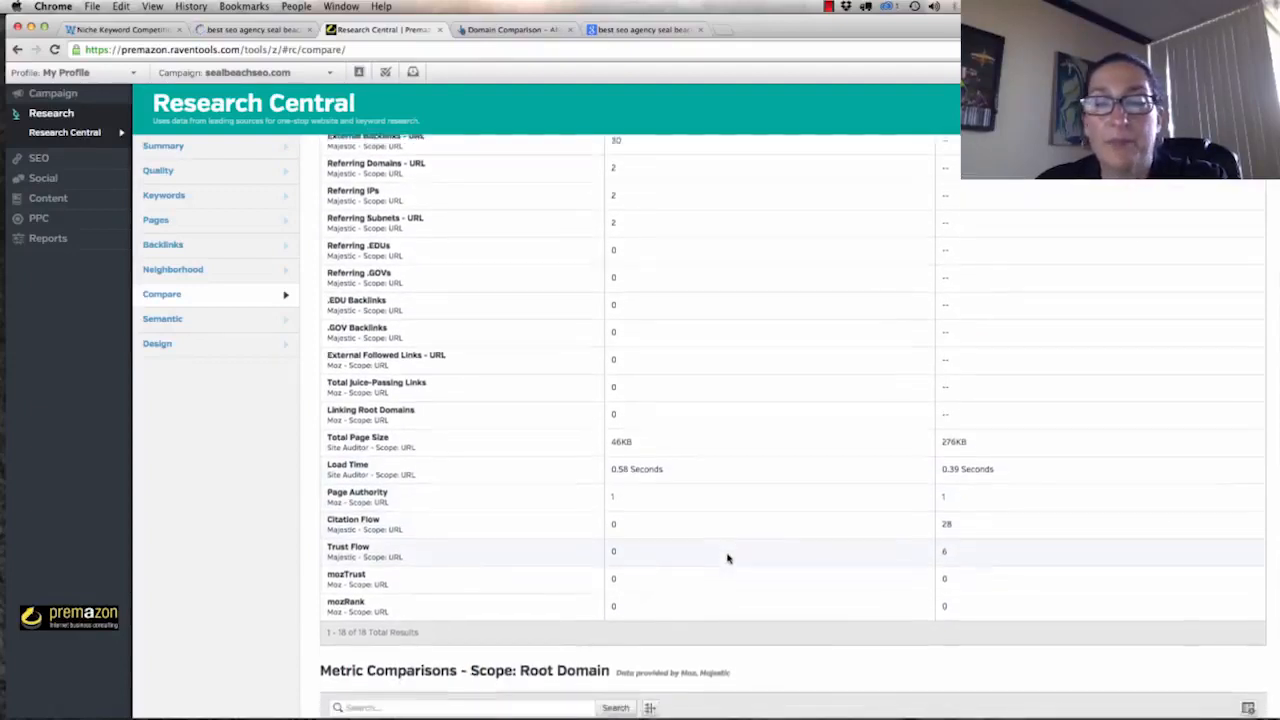
scroll("down", 3)
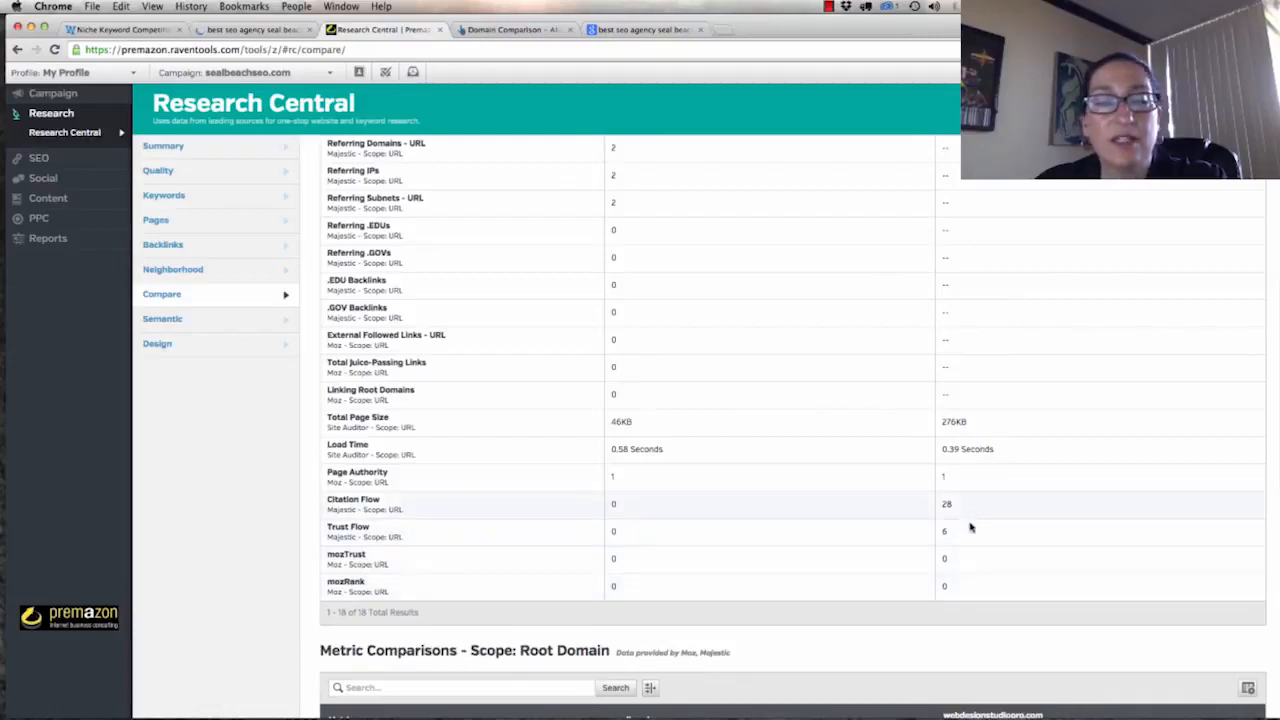
scroll("down", 3)
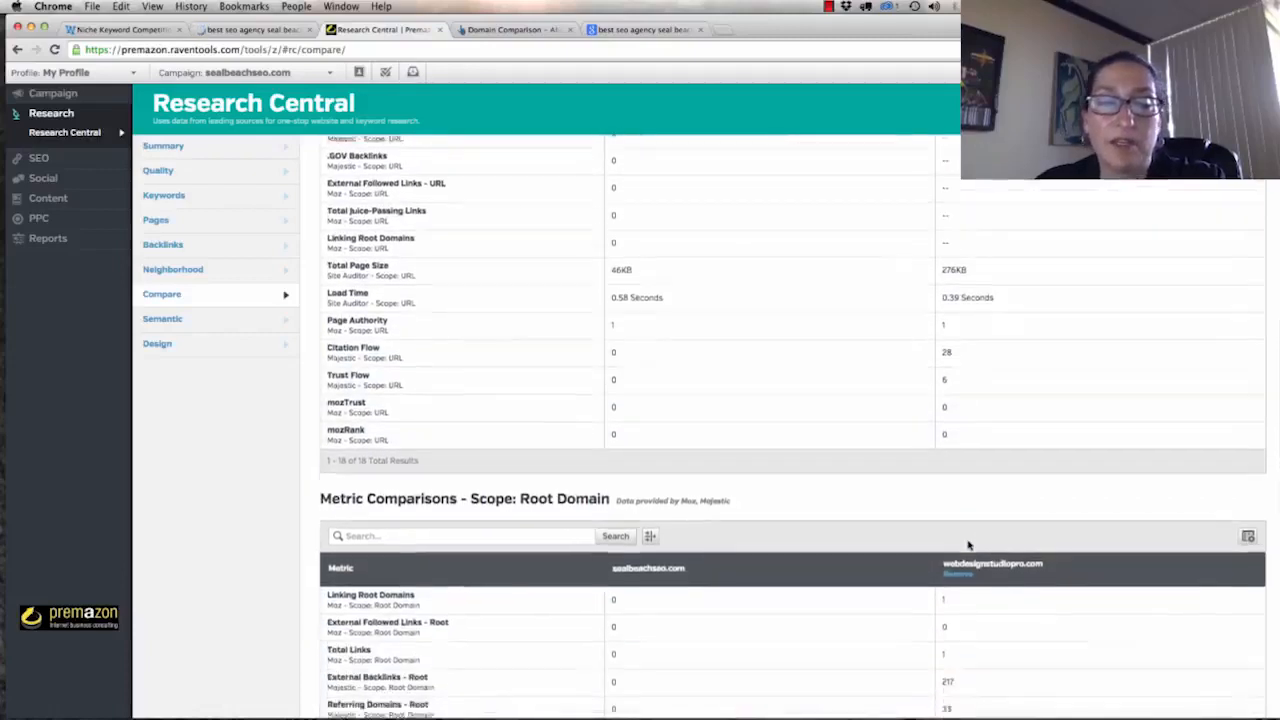
scroll("down", 3)
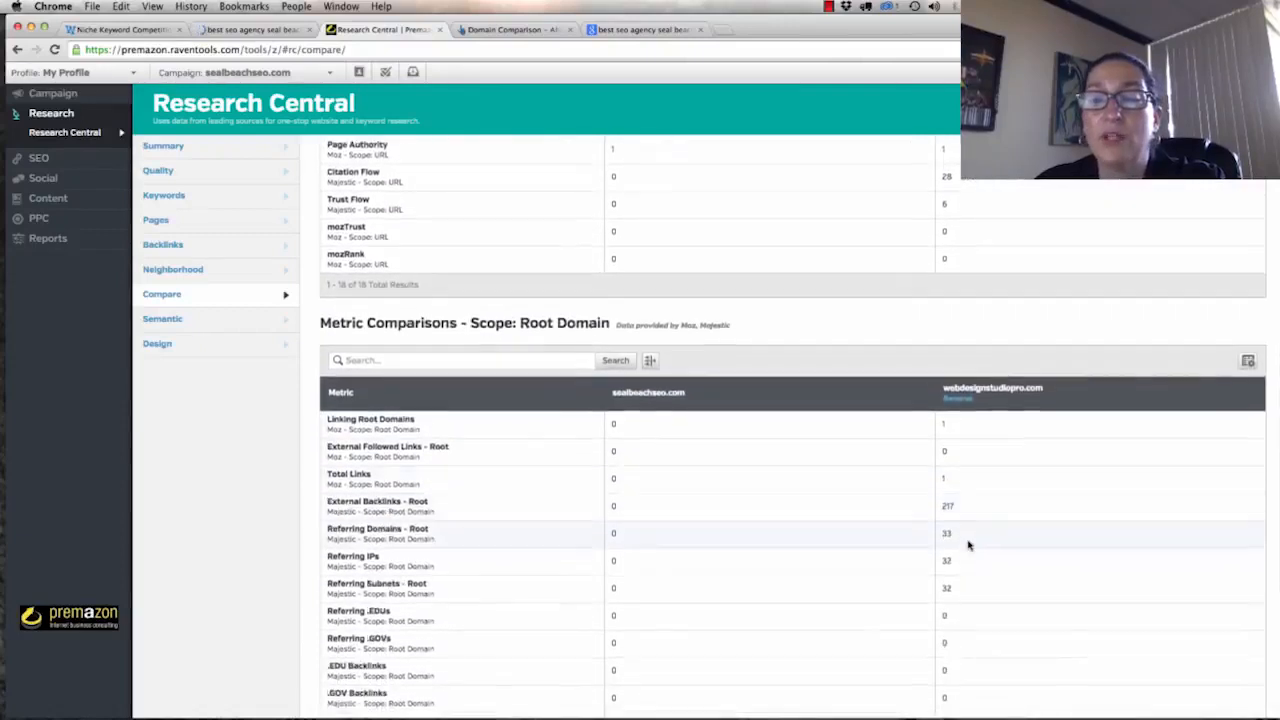
scroll("down", 3)
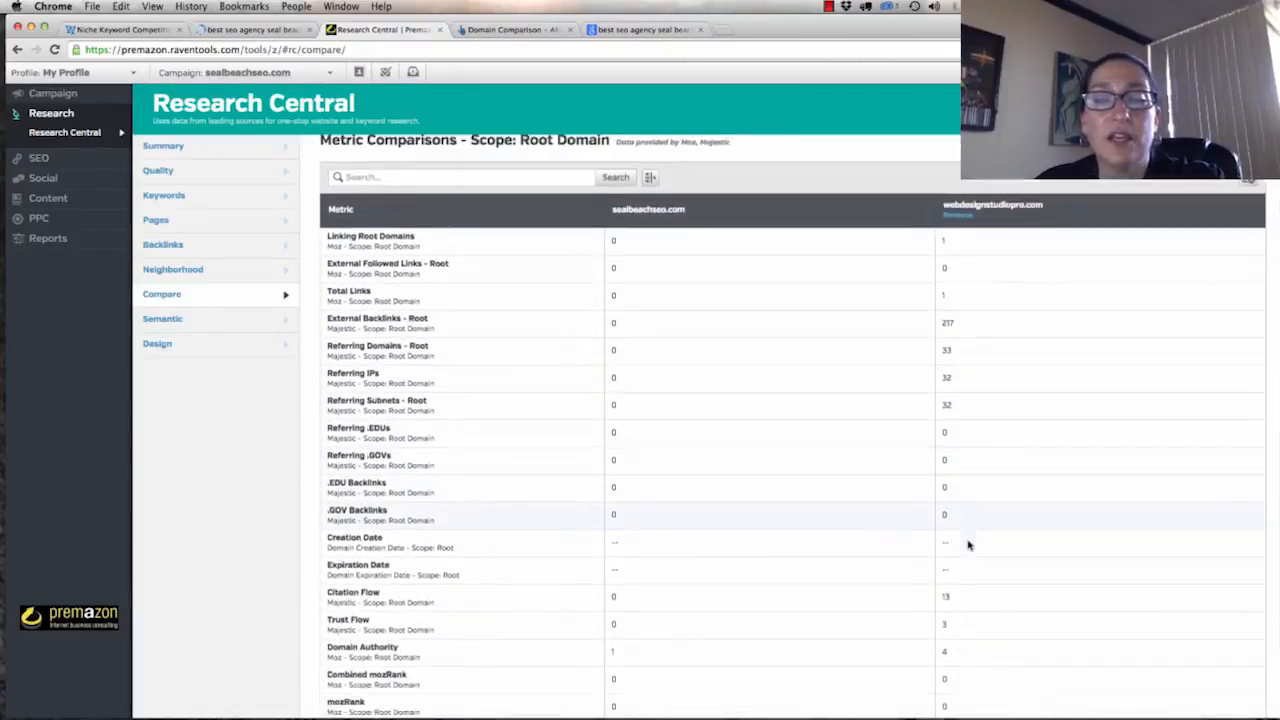
scroll("down", 3)
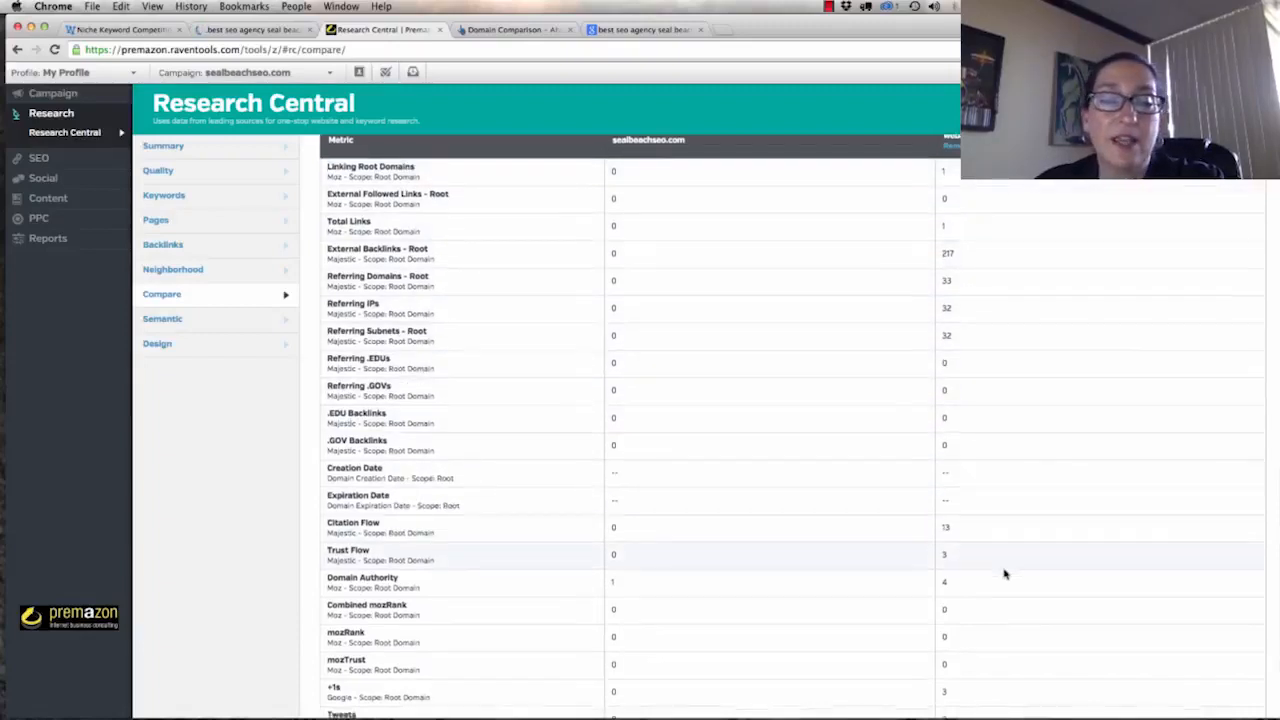
scroll("down", 3)
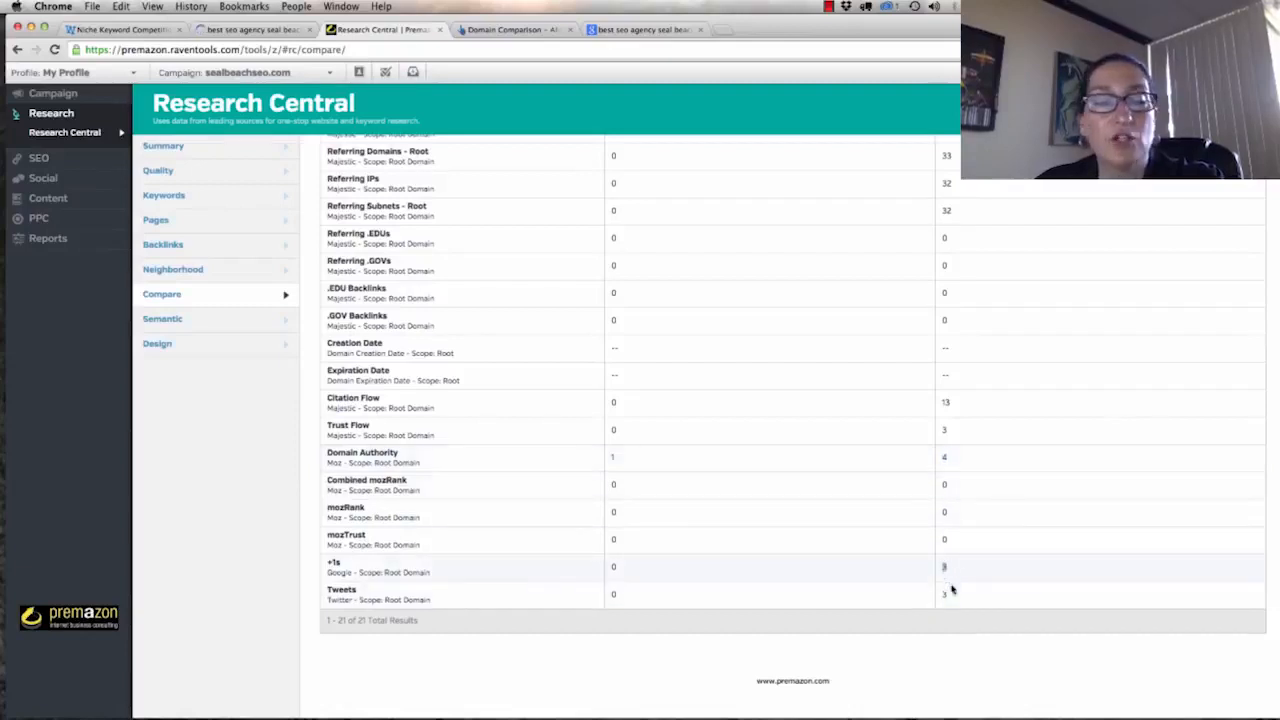
mouse_move(990, 461)
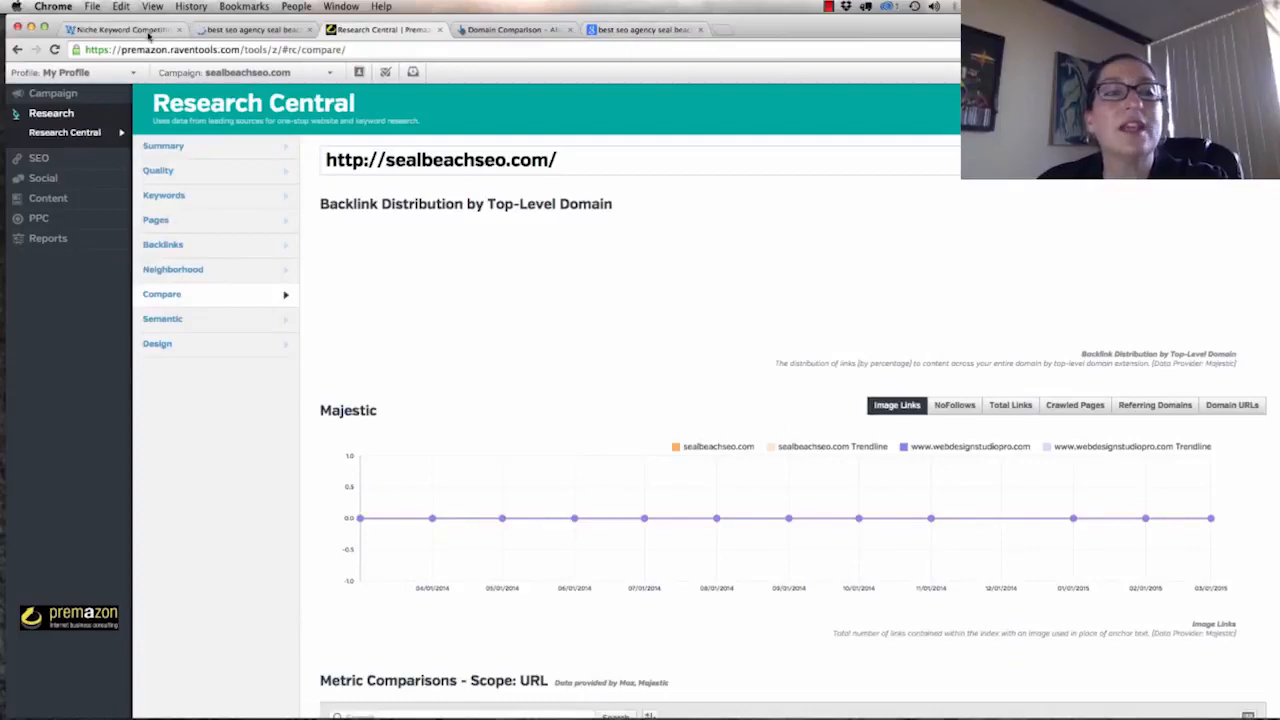
Show Niche Watch's ten competing webpages for 'best seo agency seal beach'.
left_click(118, 29)
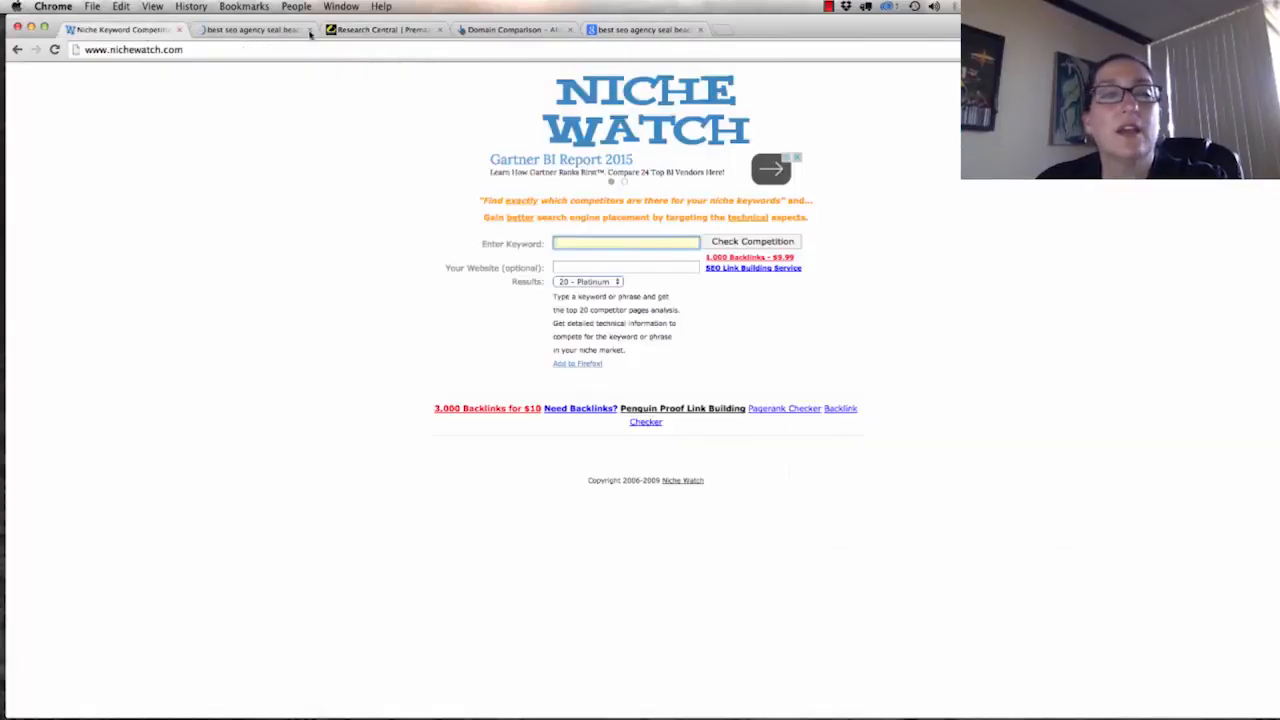
left_click(752, 241)
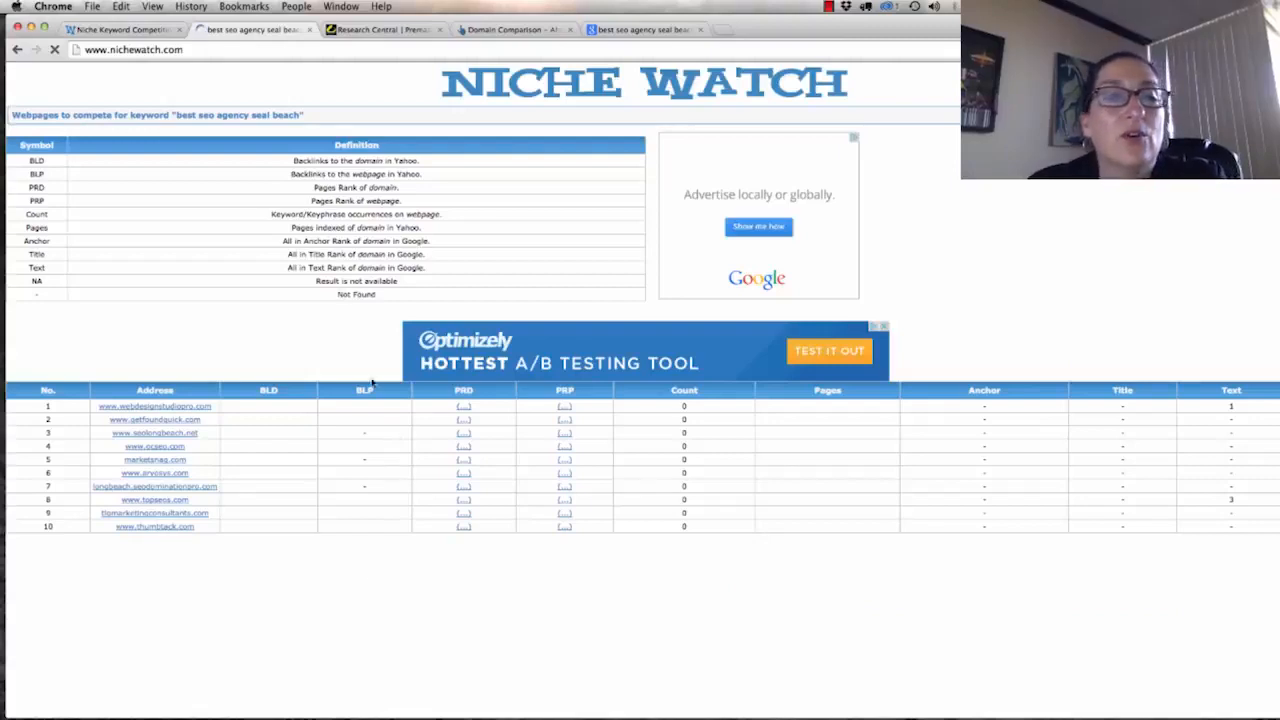
mouse_move(222, 408)
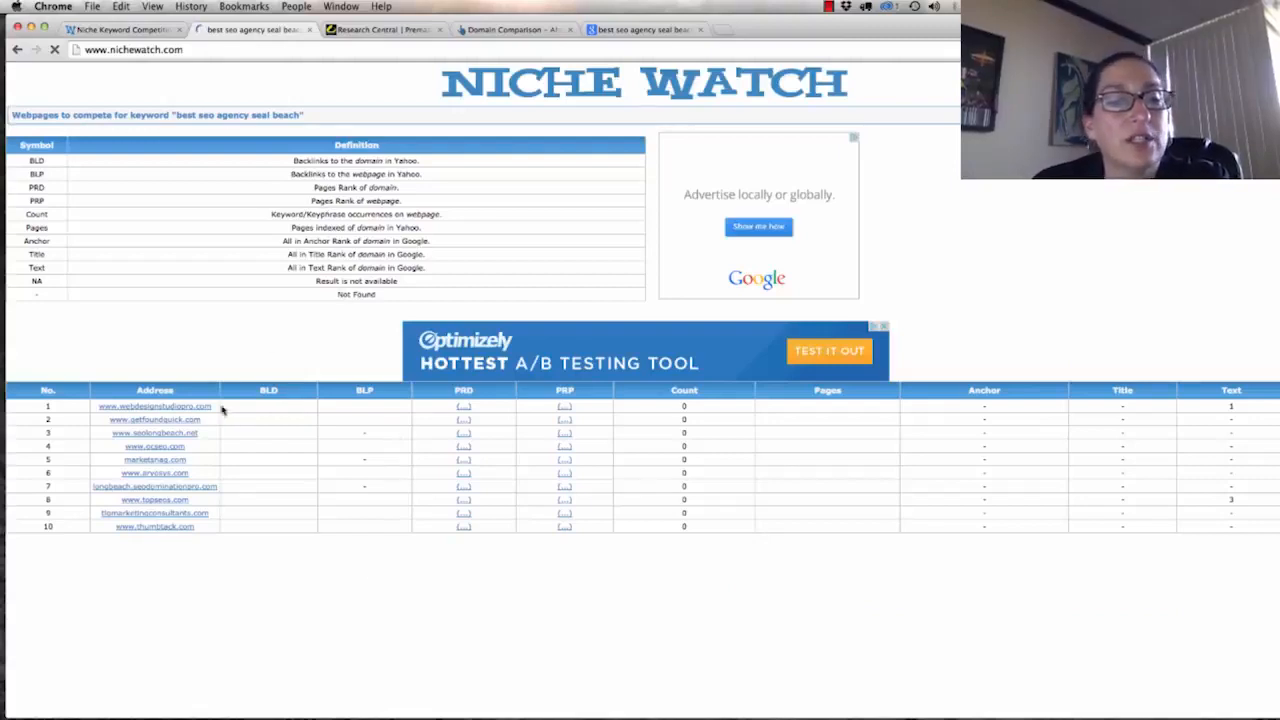
mouse_move(168, 471)
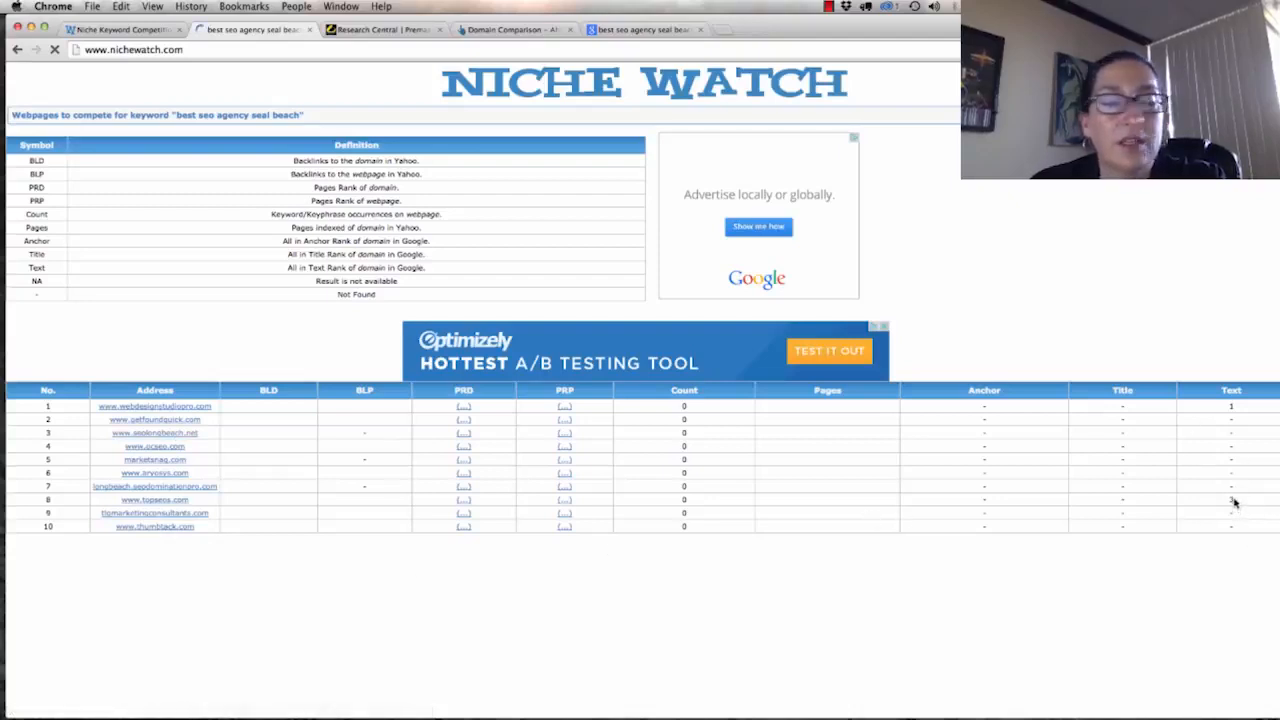
mouse_move(1060, 473)
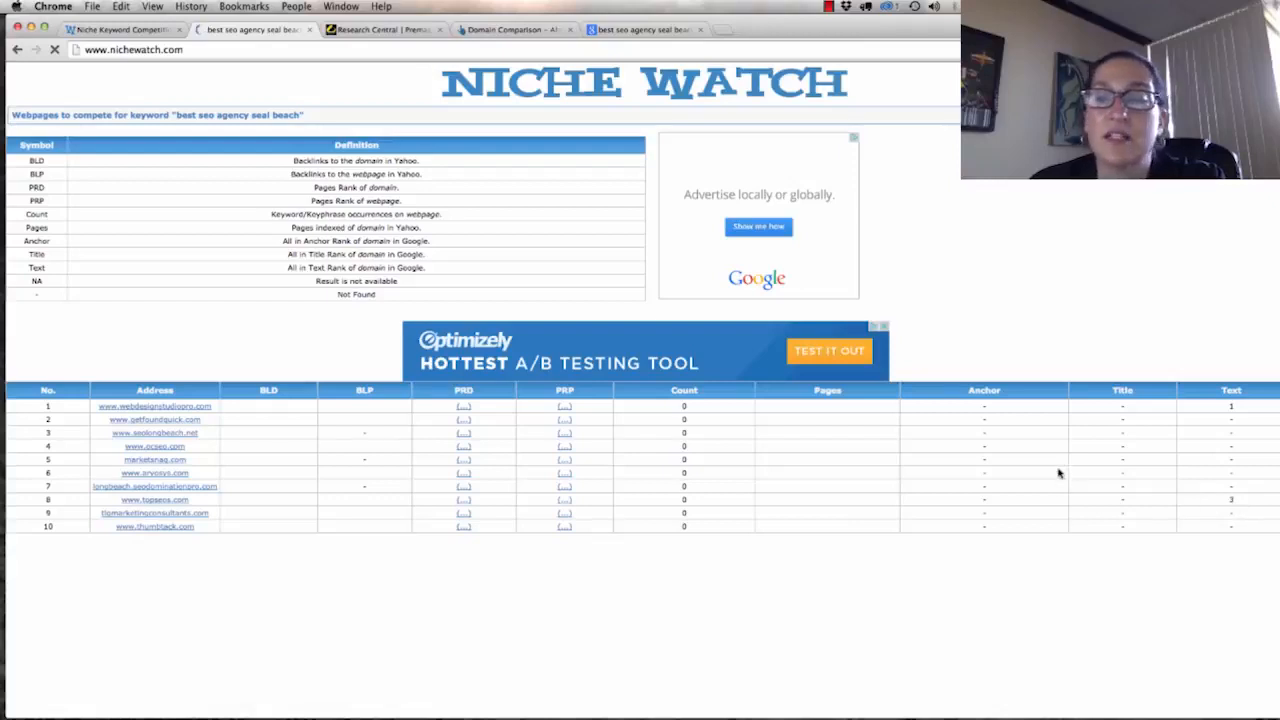
mouse_move(1071, 268)
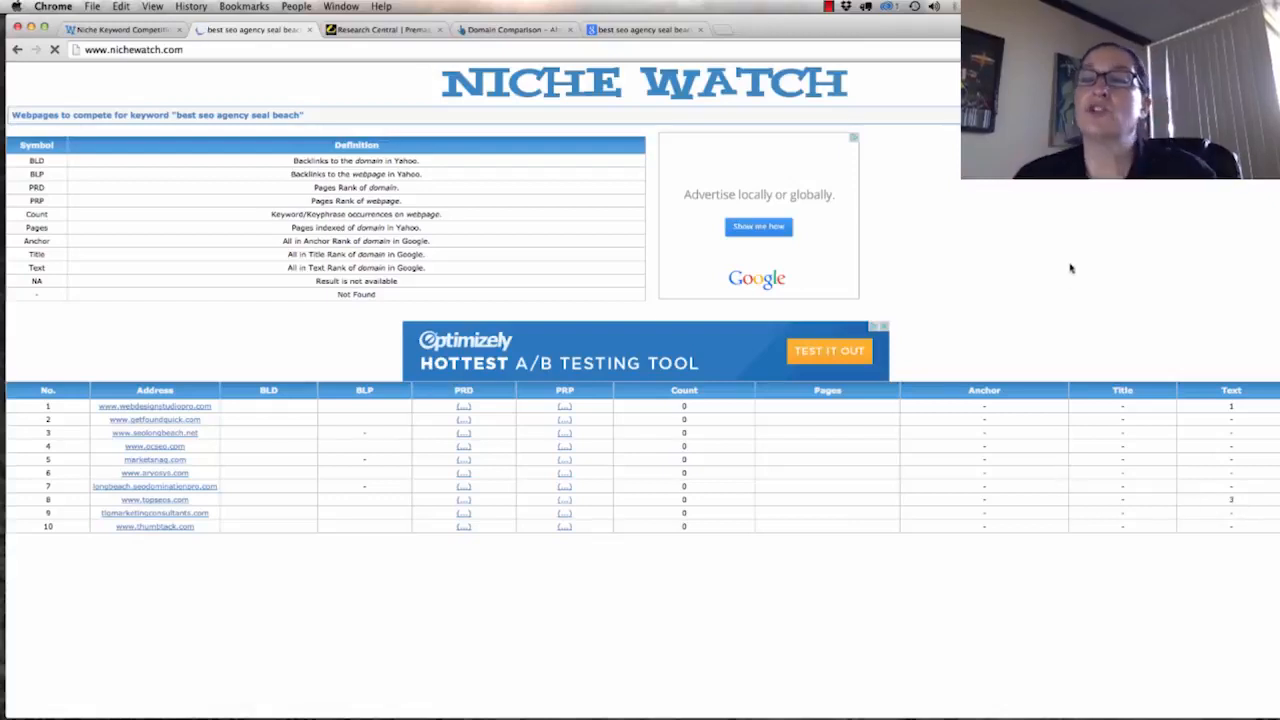